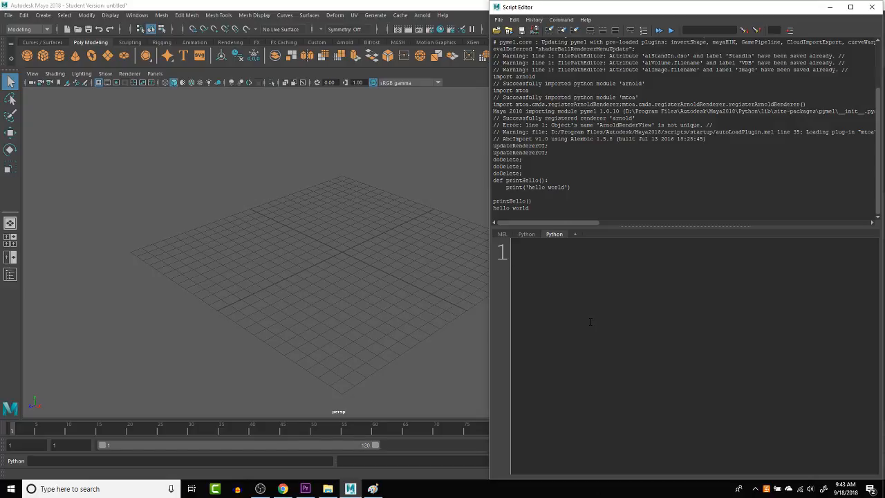
- Type the function header def helloWorld(): in the Python input
left_click(512, 252)
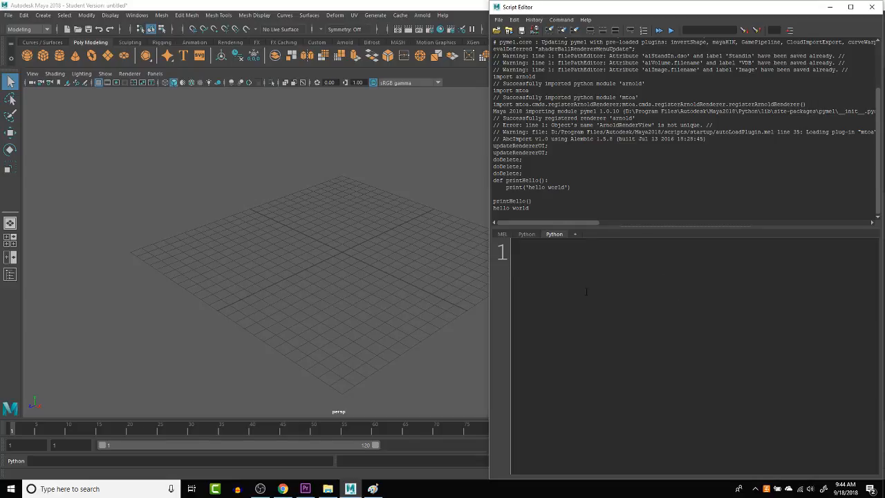
type("D")
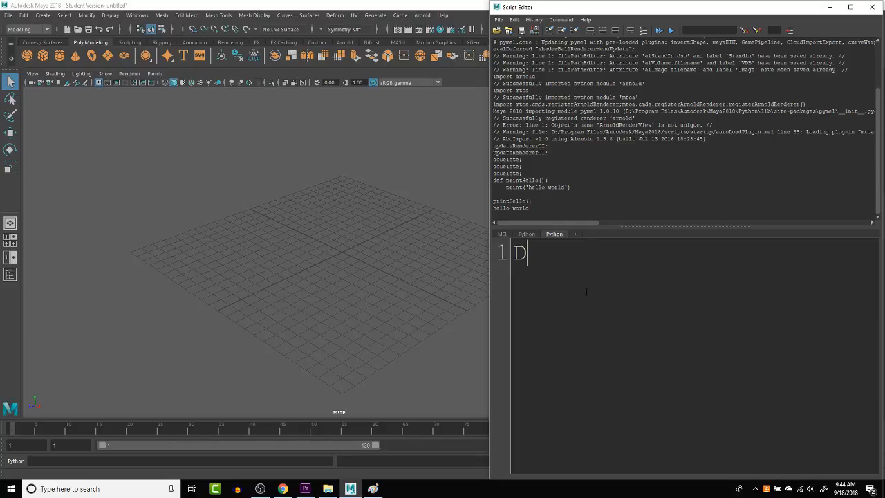
type("ef")
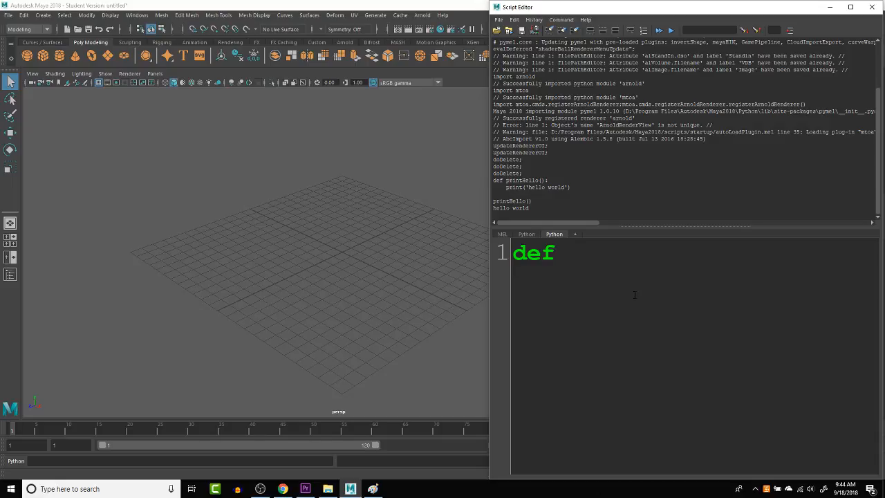
type("h")
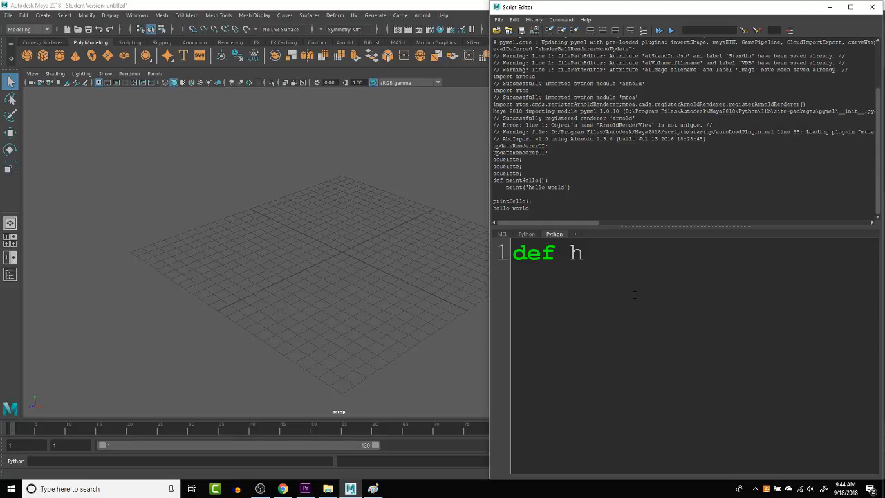
type("elloW")
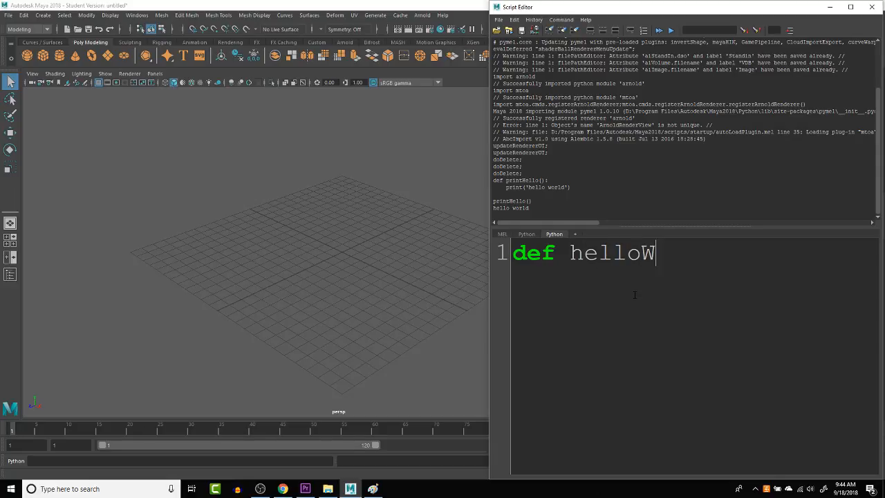
type("orld")
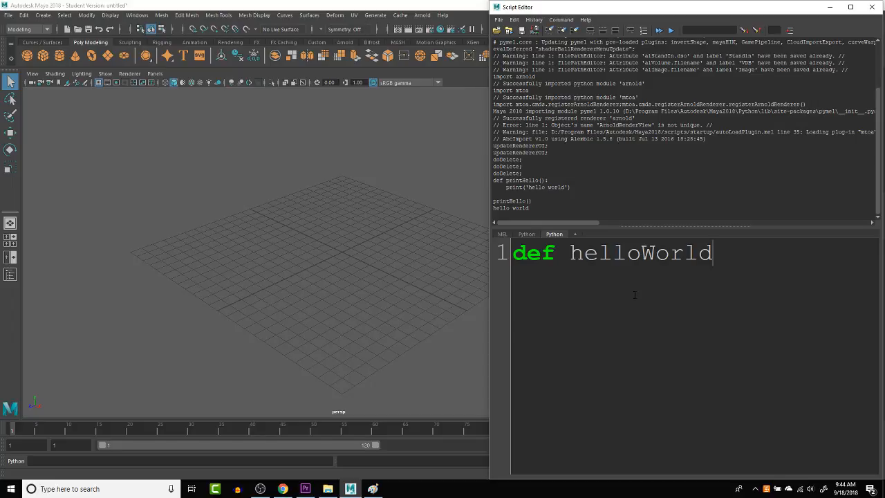
type("()")
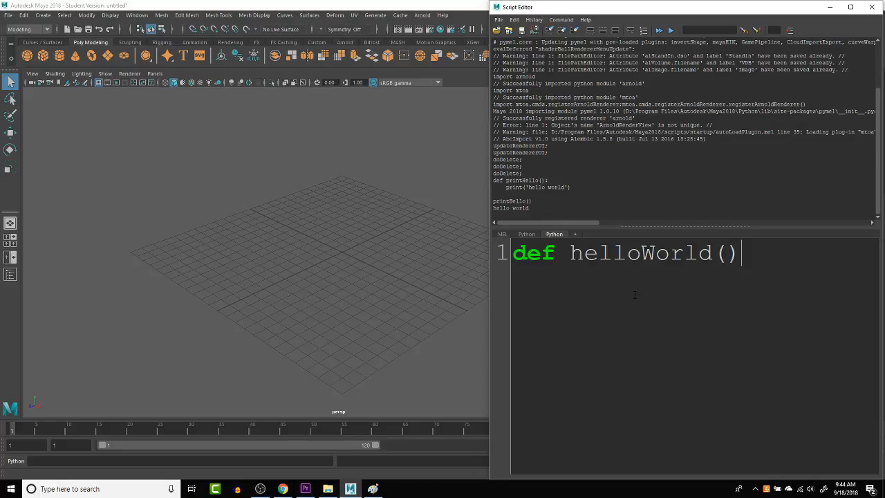
type(":")
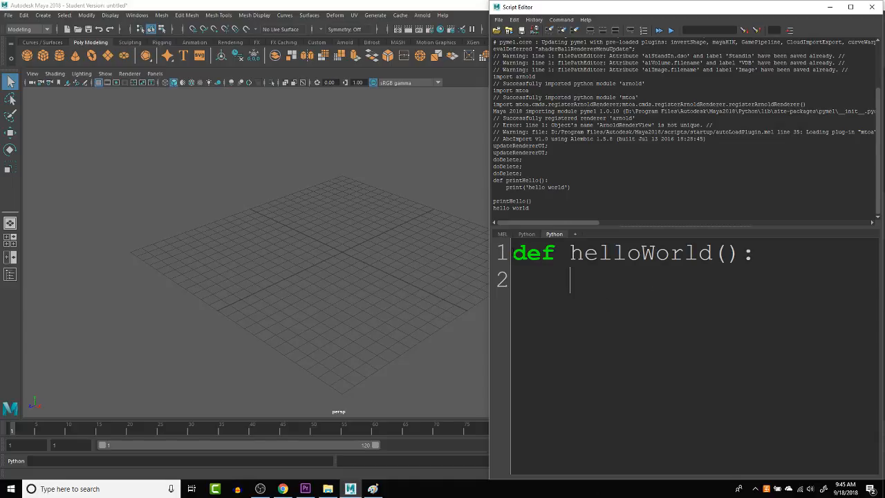
- Add the indented body line print('Hello World') under the header
triple_click(629, 253)
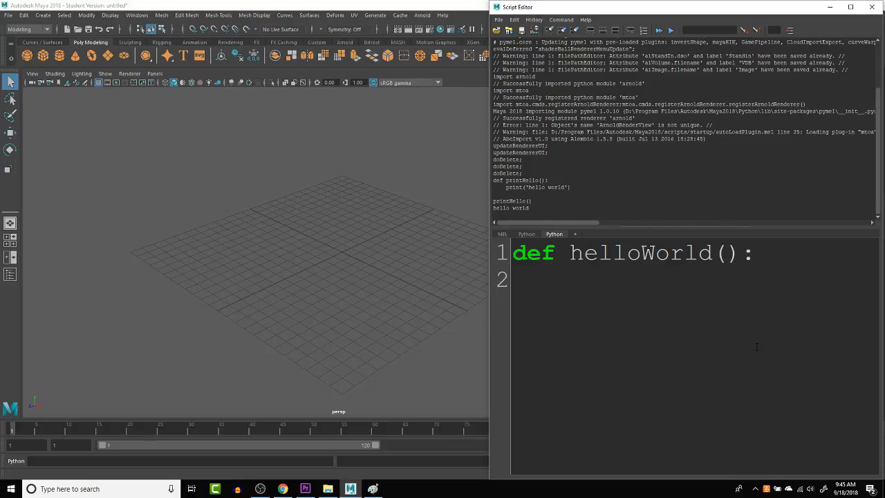
type("p")
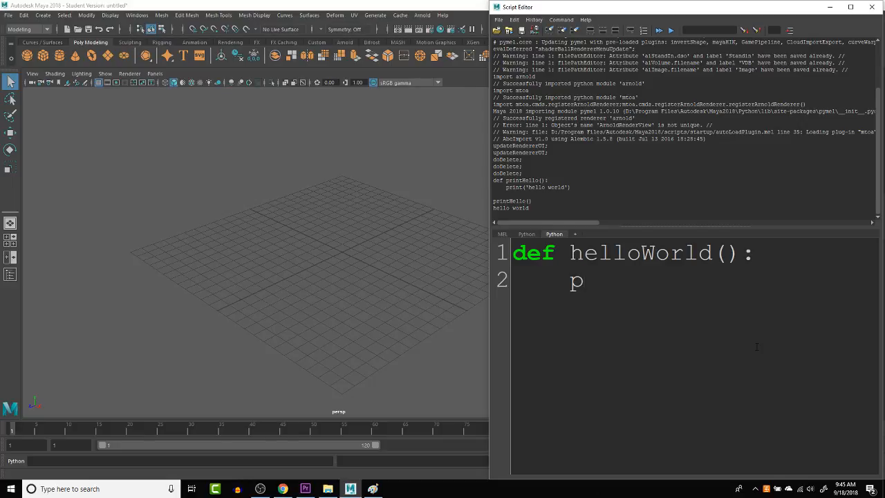
type("r")
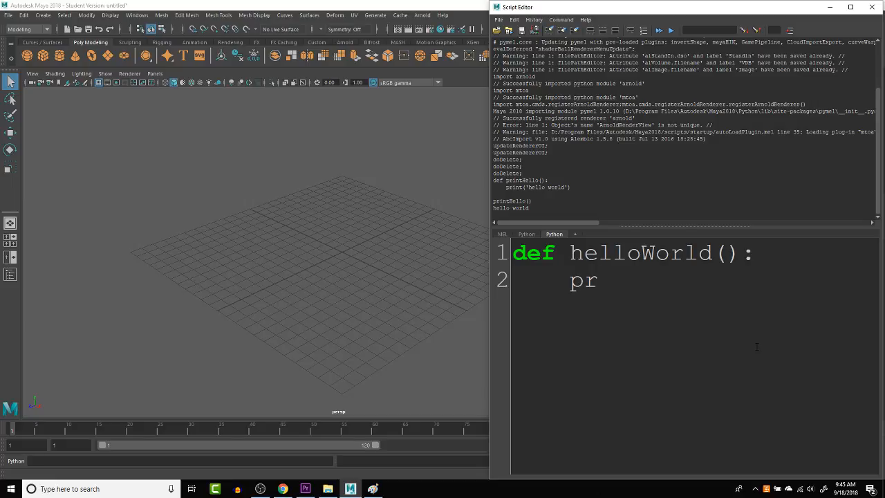
type("int")
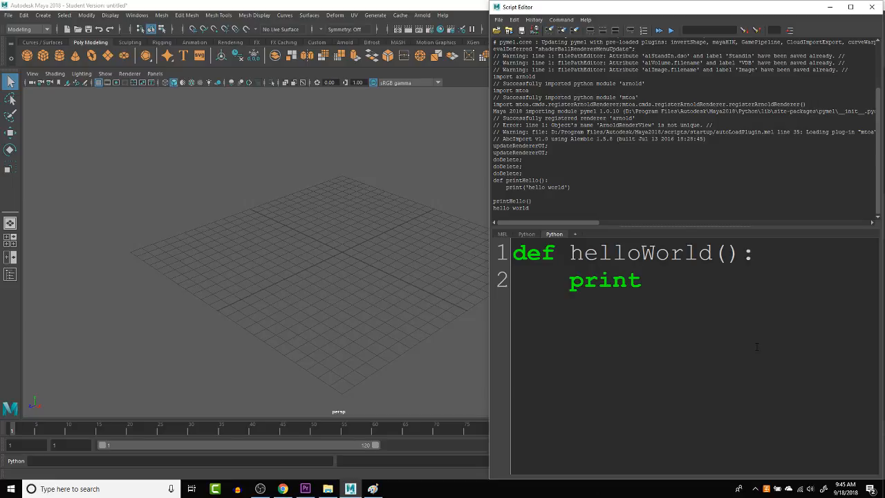
type("(")
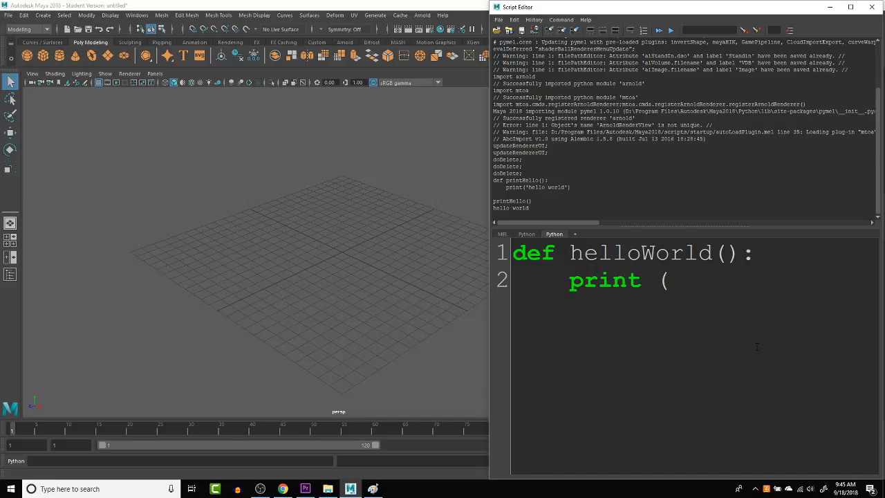
type("\"")
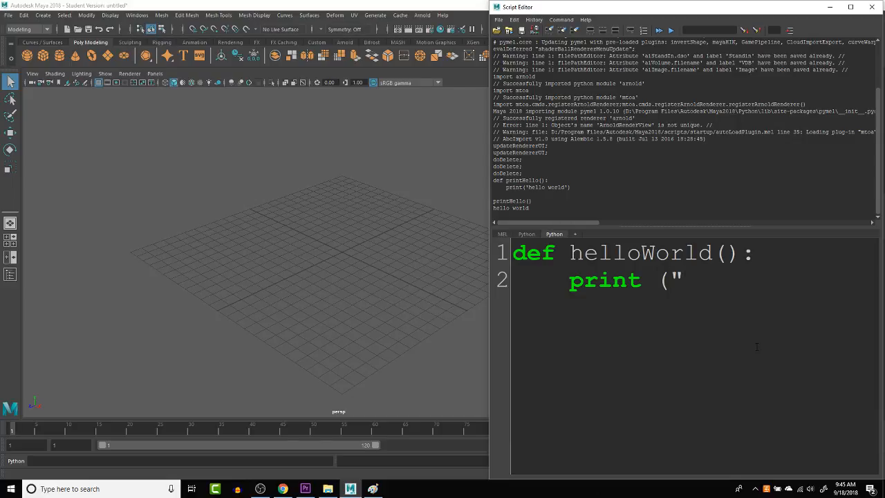
type("'hell")
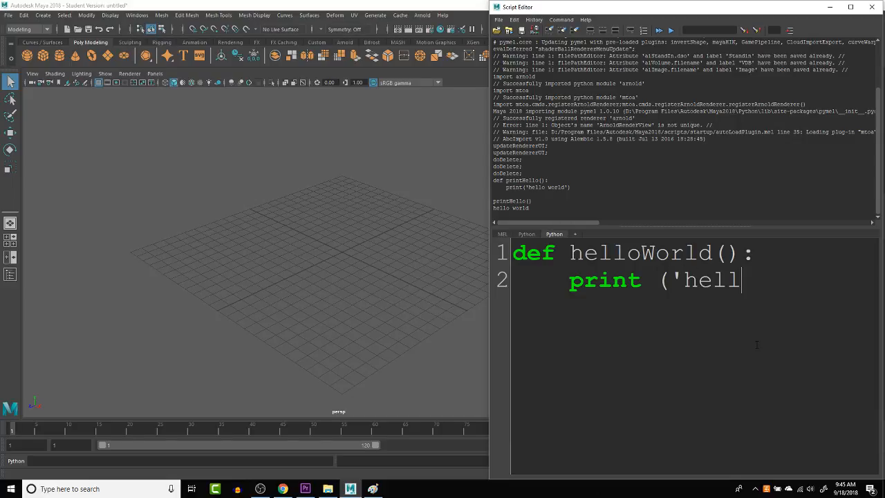
type("Hello")
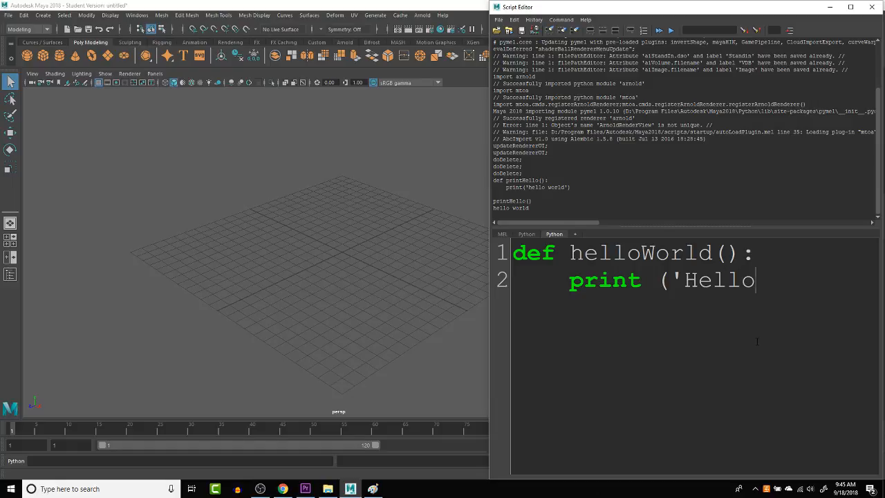
type("World")
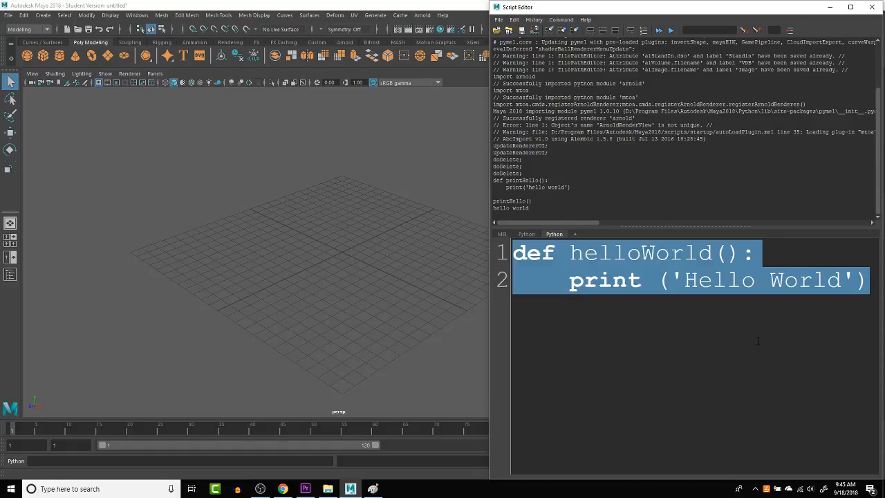
- Run the helloWorld definition, then clear the history through the Command and History menus
left_click(658, 30)
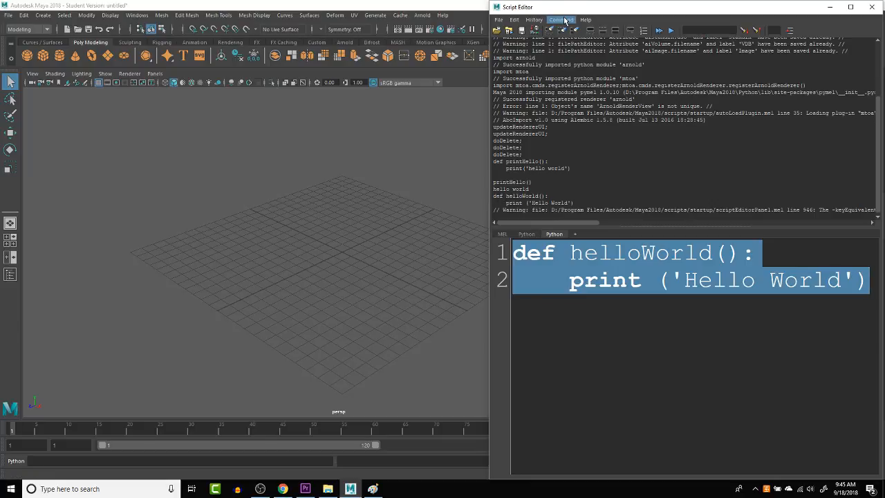
left_click(561, 18)
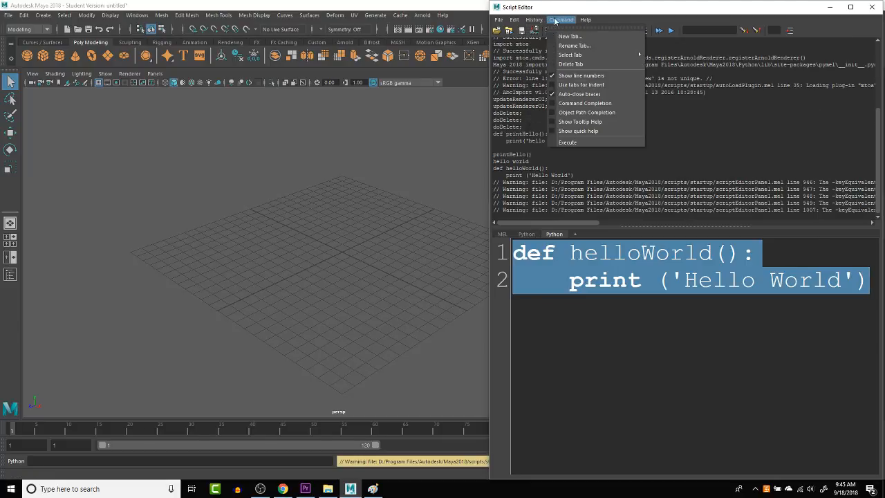
left_click(533, 19)
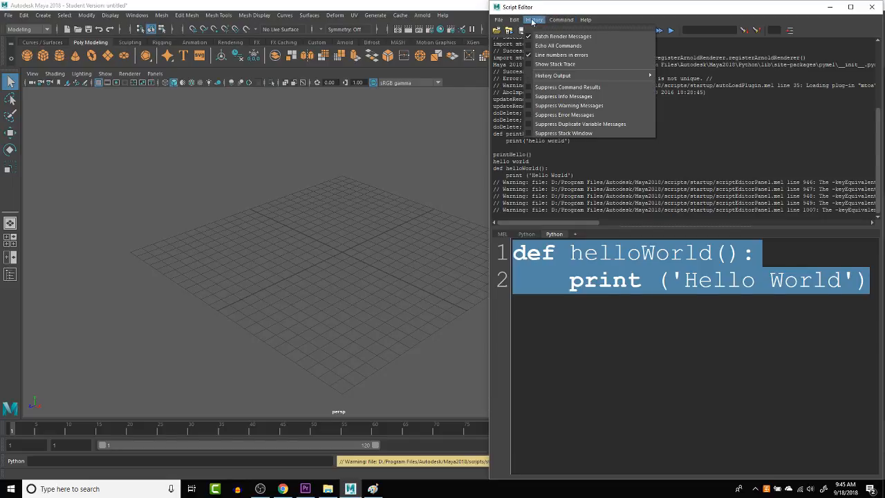
left_click(514, 20)
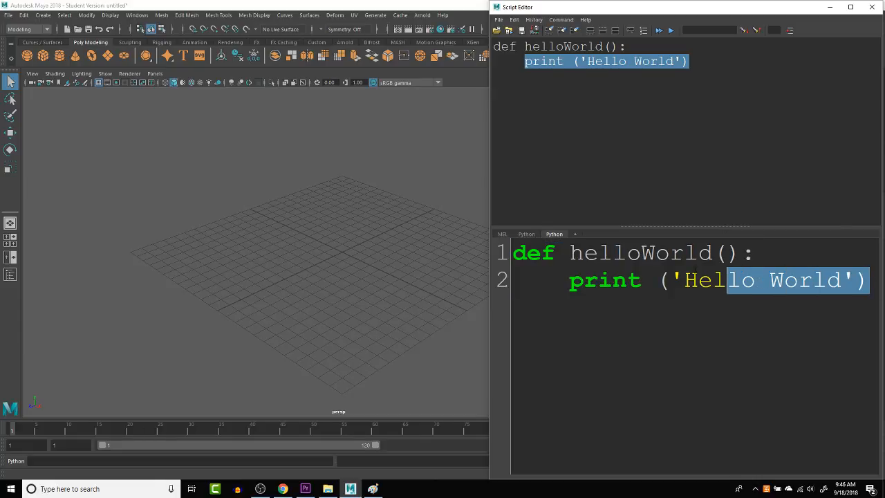
- Add a helloWorld() call below the definition and run the script to print Hello World
key("ctrl+a")
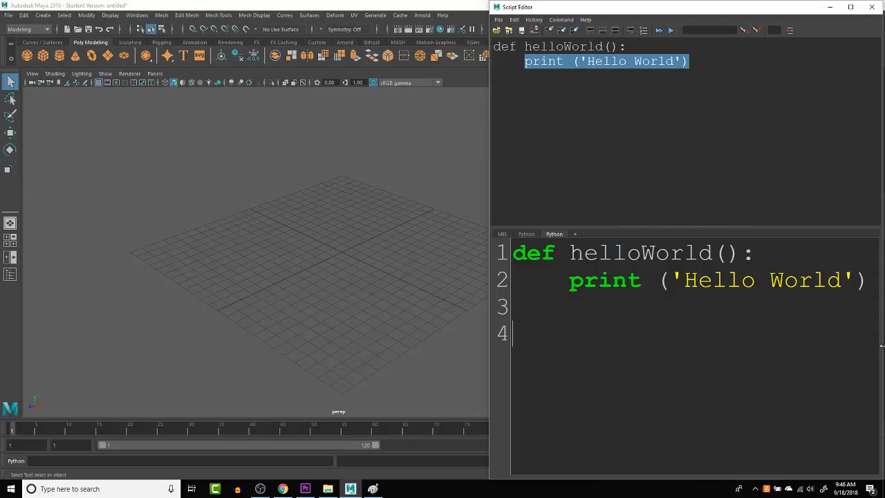
type("hell")
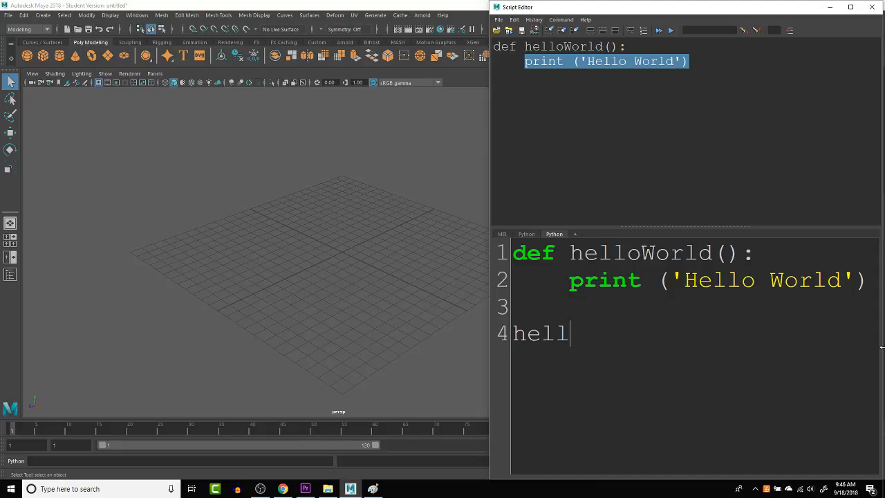
type("oWll")
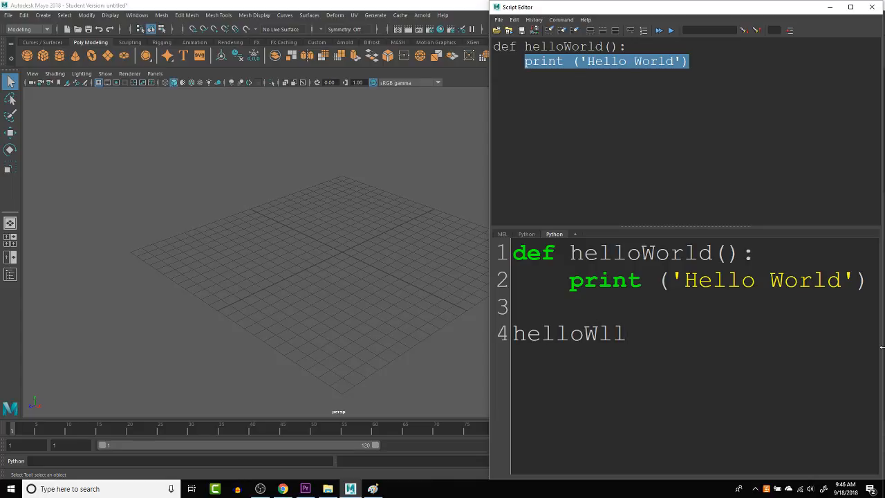
type("orld")
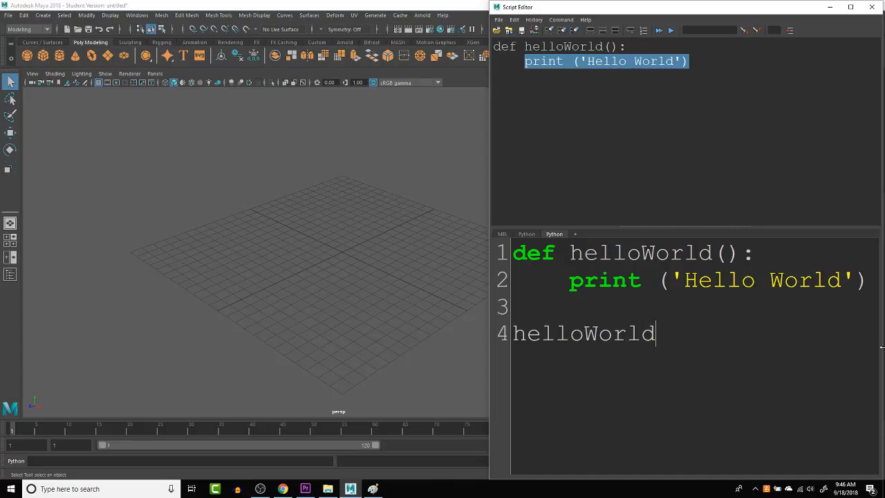
type("(")
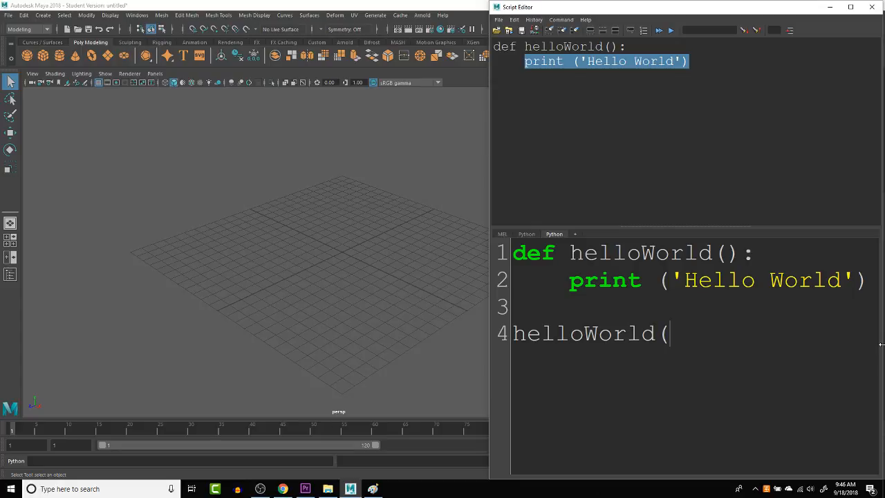
type(")")
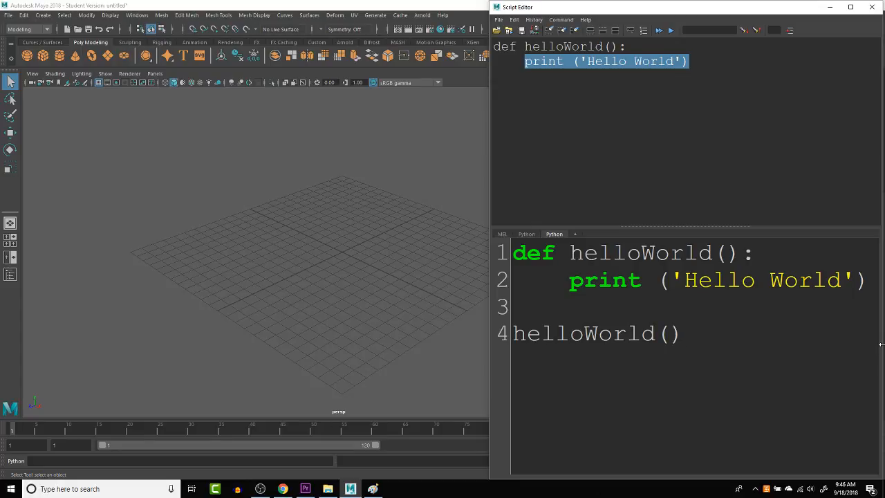
key("ctrl+a")
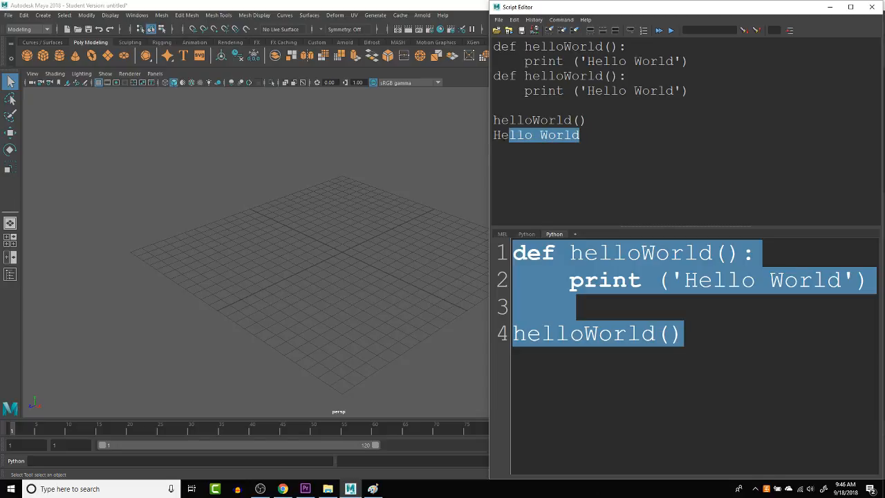
- Select the printed output, then select and delete all the old helloWorld code
left_click(566, 135)
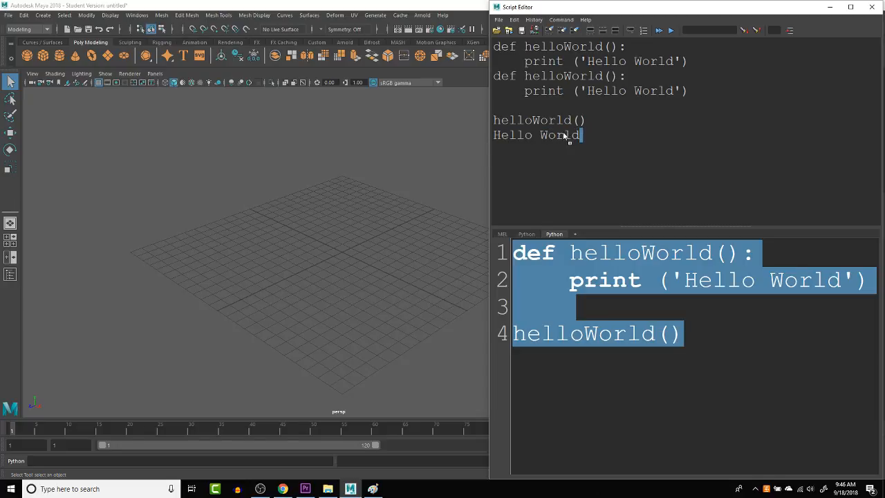
double_click(538, 135)
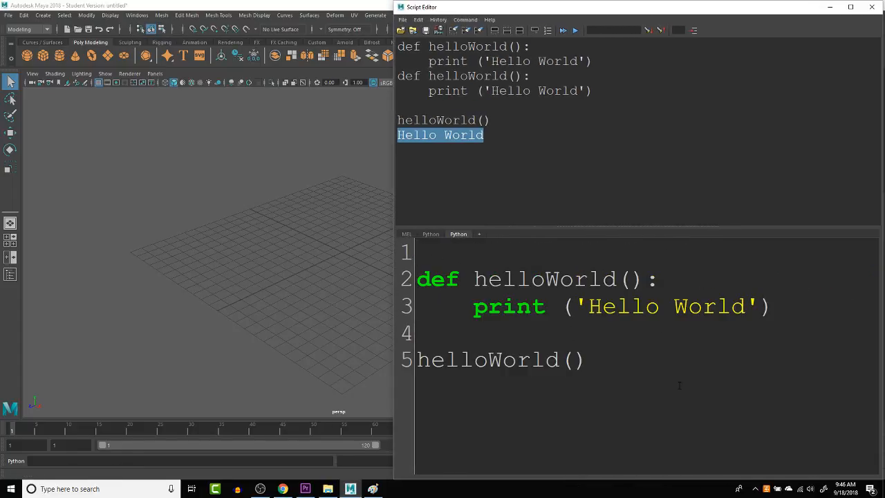
mouse_move(540, 397)
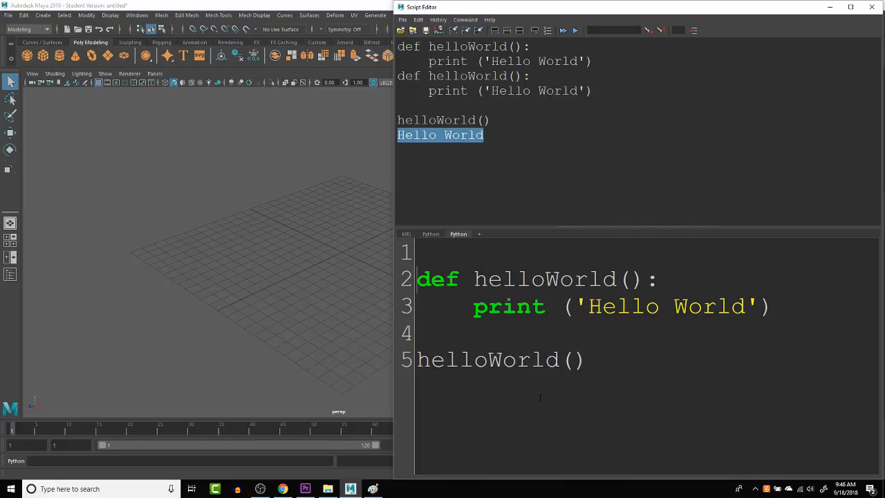
left_click_drag(473, 306, 584, 359)
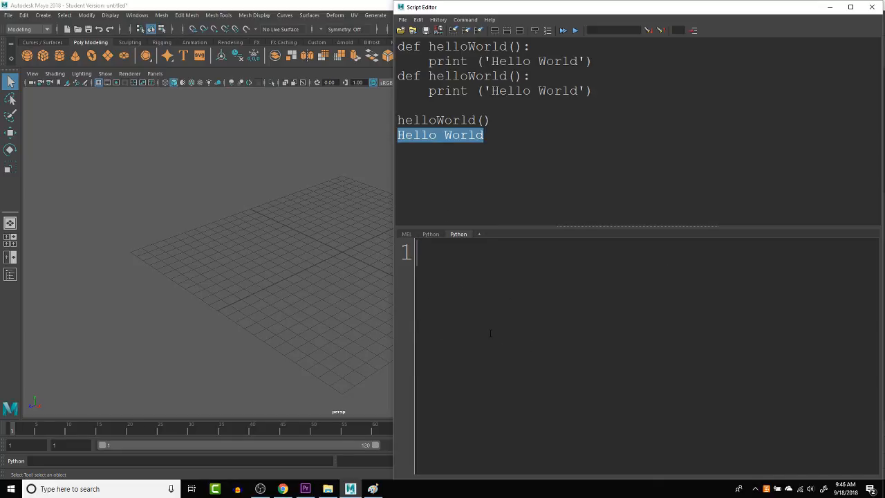
- Type the header def printStatement(statement): and start a new line
key("Return")
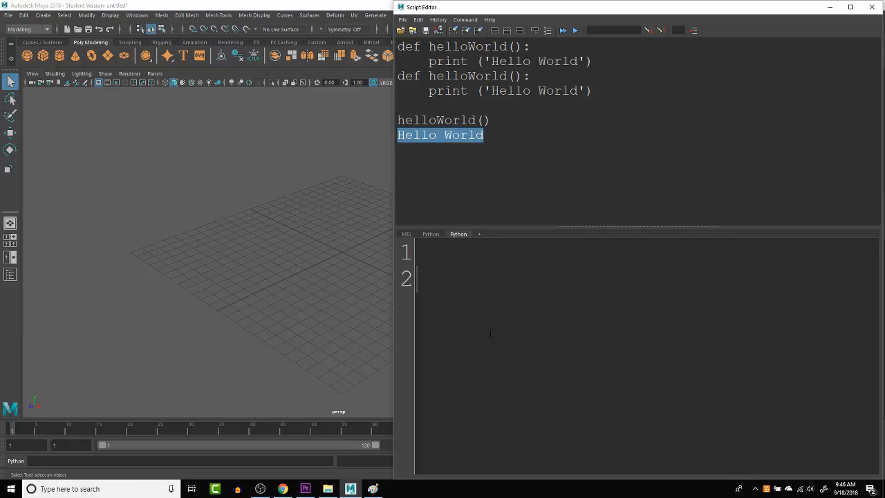
type("d")
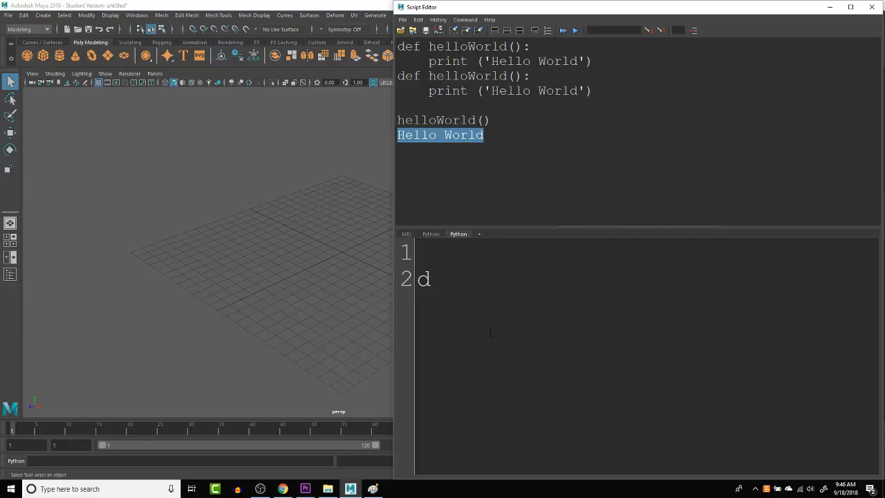
type("ef")
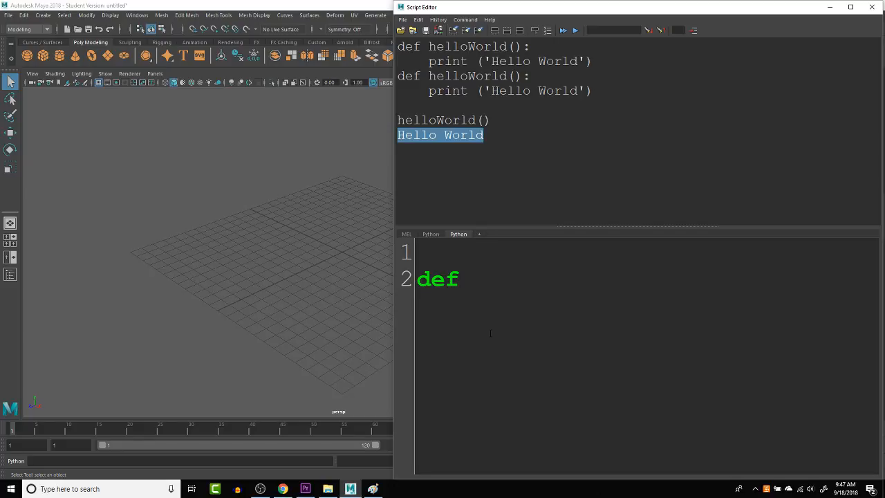
type("print")
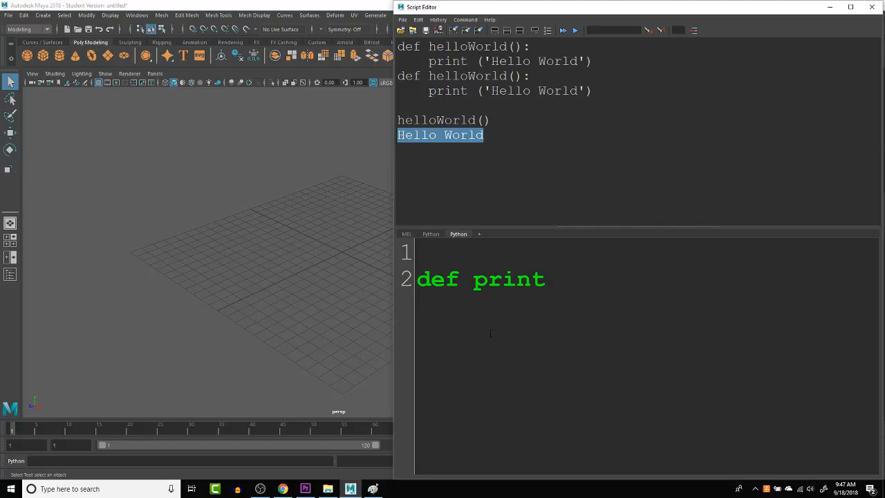
type("Statem")
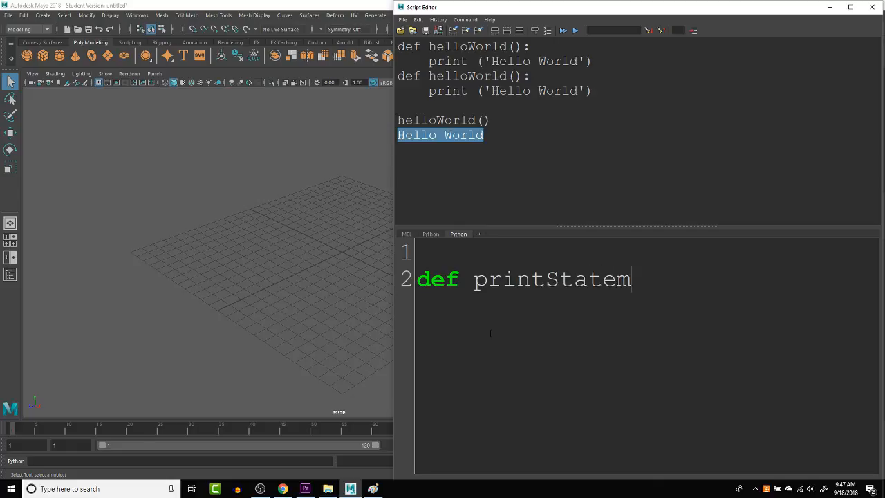
type("e")
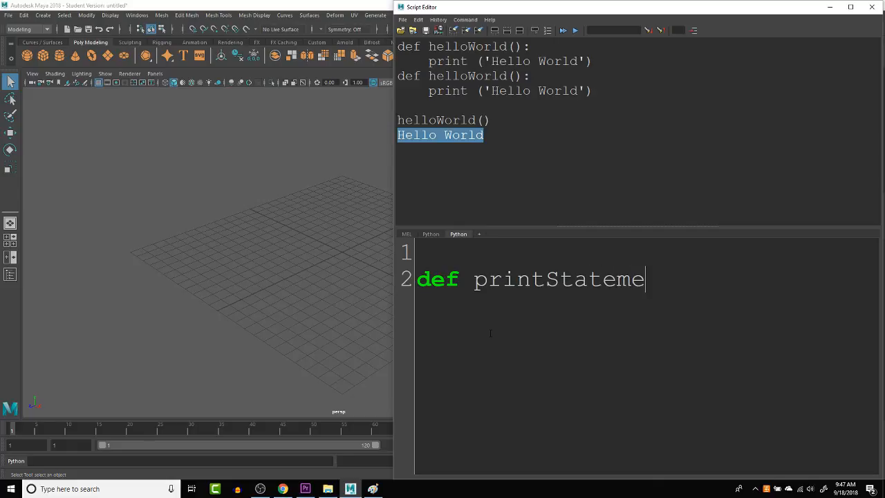
type("nt(")
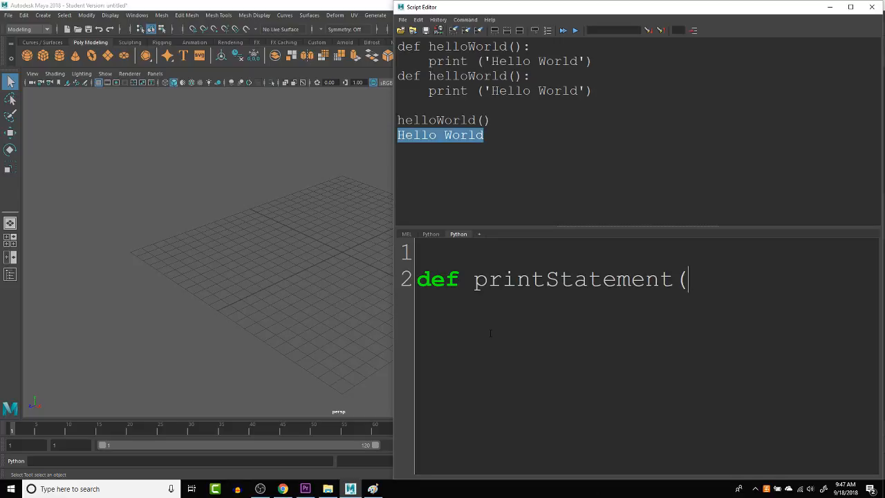
type("s")
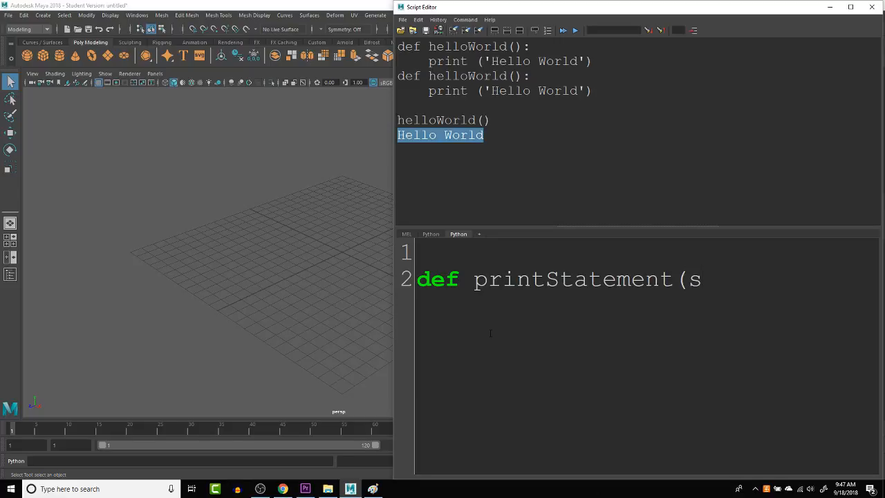
type("tatem")
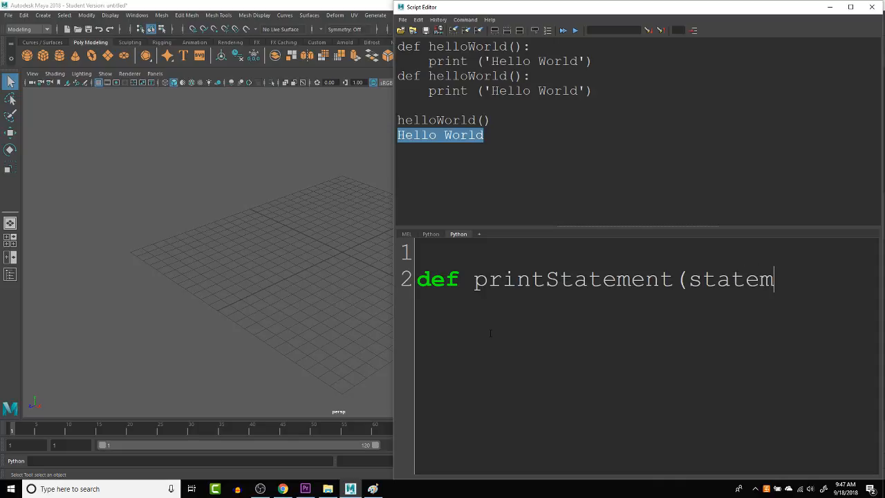
type("ent)")
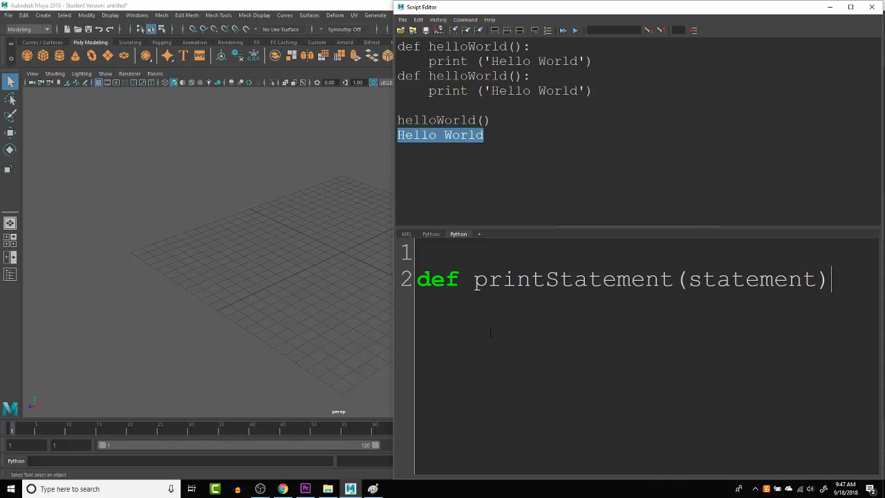
type(":")
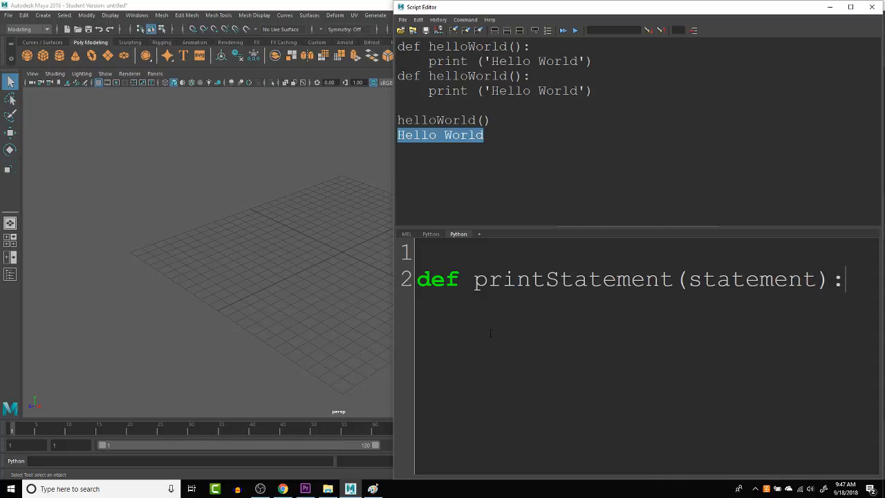
key("Return")
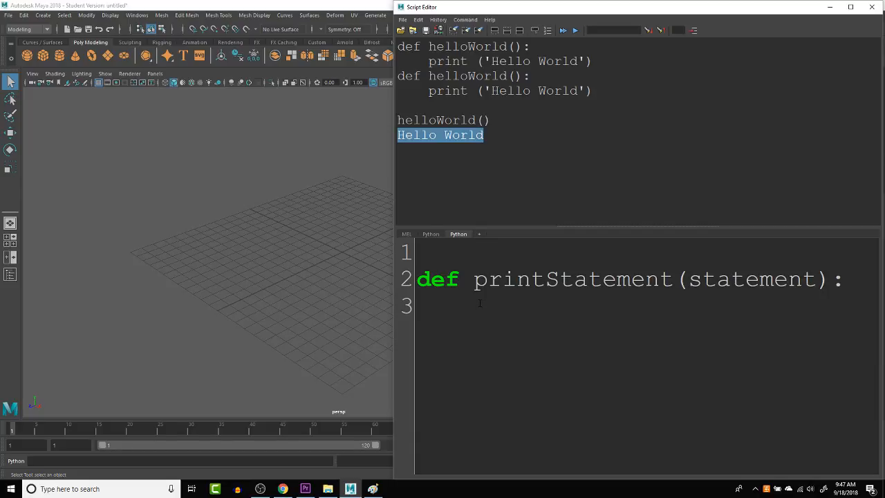
- Write the indented body print(statement) inside printStatement
double_click(556, 280)
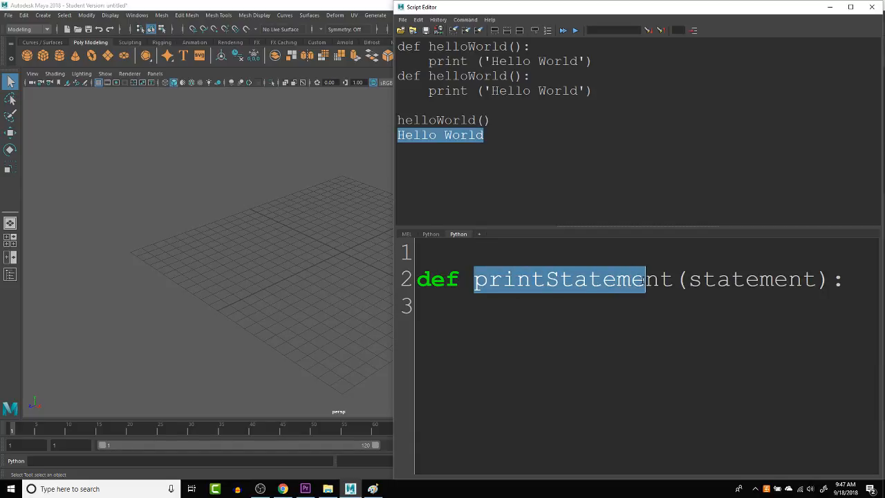
double_click(751, 279)
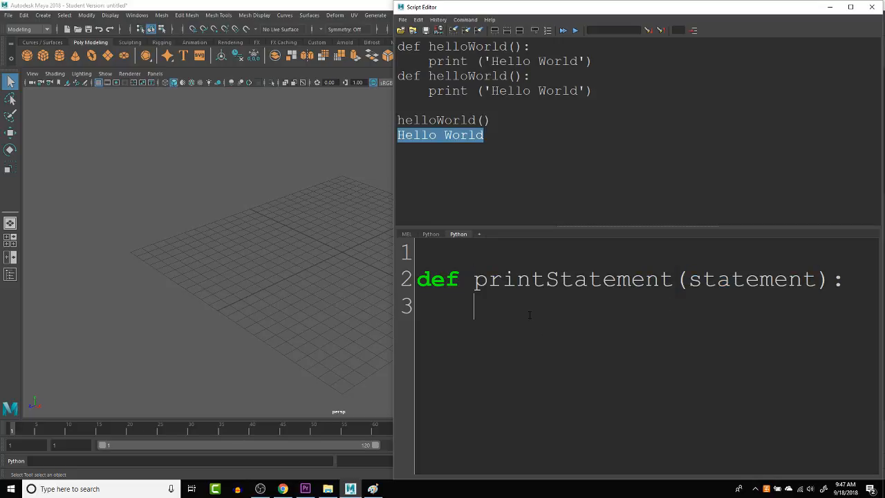
double_click(751, 280)
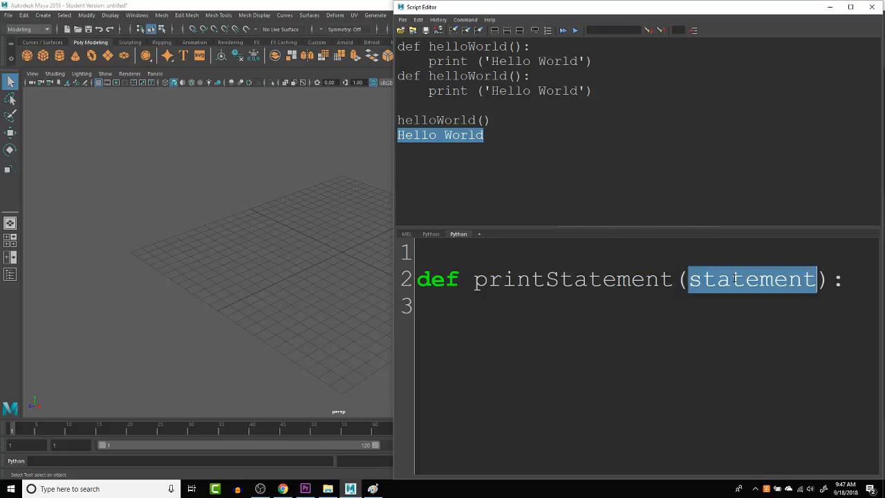
left_click(548, 307)
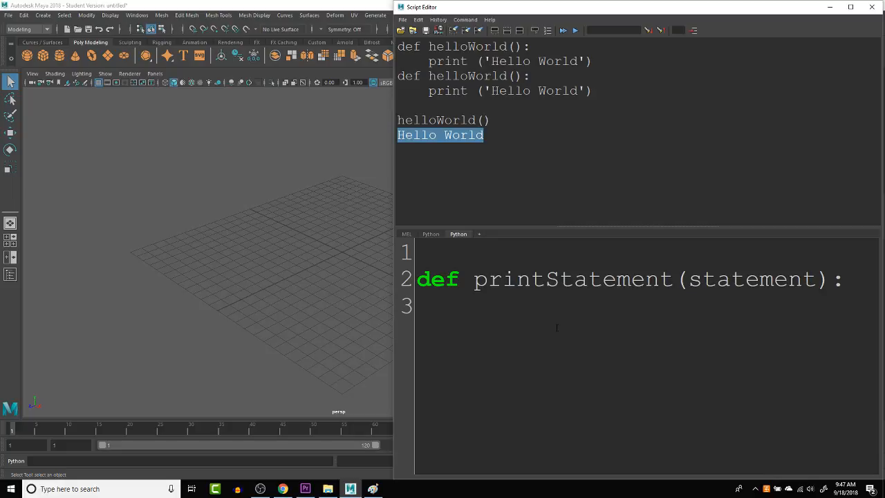
type("pr")
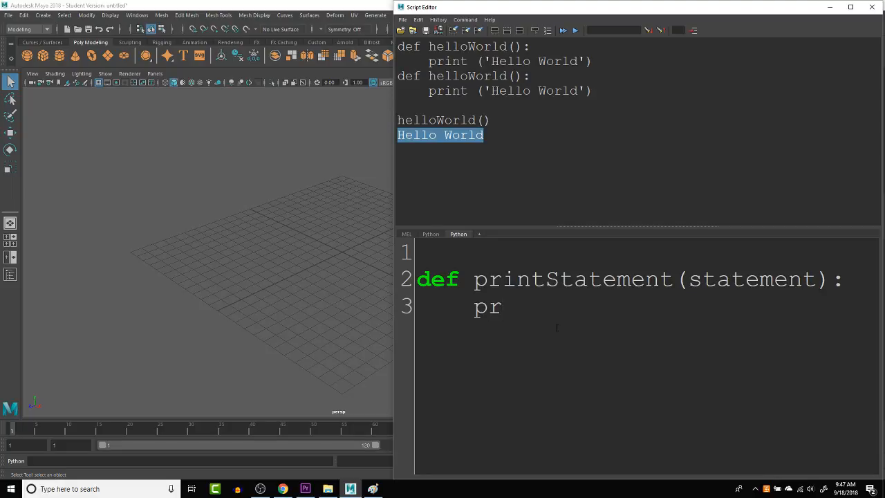
type("i")
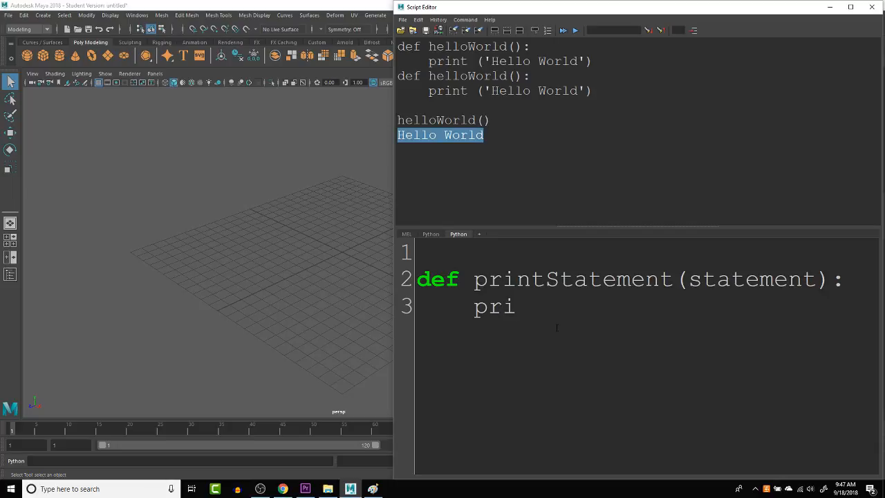
type("nt")
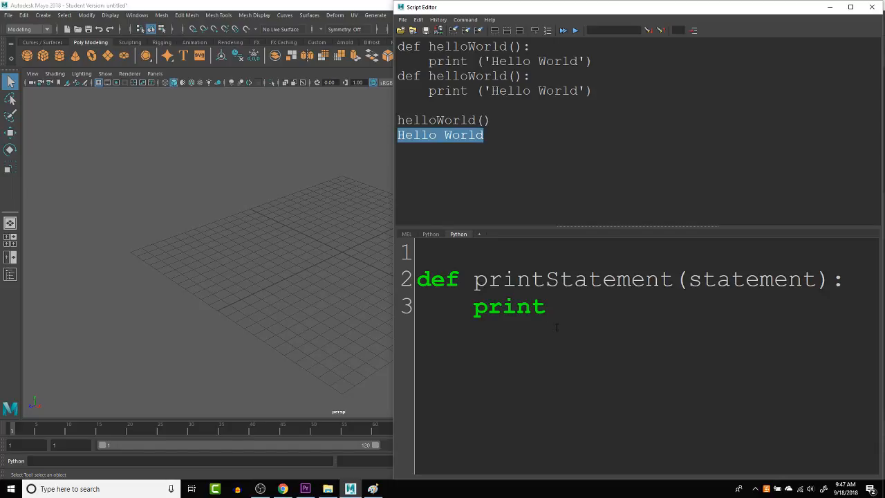
type("(")
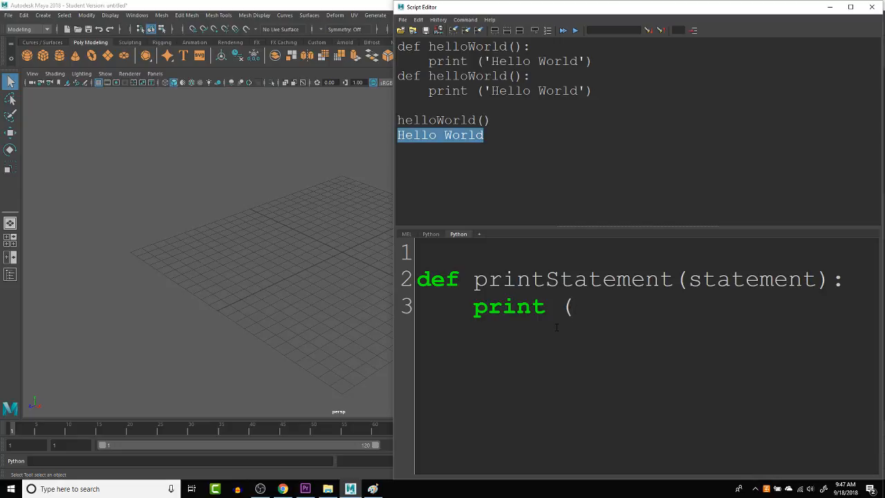
type("state")
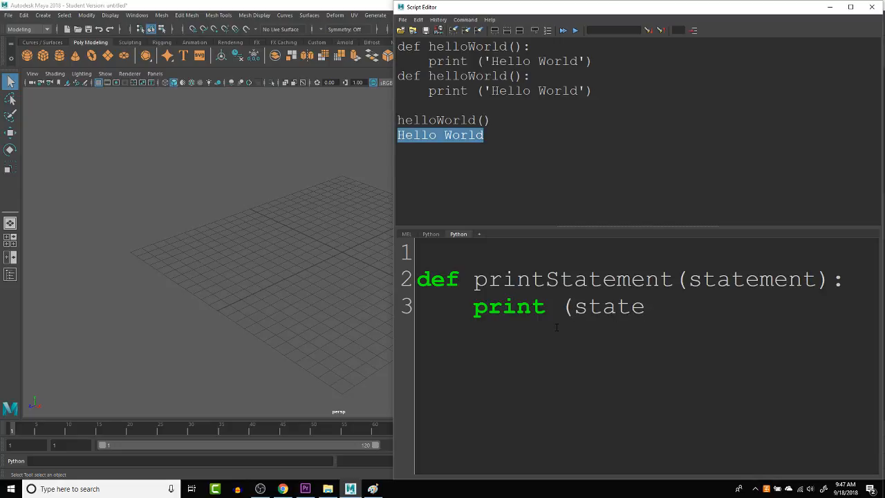
type("ment)")
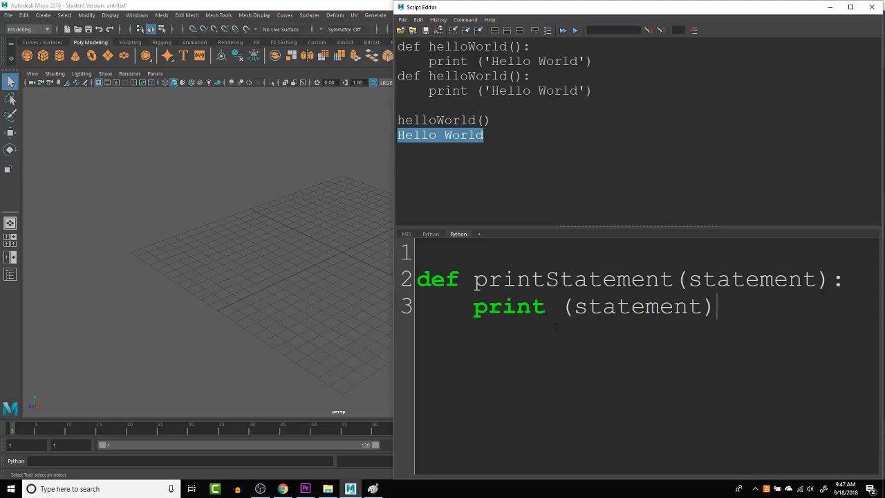
- Add a printStatement() call below the function and select the script
key("Return")
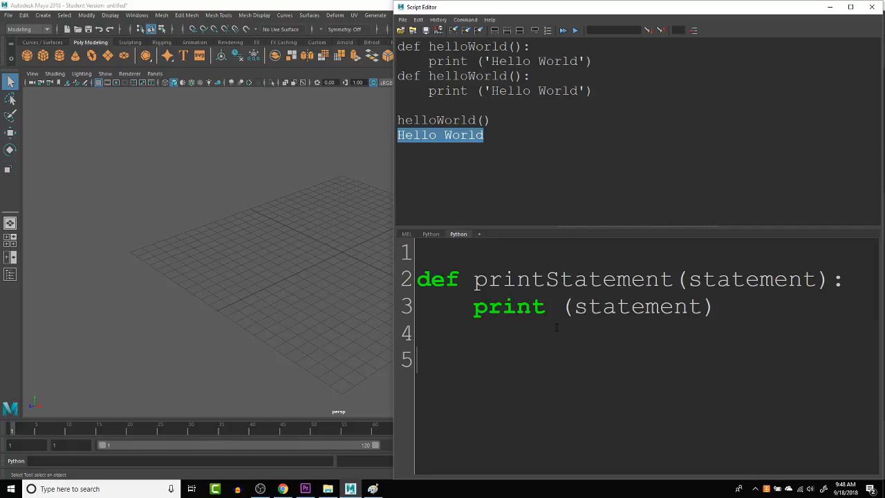
type("pr")
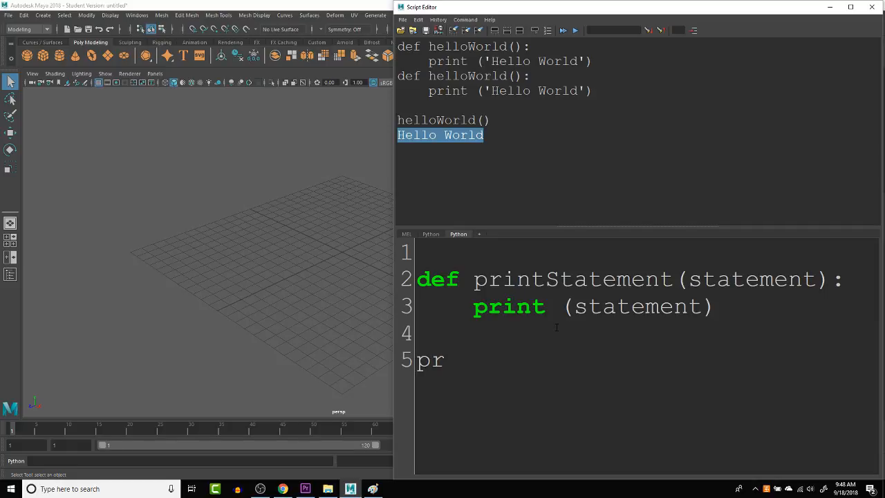
type("intSte")
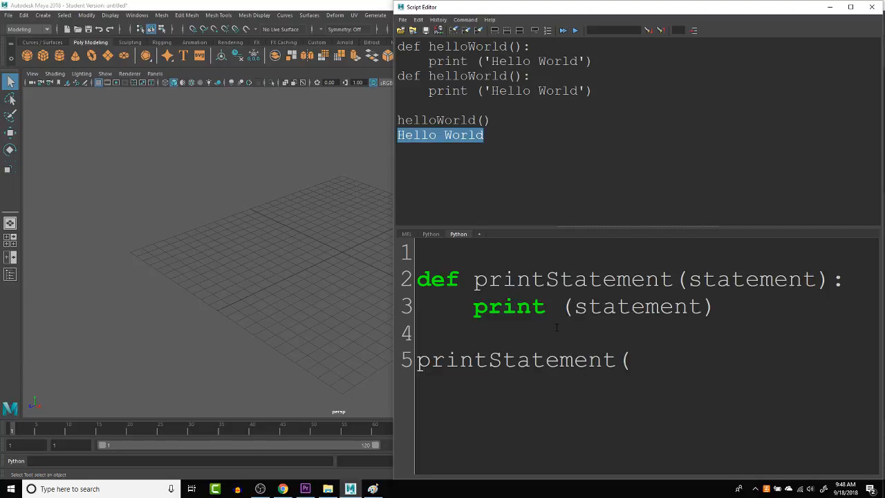
type(")")
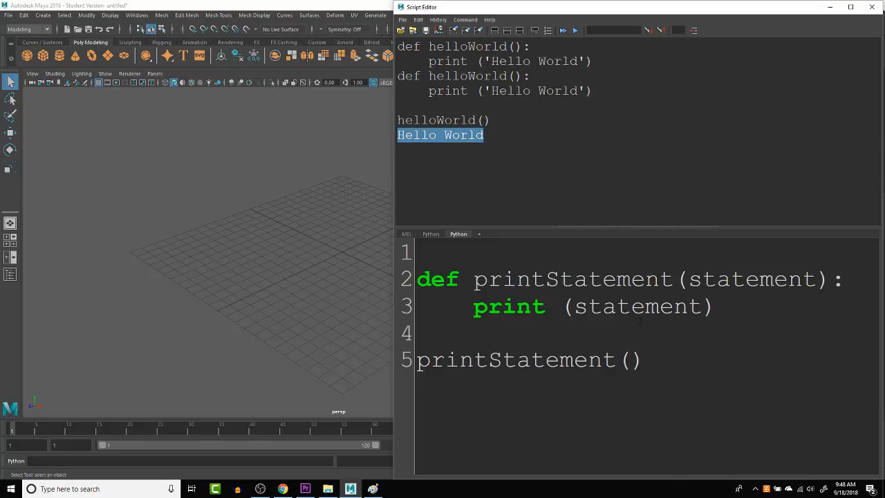
double_click(752, 279)
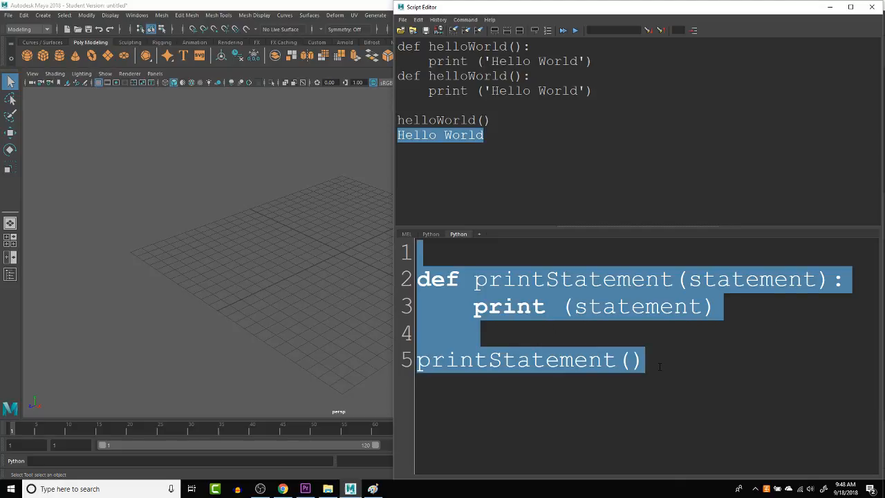
left_click(562, 30)
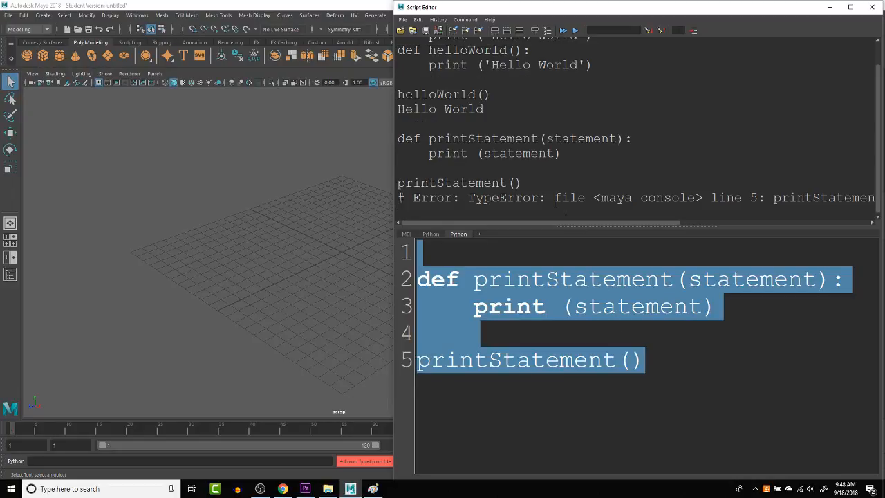
mouse_move(619, 227)
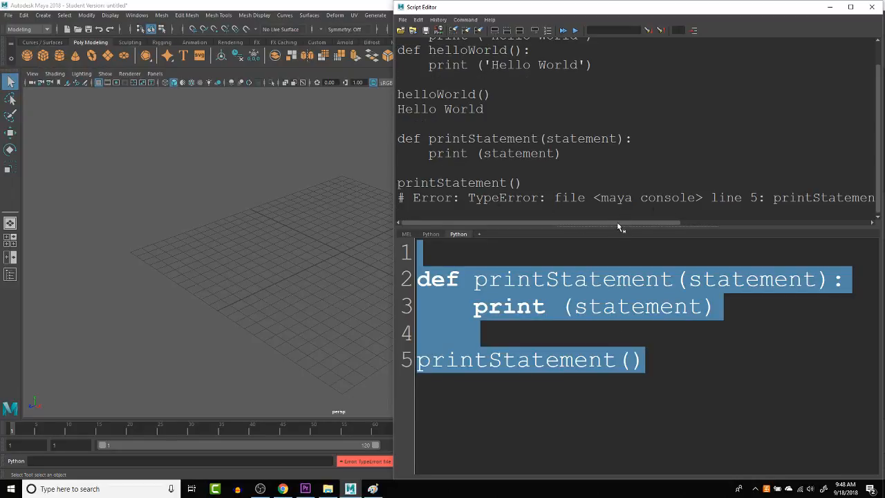
scroll("right", 3)
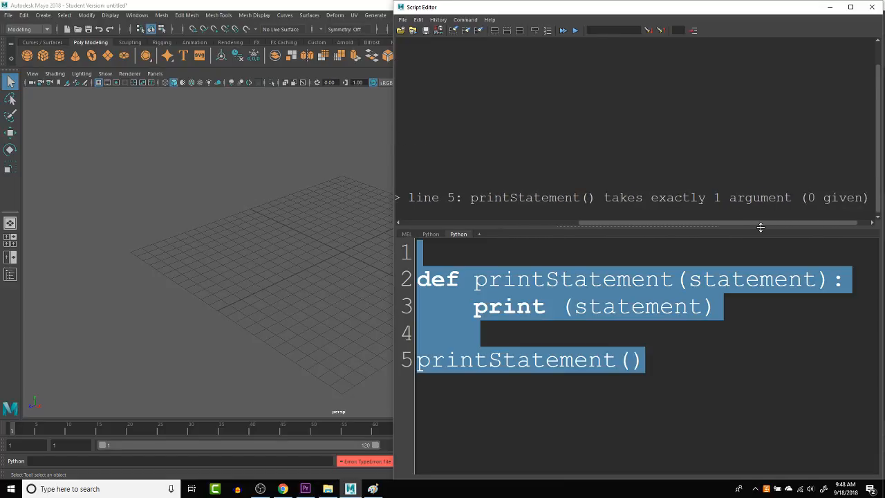
mouse_move(691, 318)
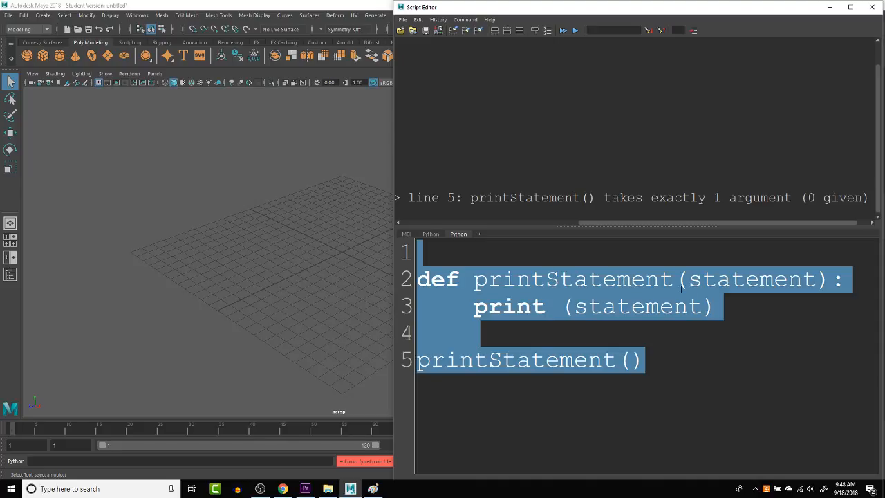
mouse_move(603, 242)
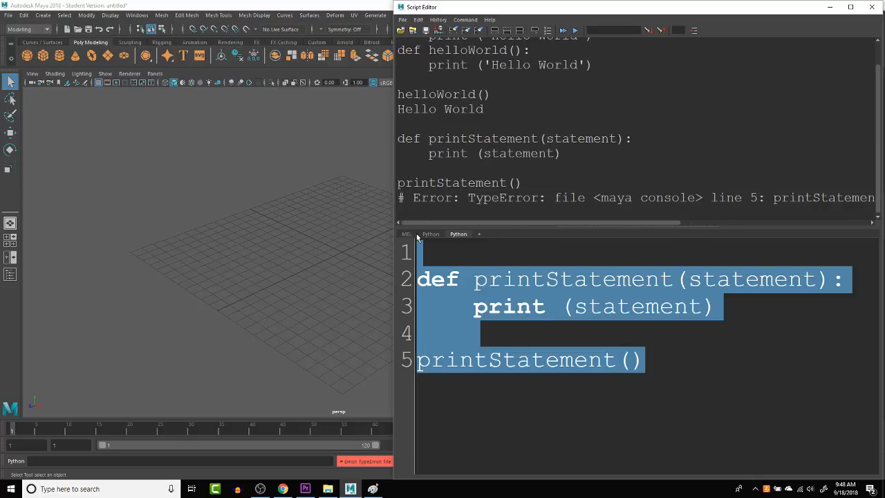
mouse_move(470, 266)
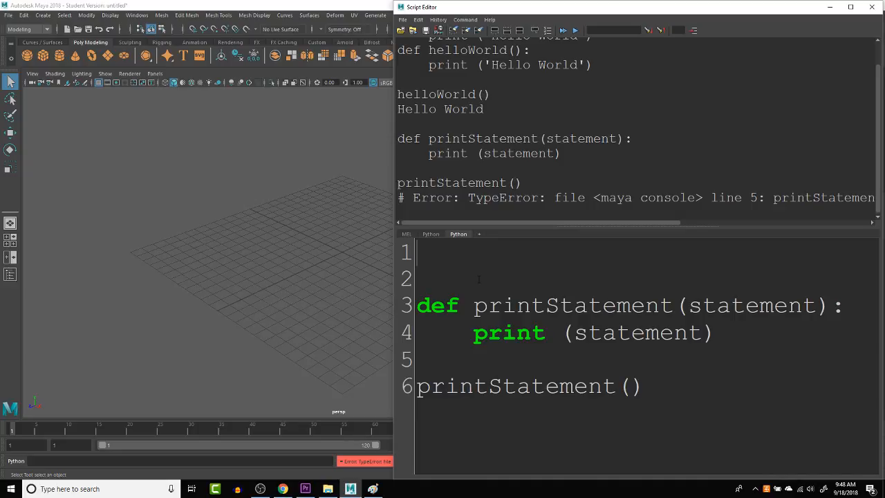
- Store 'hello World' in myString and pass myString into the printStatement call
type("myS")
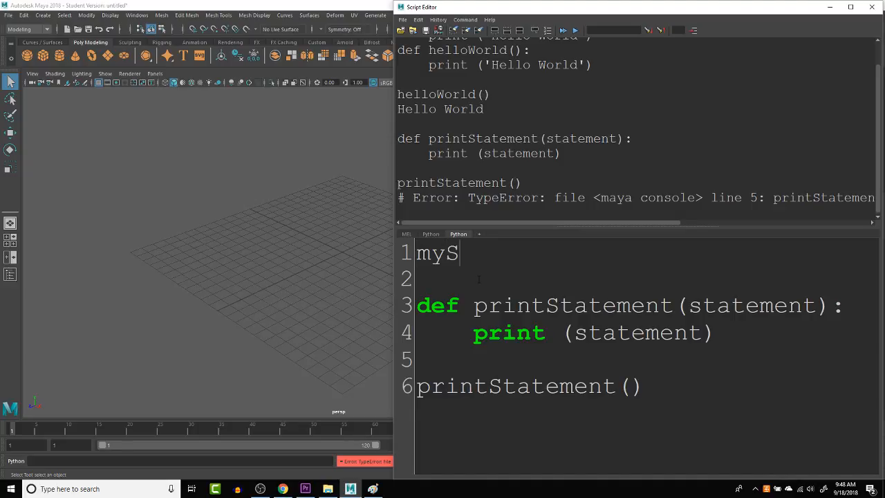
type("tring =")
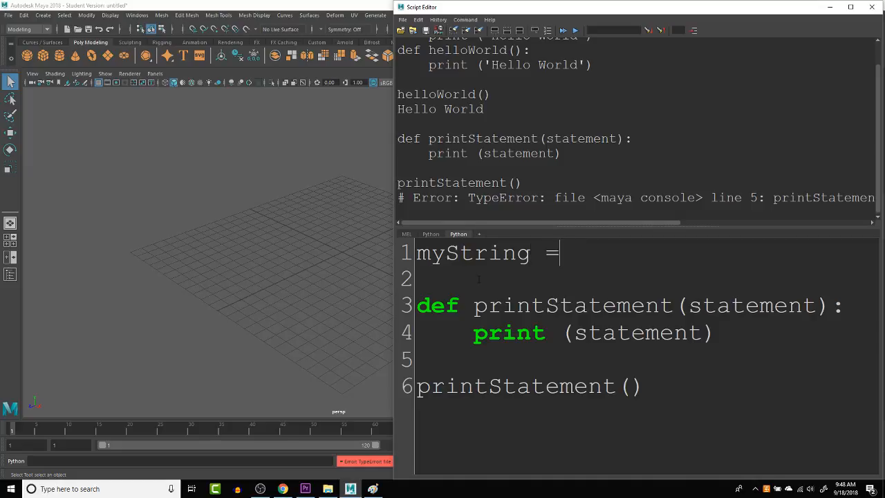
type("'")
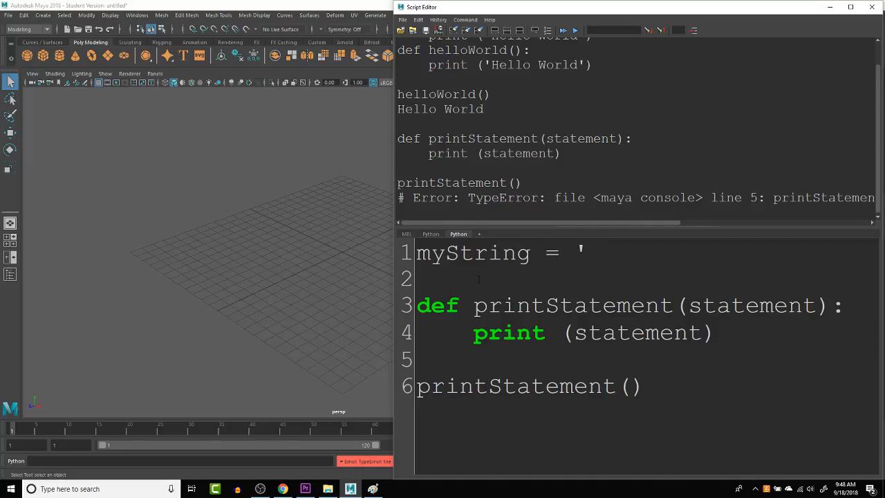
type("hello Wo")
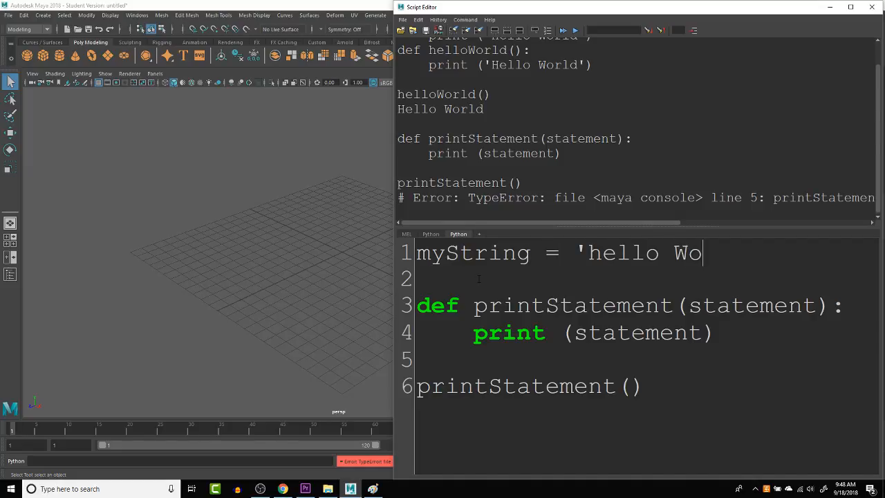
type("rld'")
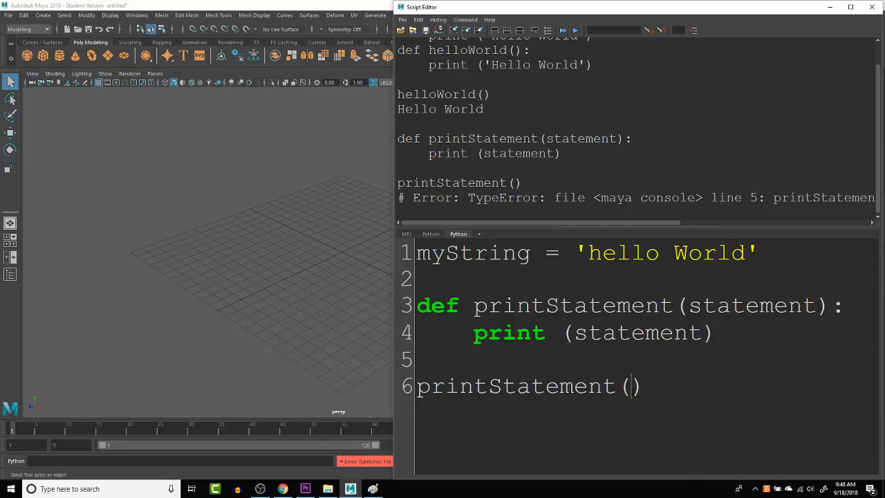
type("myString")
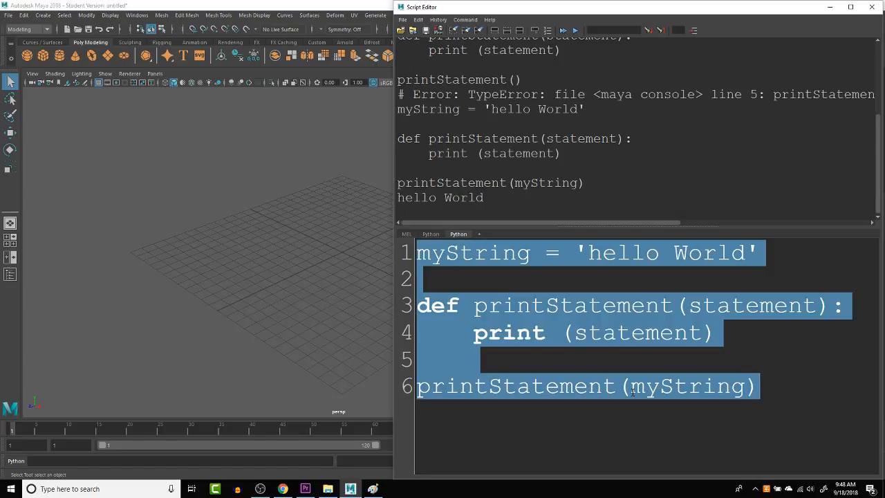
mouse_move(503, 201)
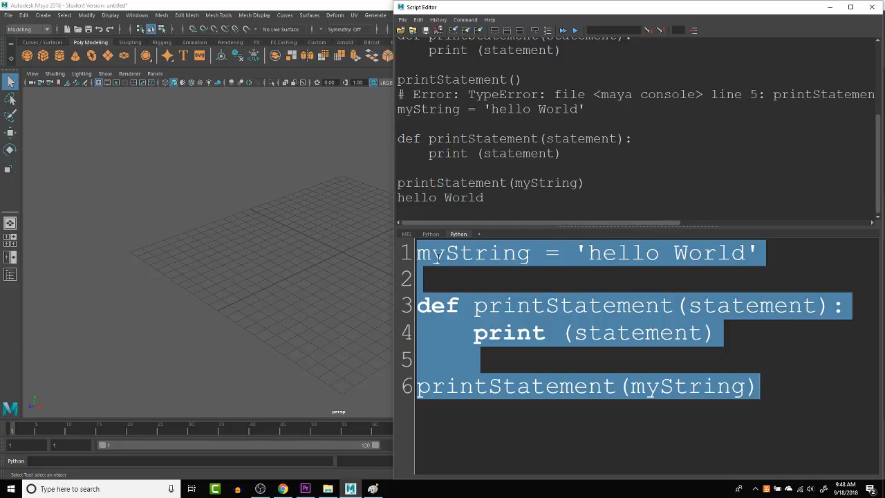
- Replace the myString value with 'spam', rerun, and select the assignment line
left_click(846, 306)
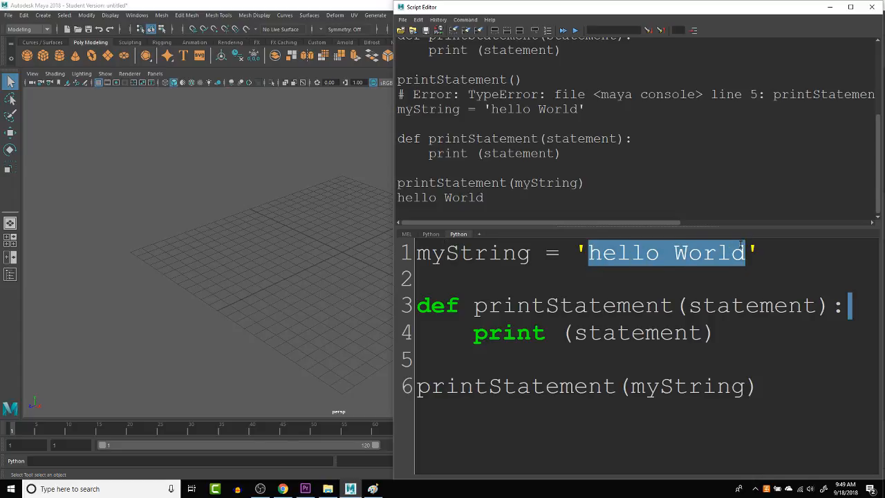
type("spam")
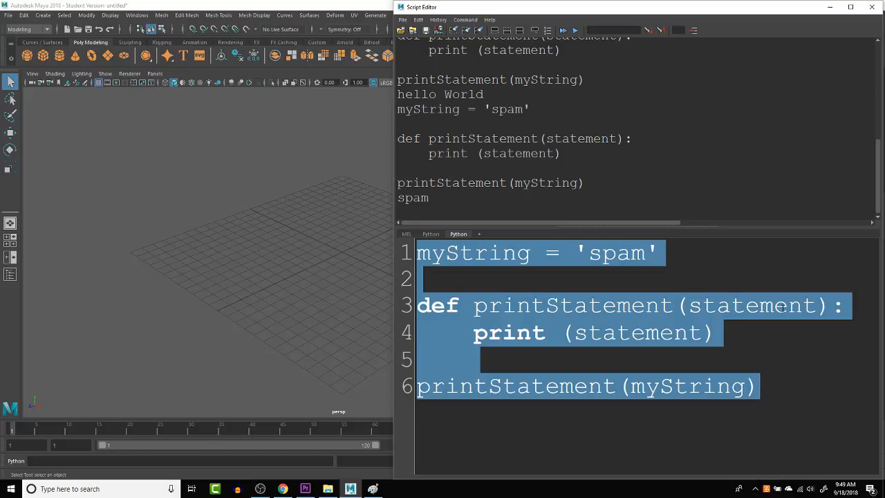
mouse_move(582, 316)
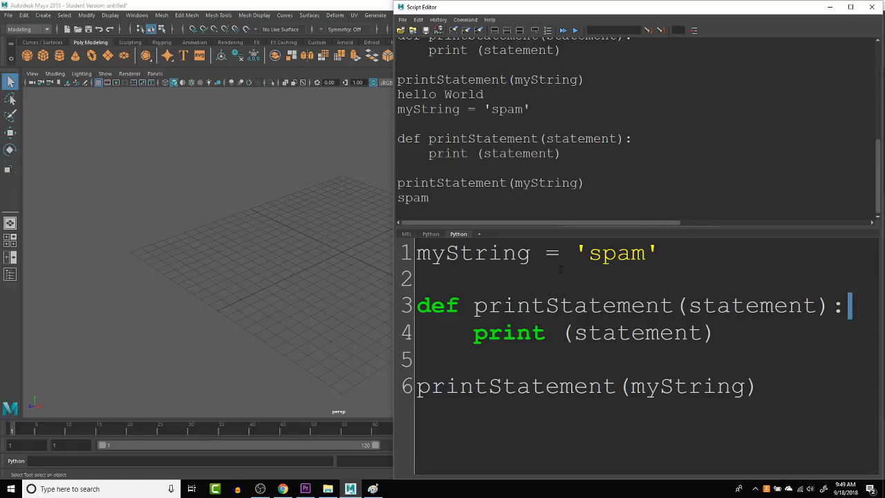
double_click(615, 253)
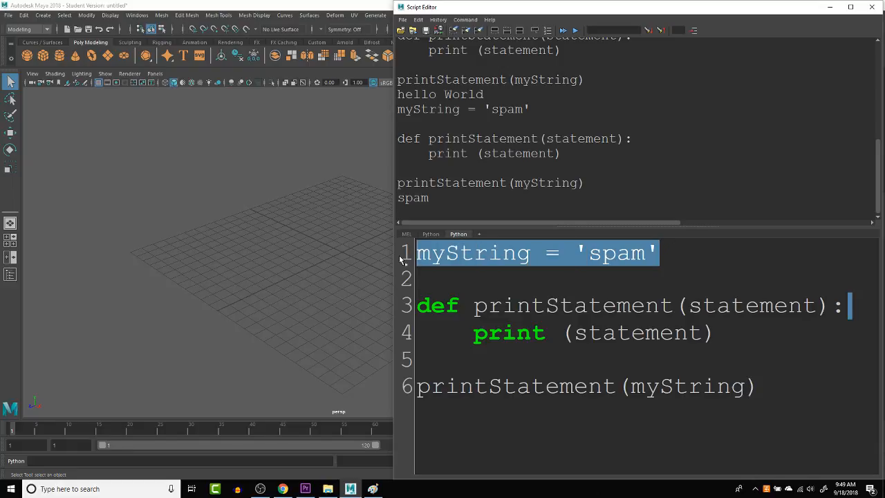
- Remove the myString line and call printStatement with 'spam' and then 'eggs'
key("Delete")
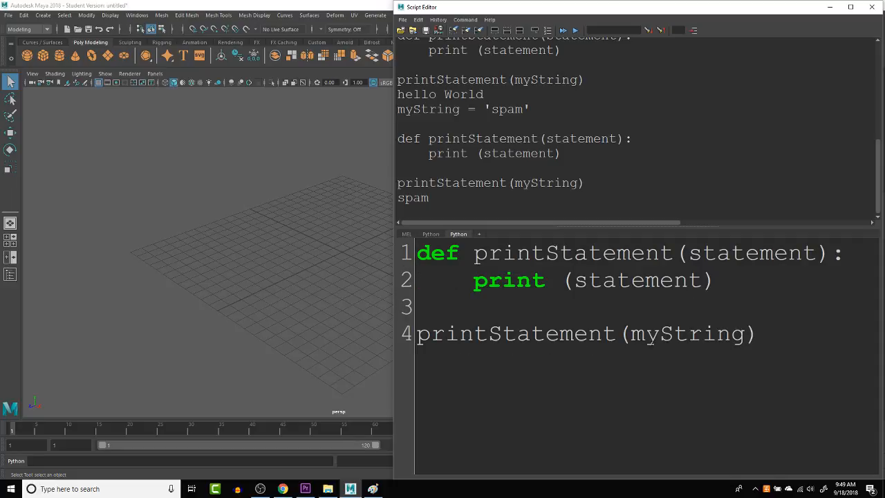
double_click(686, 334)
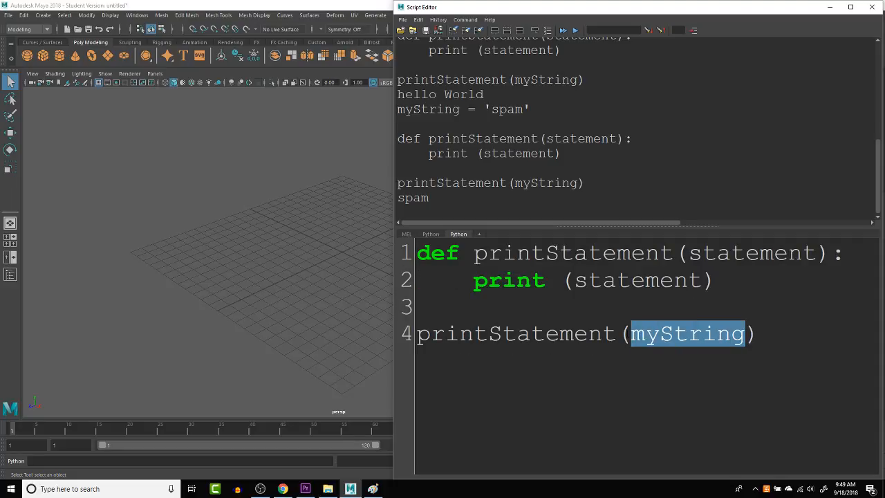
type("'s")
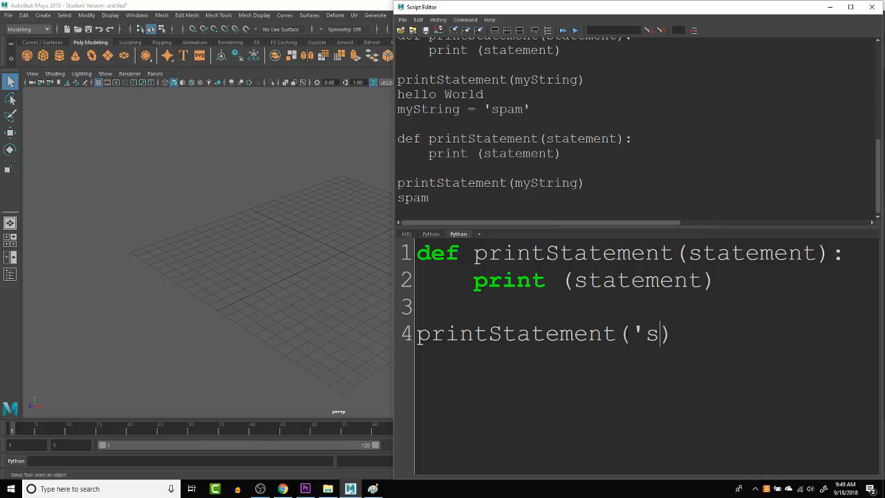
type("pam")
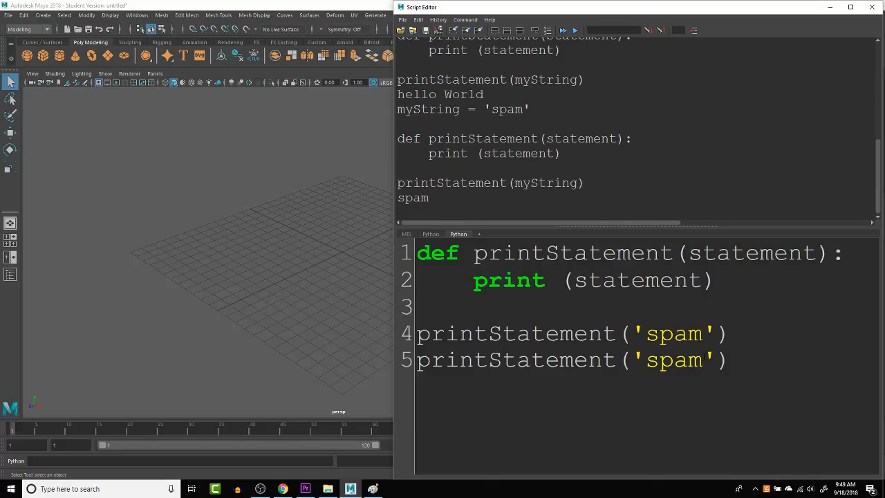
type("eggs")
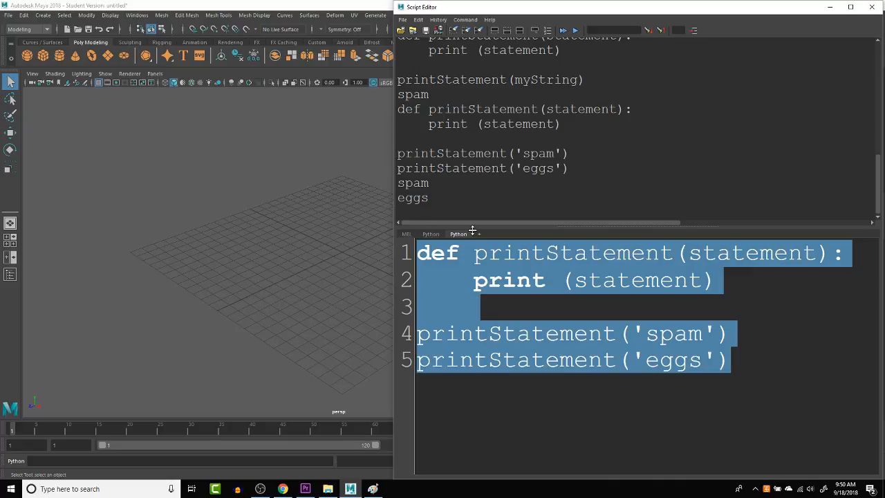
- Deselect the executed script and clear the input pane
left_click(850, 252)
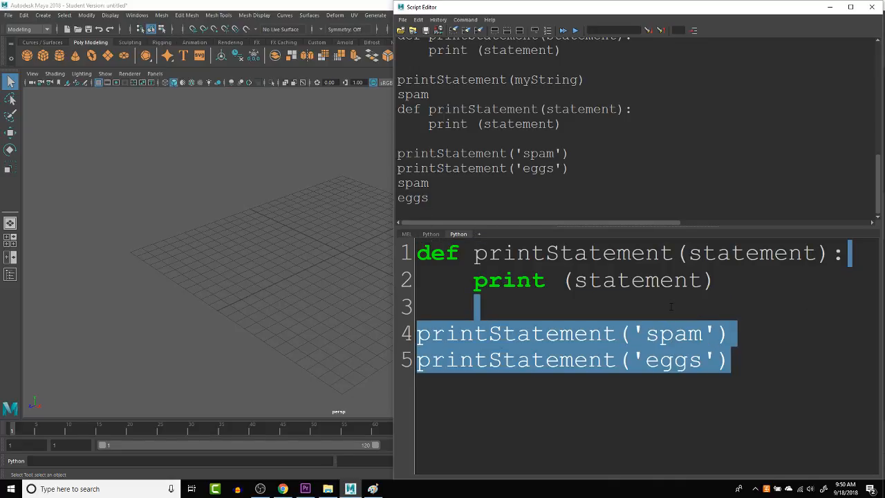
left_click(771, 360)
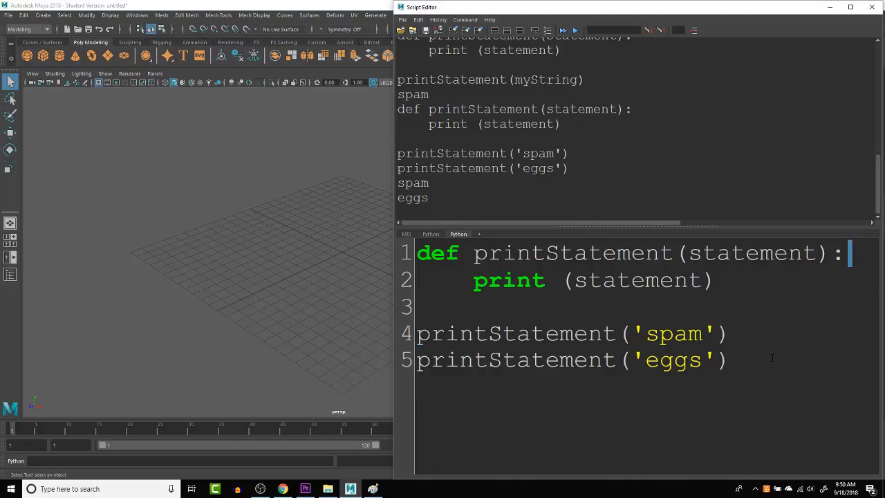
key("ctrl+a")
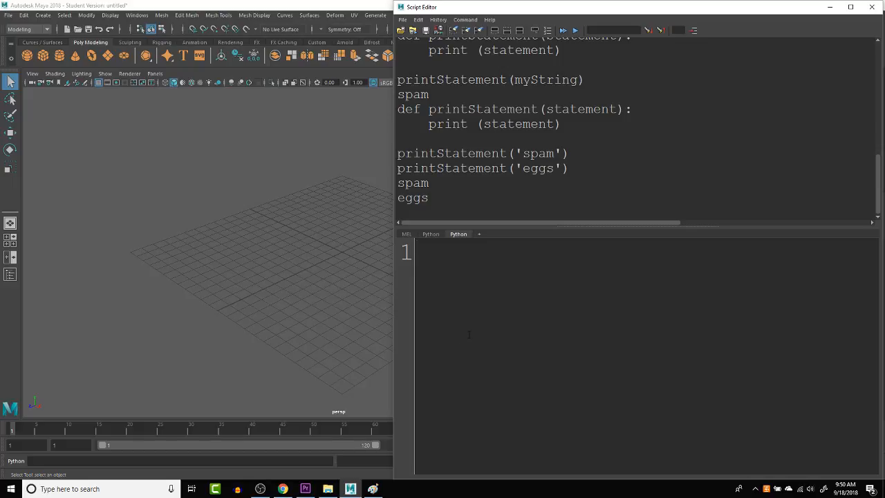
- Set the variable var = True on the first line of the empty script
key("Return")
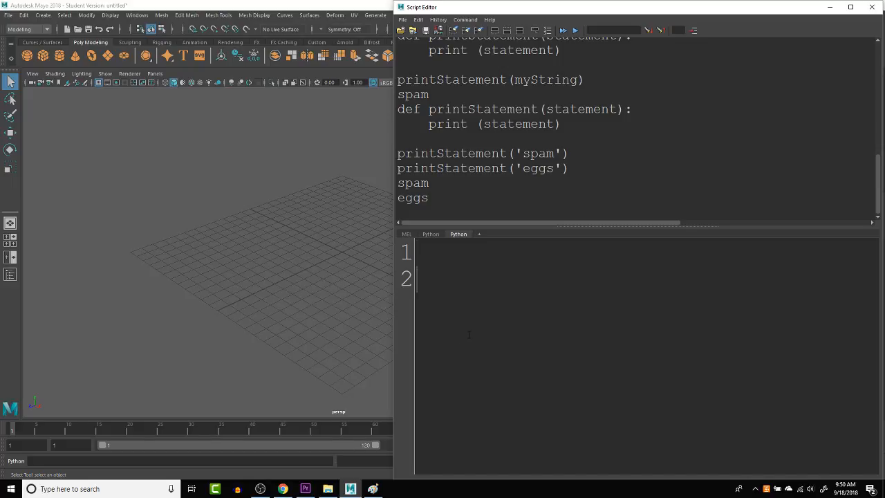
type("v")
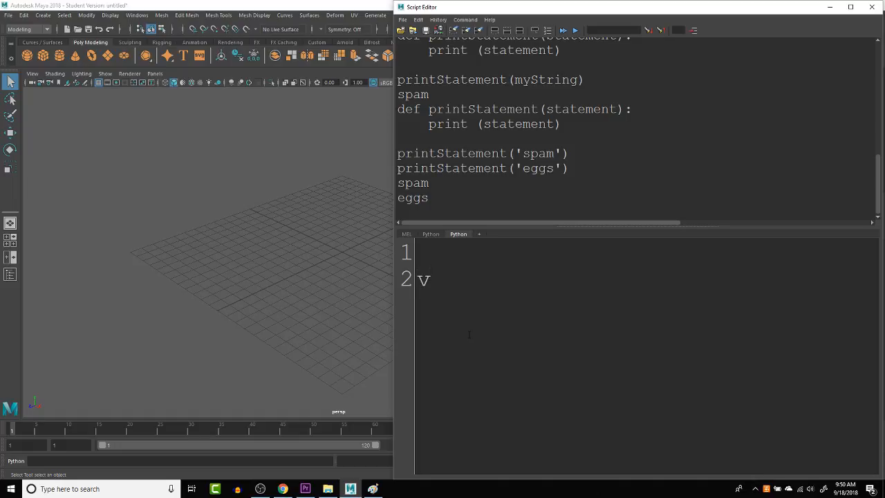
type("ar")
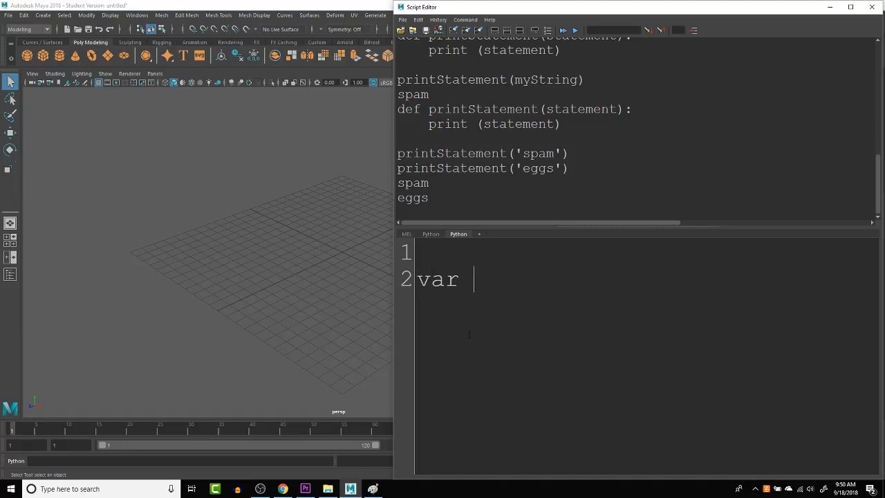
type("=")
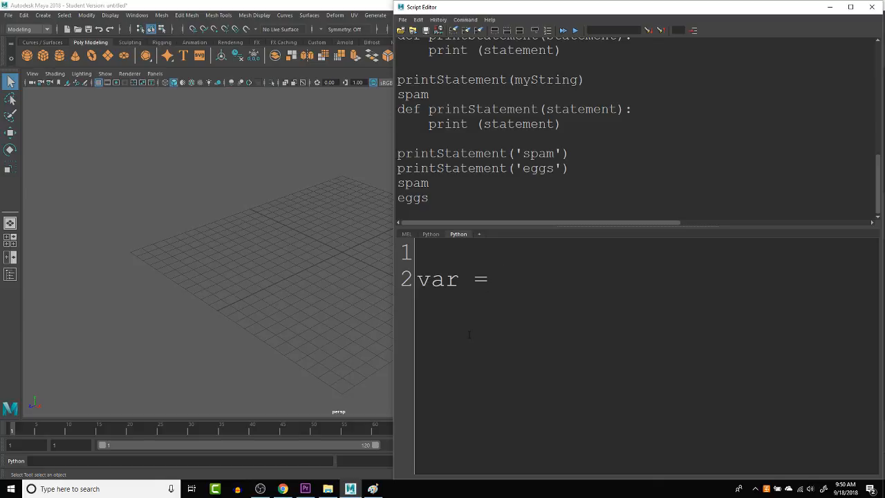
type("True")
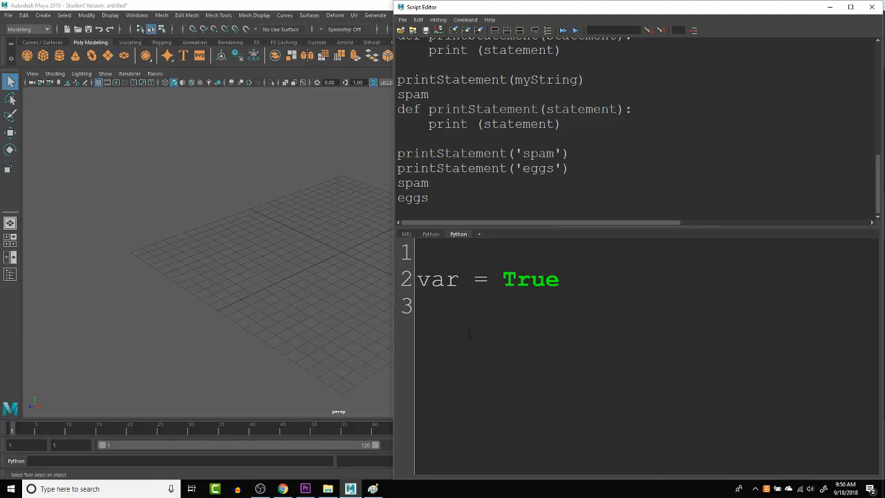
key("Return")
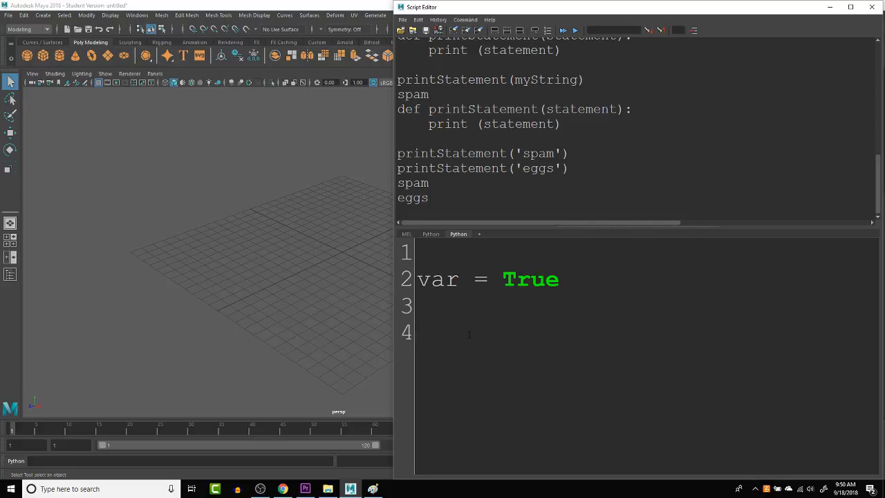
- Type def switchBool below, correcting typos in the function name
type("def")
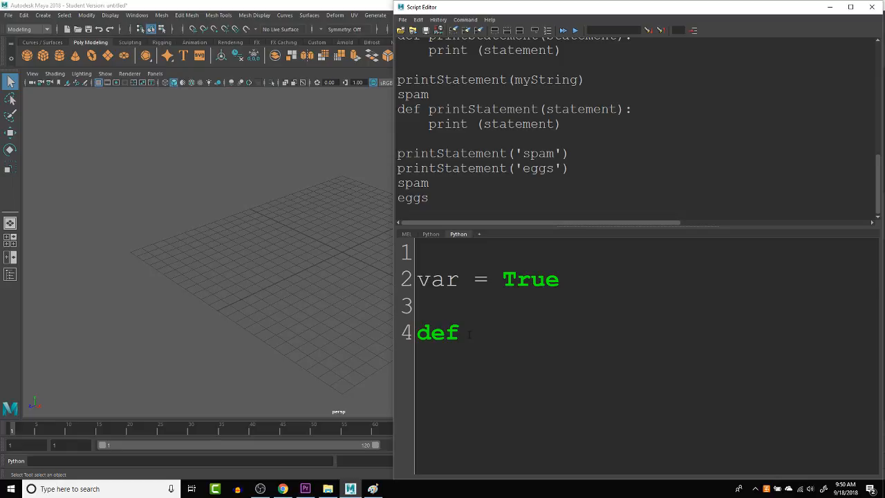
type("f")
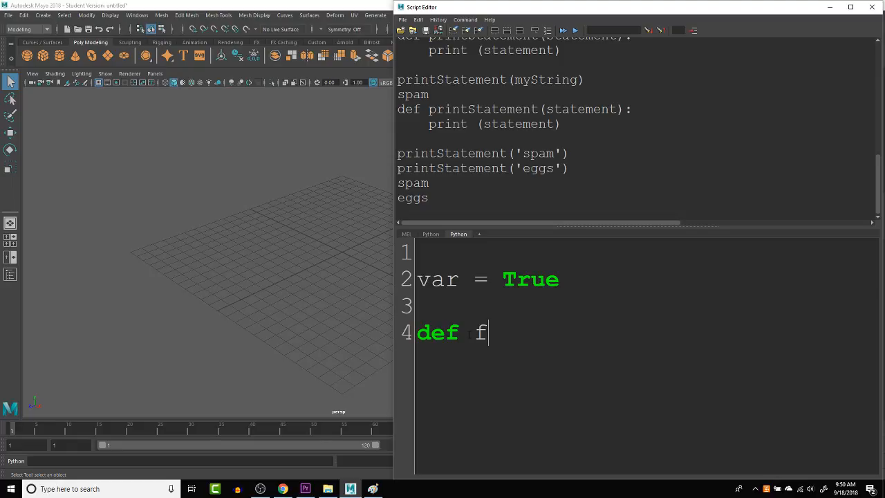
key("Backspace")
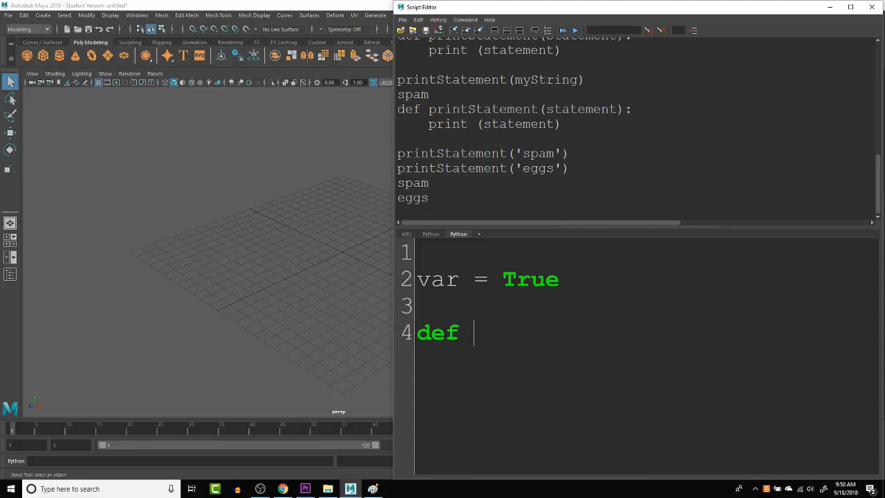
type("swi")
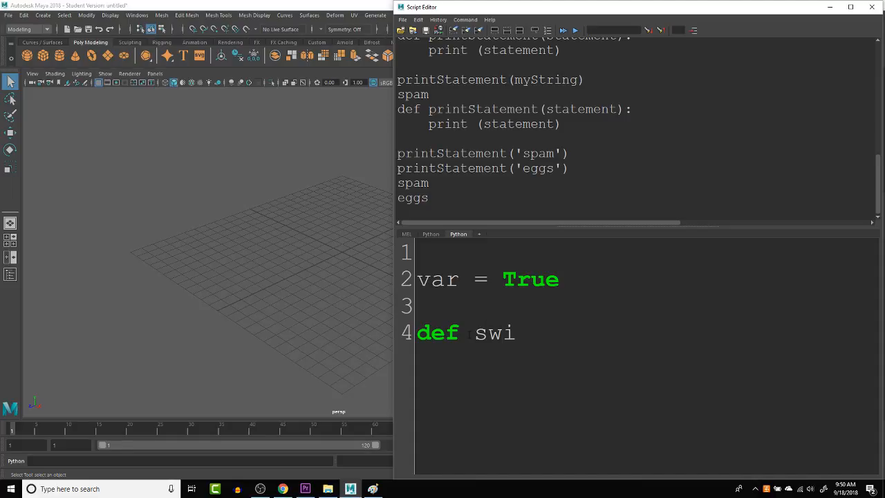
type("tchB")
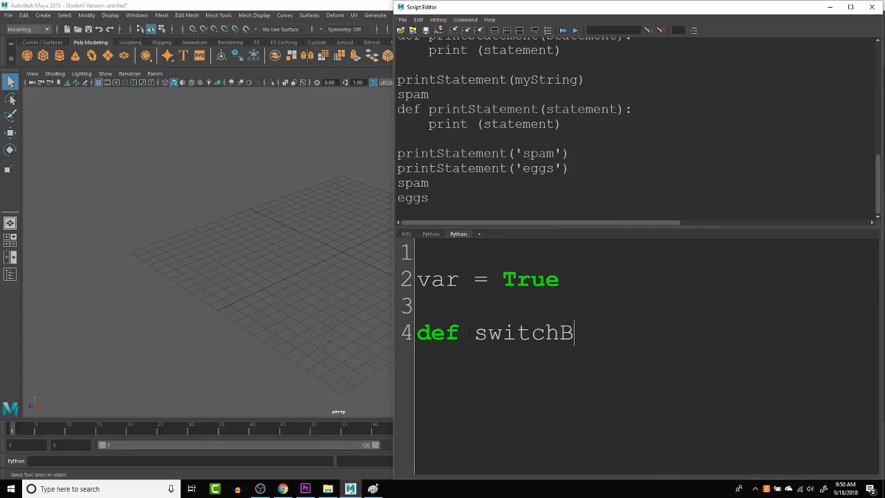
type("ool")
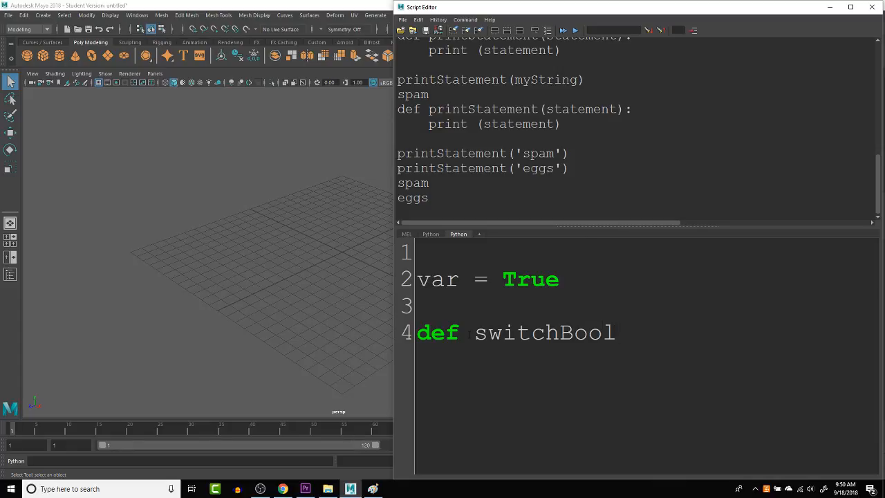
key("BackSpace")
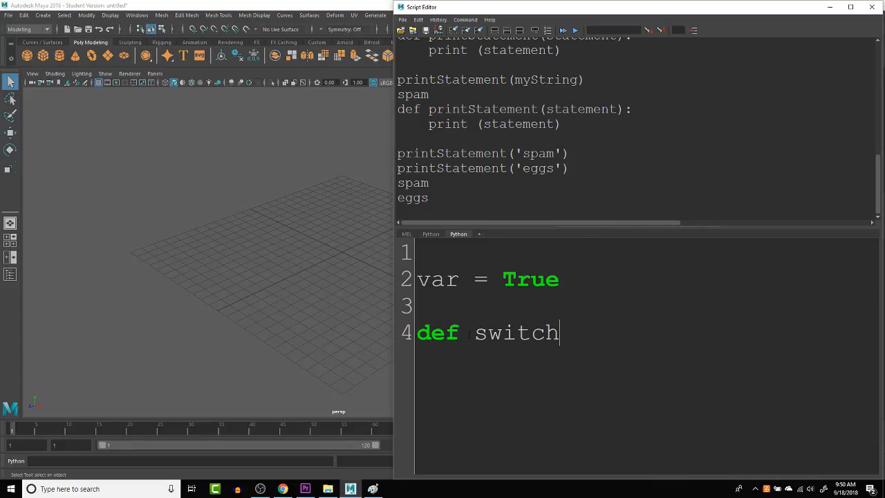
type("B")
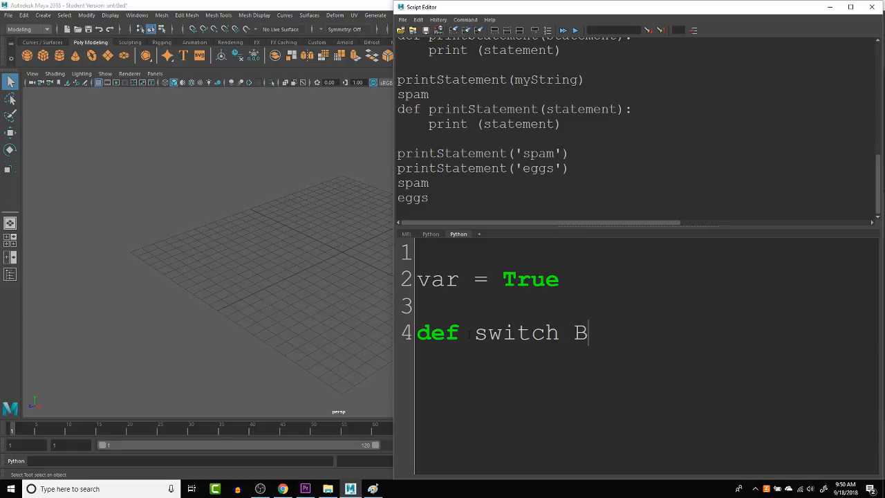
type("ool")
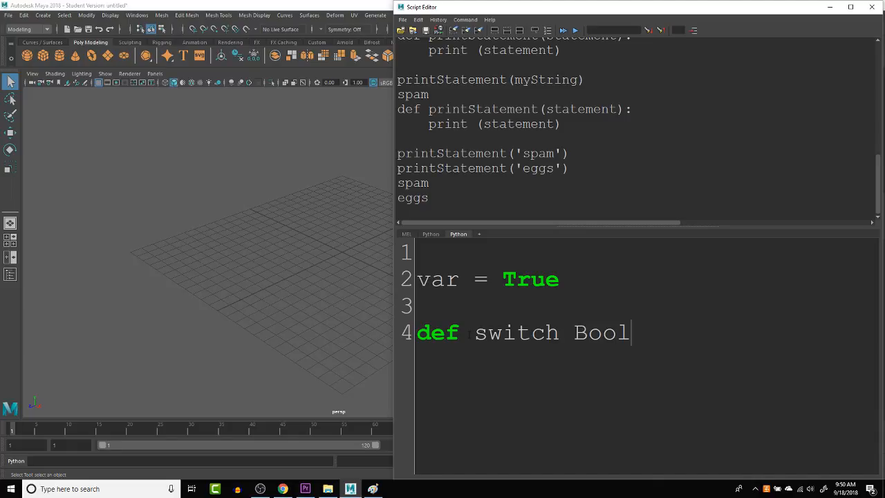
key("backspace")
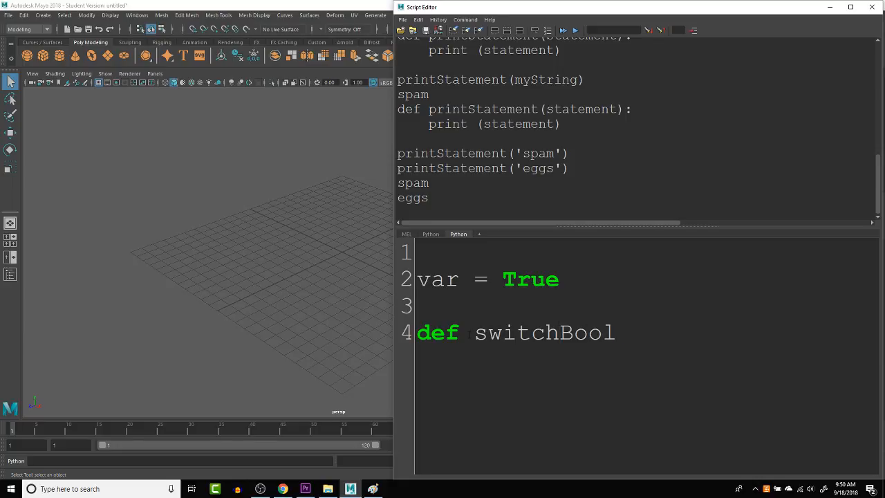
- Give switchBool a bool parameter and begin its body with if var == True:
left_click(614, 332)
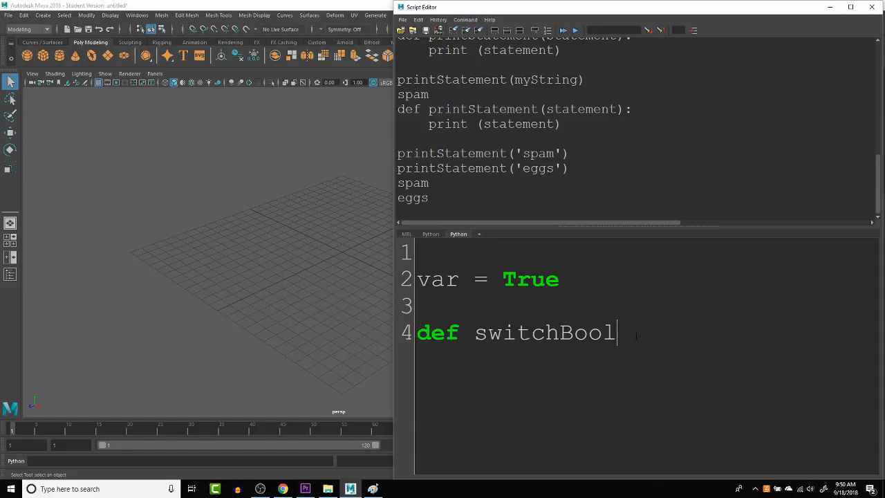
type("()")
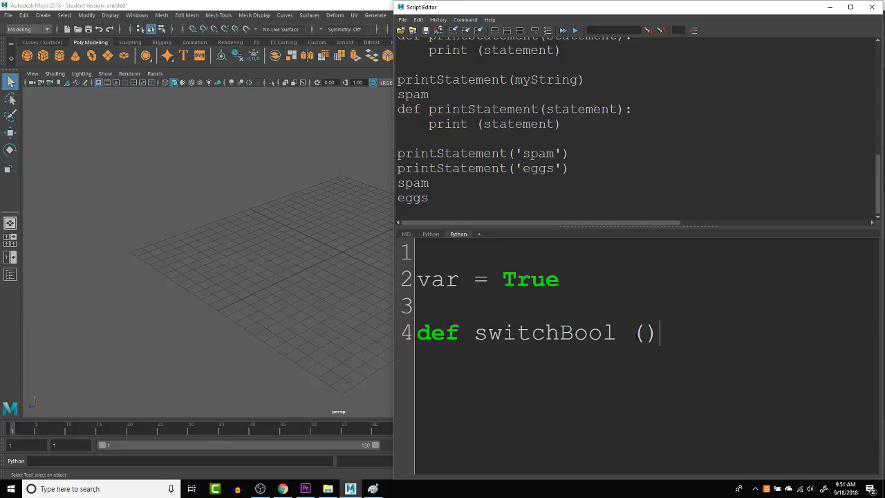
type(":")
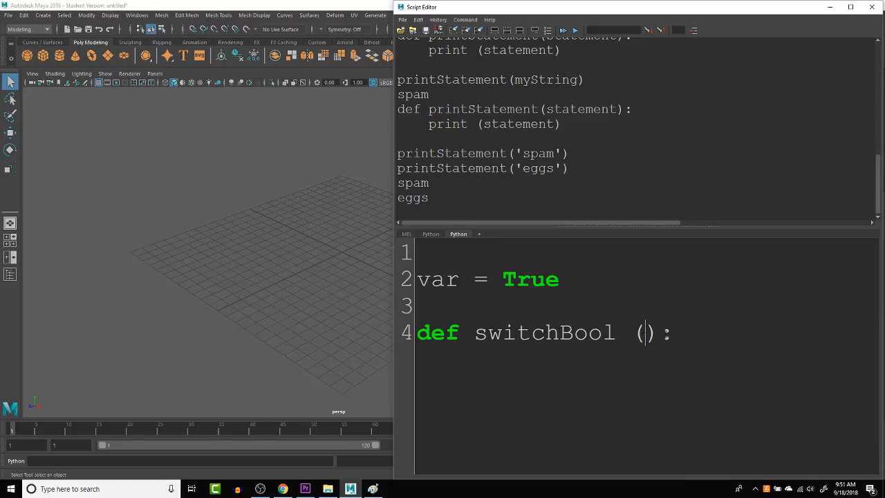
type("bool")
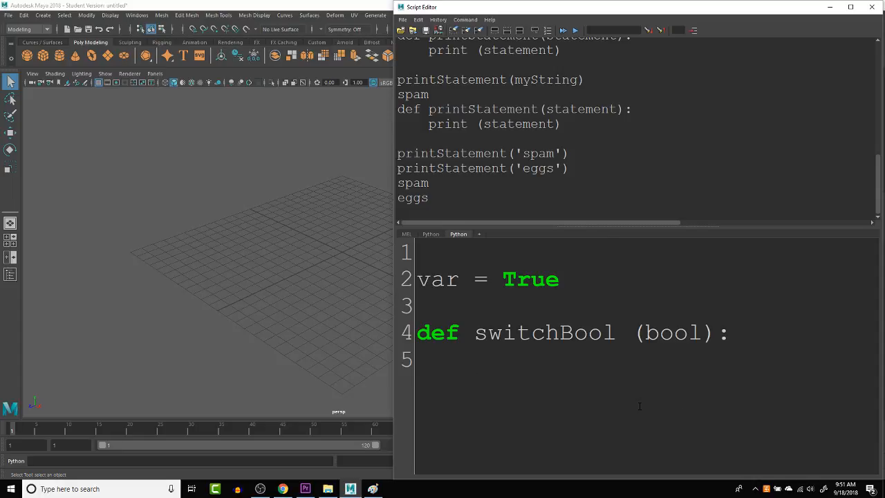
type("if")
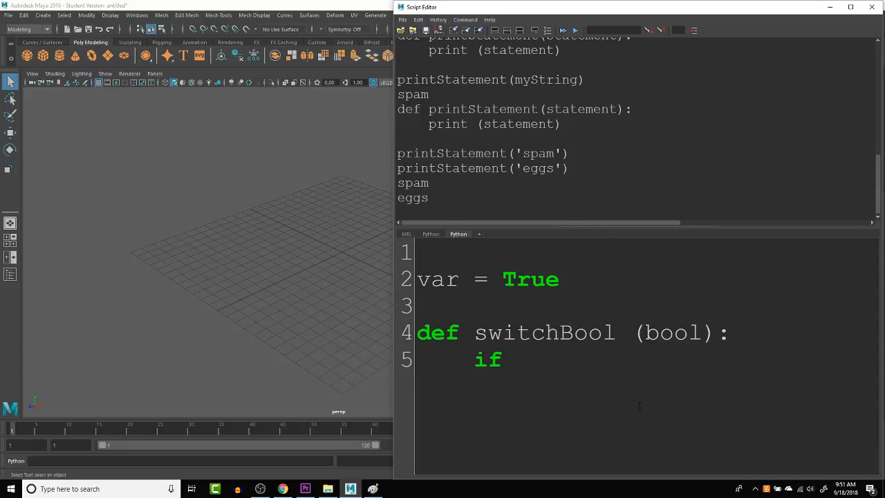
type("va")
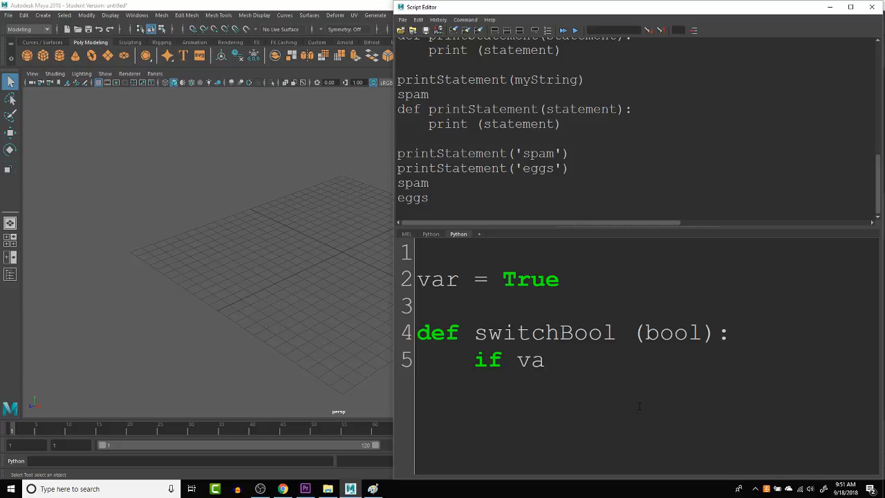
type("r")
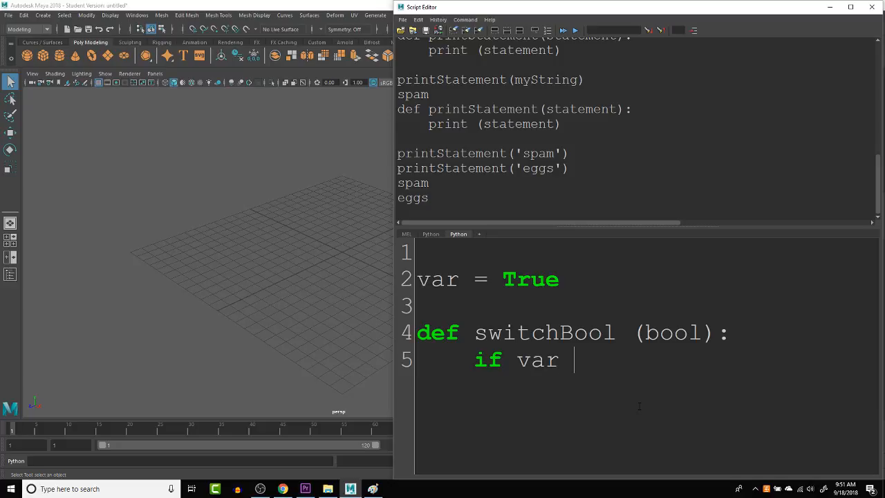
type("== T")
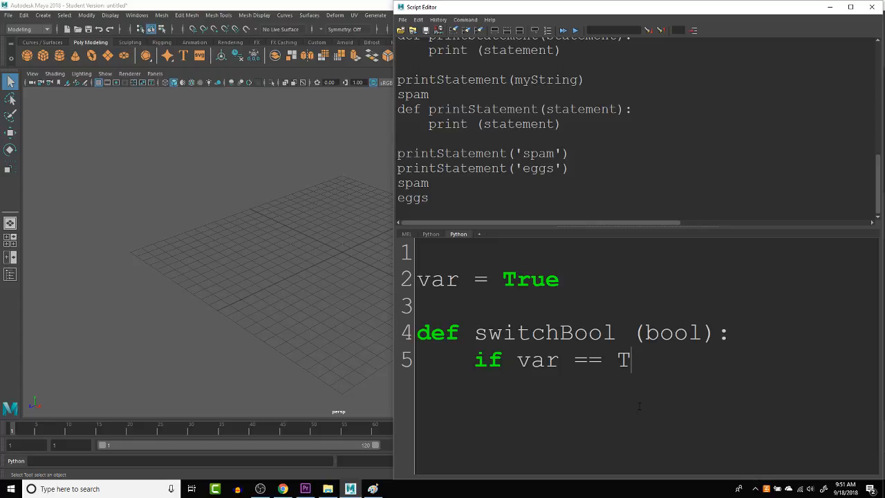
- Make the if condition test bool == True instead of var
type("rue:")
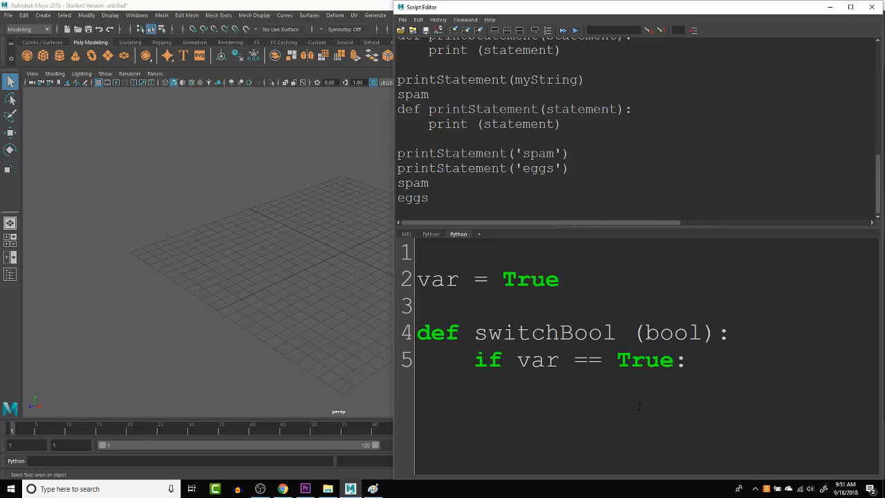
double_click(437, 279)
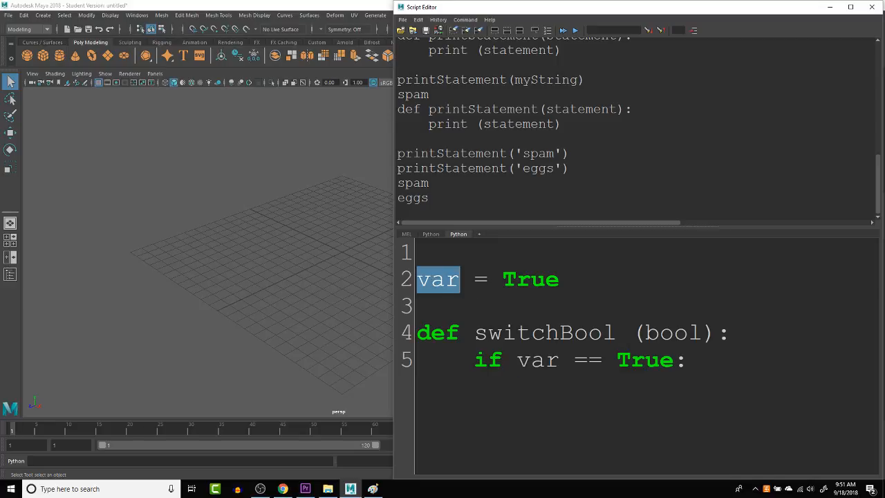
double_click(674, 333)
type("bool")
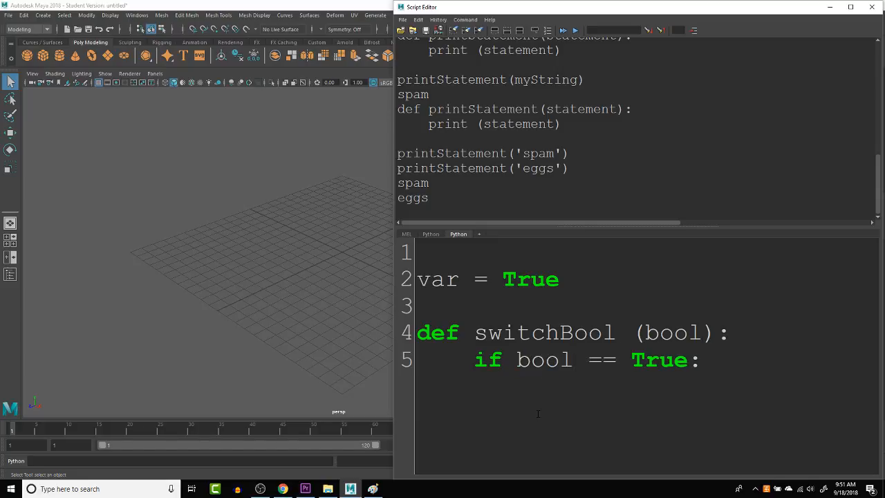
left_click(574, 359)
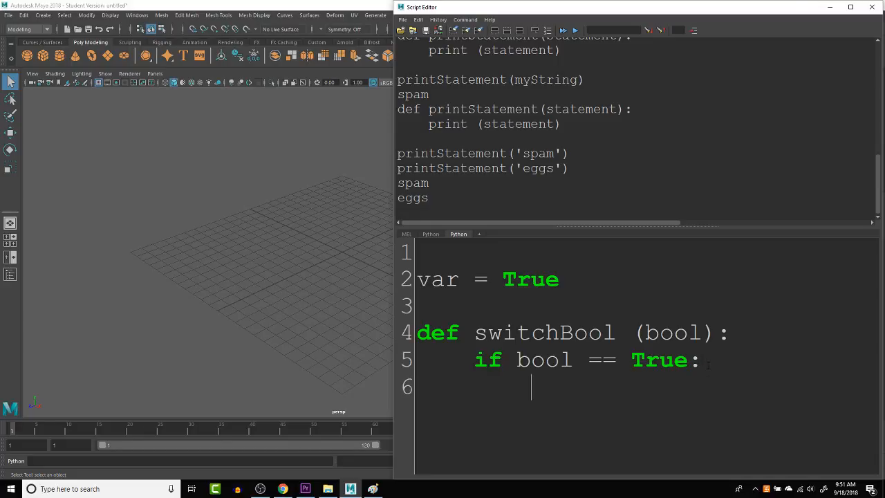
type("bool")
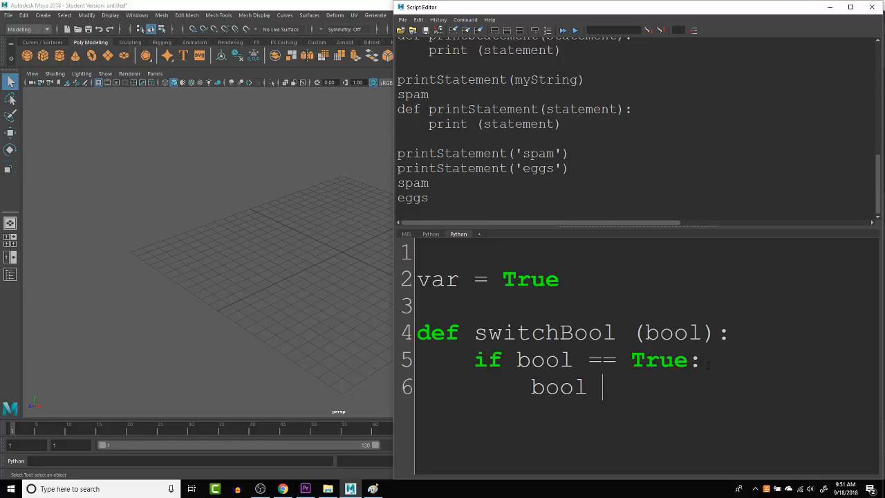
- Set bool = False inside the if, and begin an else: branch with bool =
type("== F")
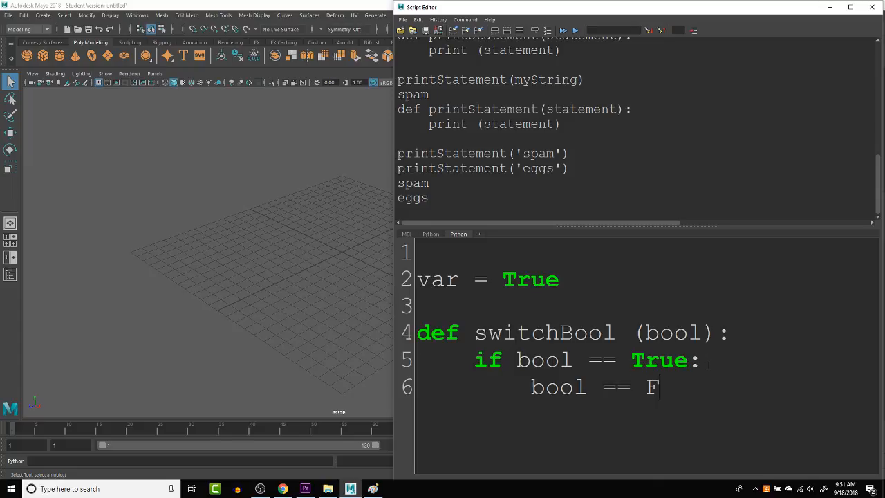
type("alse")
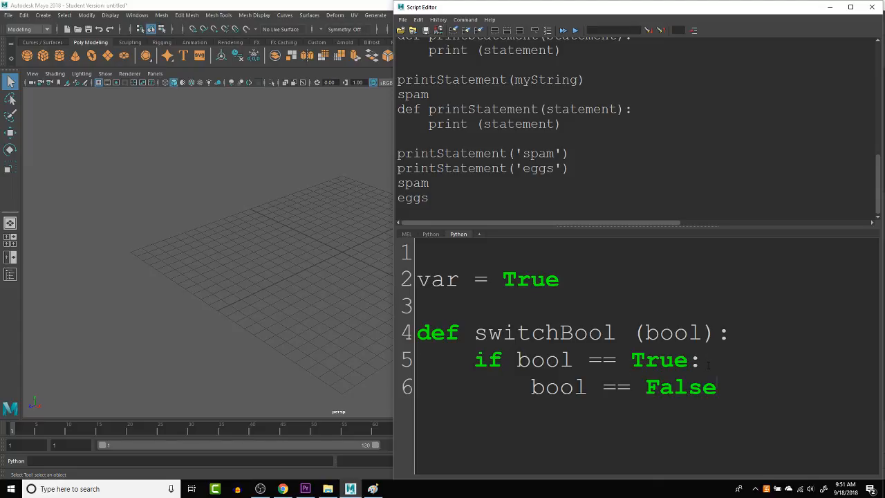
key("Return")
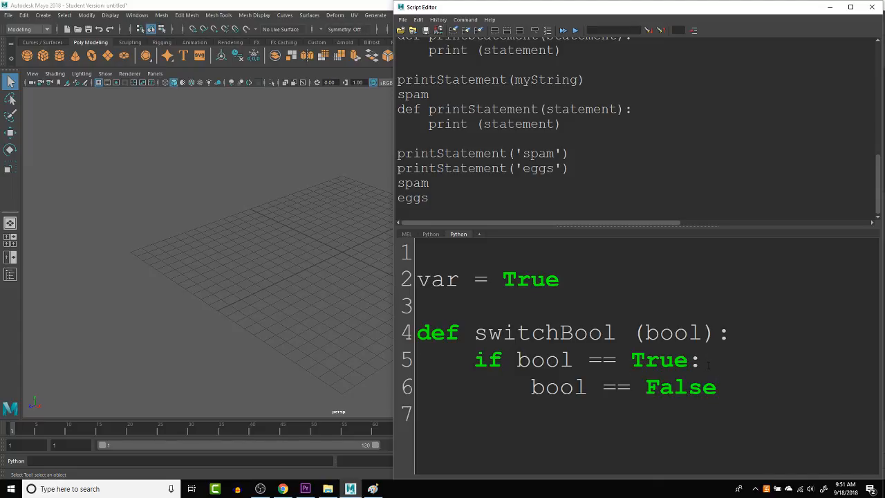
type("else:")
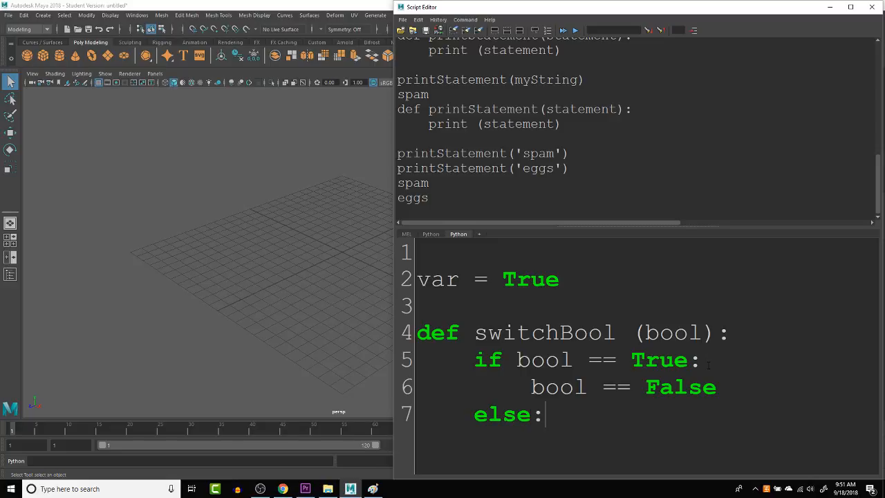
type("bool")
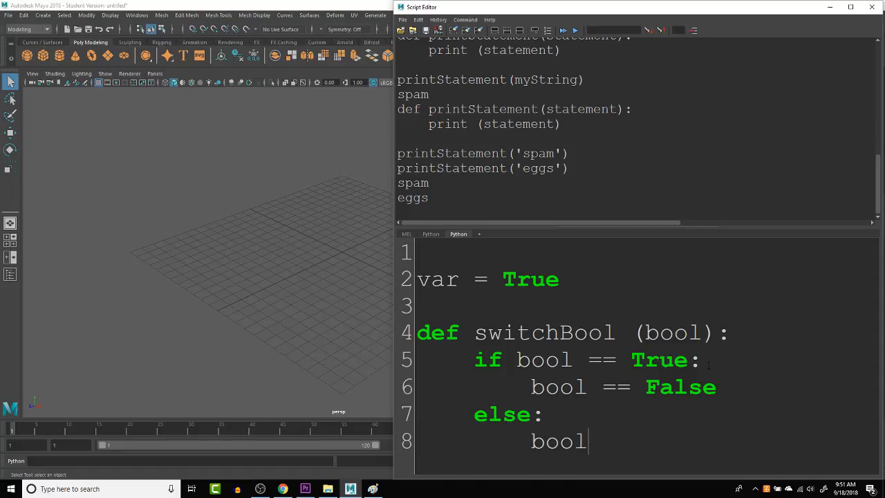
type("=")
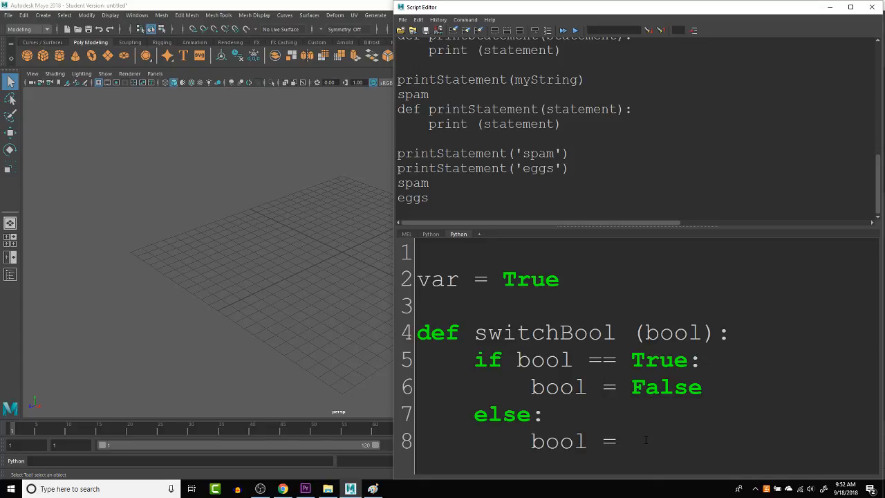
mouse_move(694, 448)
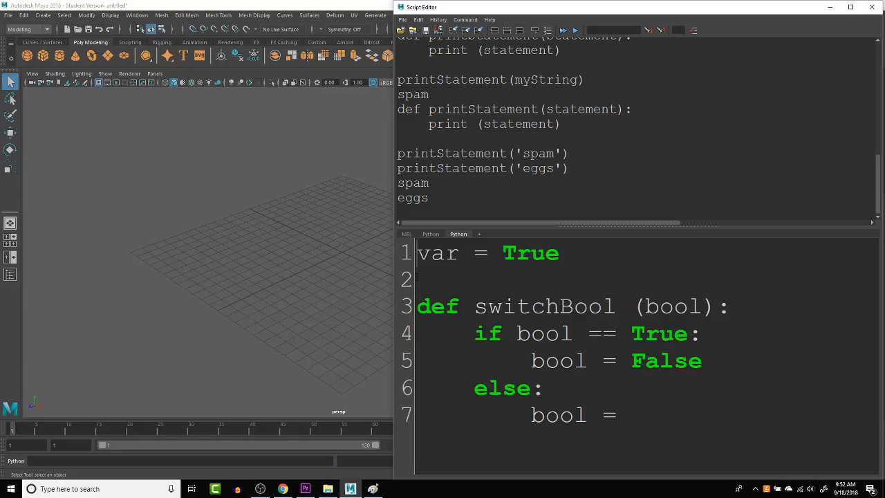
- Finish the else branch with bool = True and add an unindented print (var) line
left_click(629, 415)
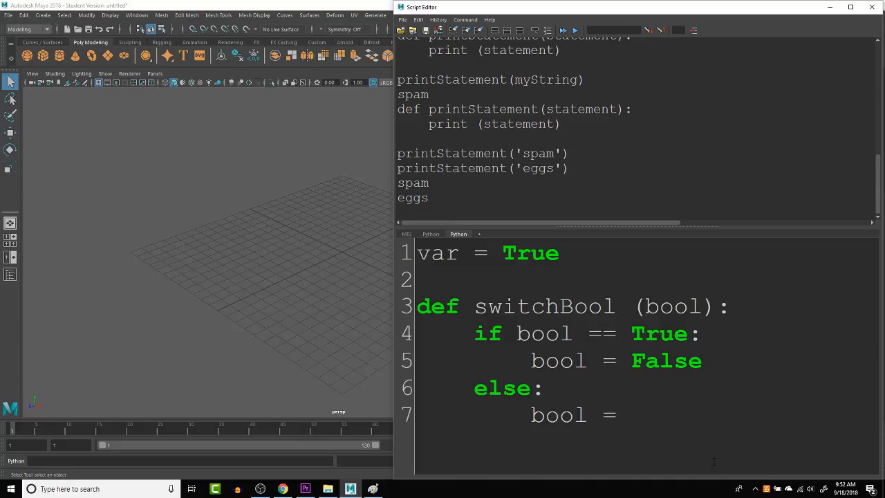
type("True")
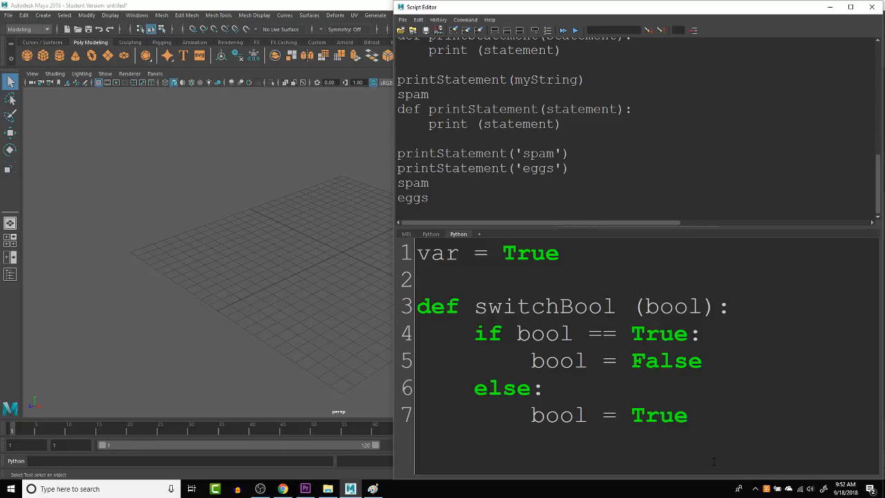
left_click(686, 415)
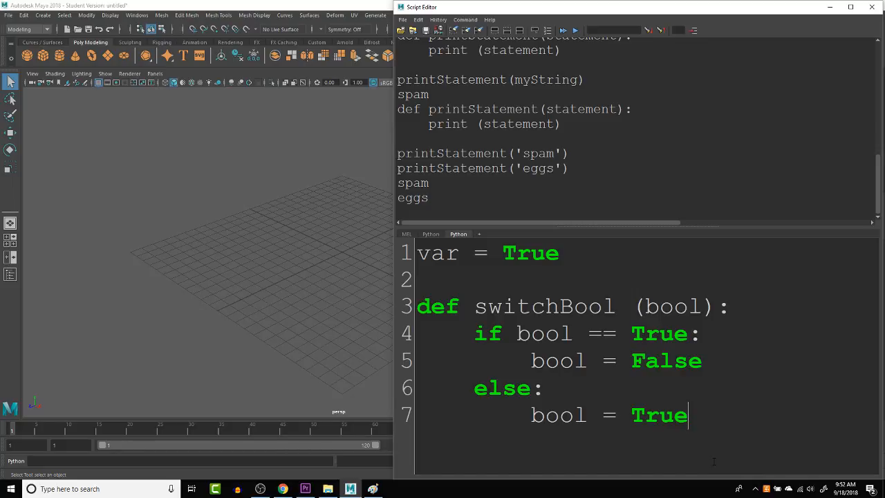
key("Return")
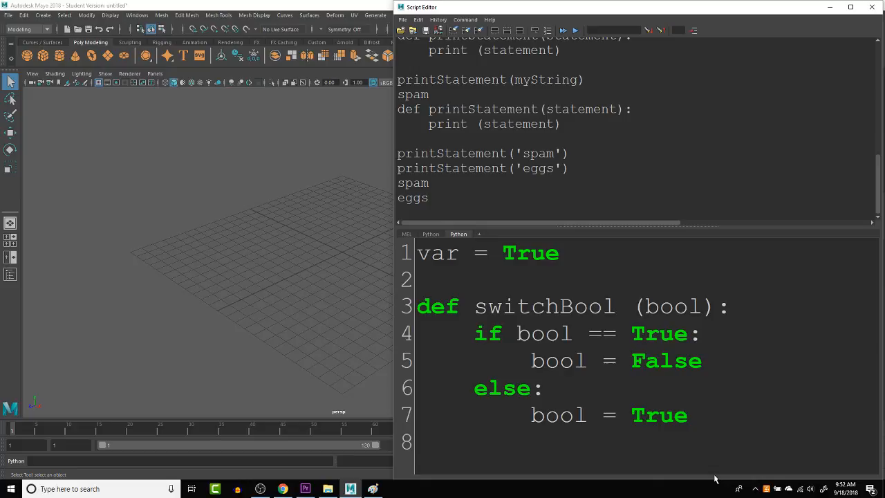
type("print")
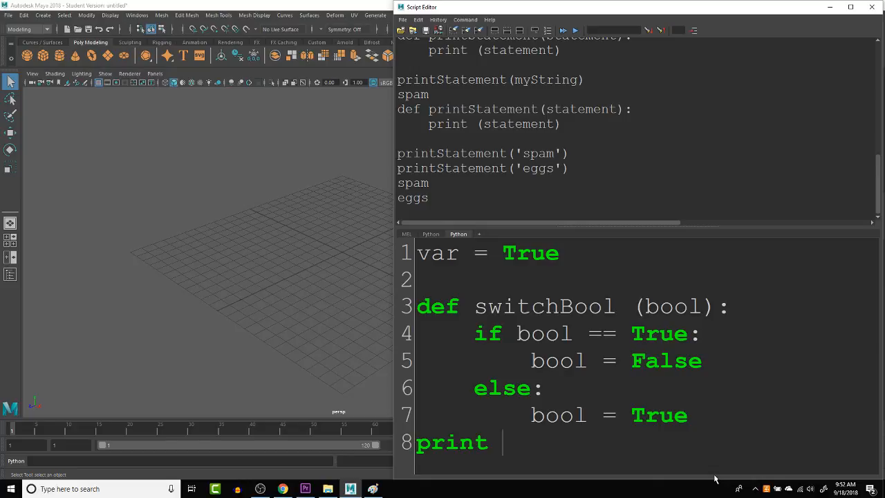
type("9")
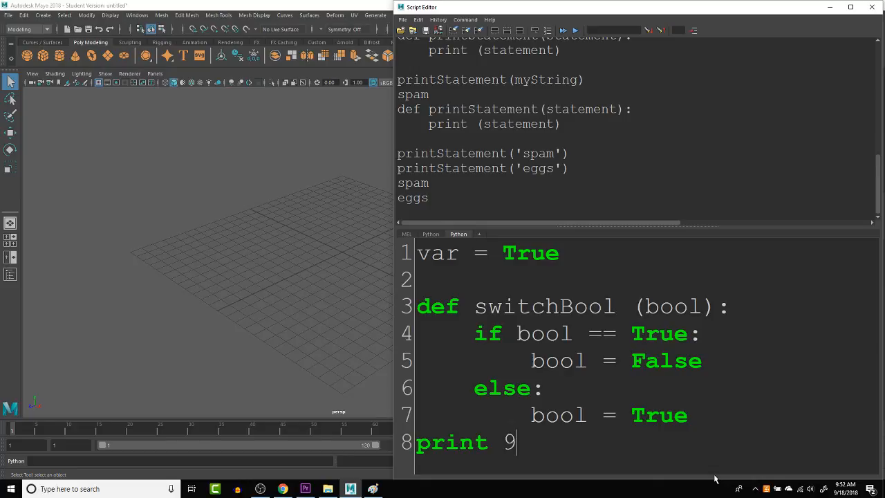
type("(")
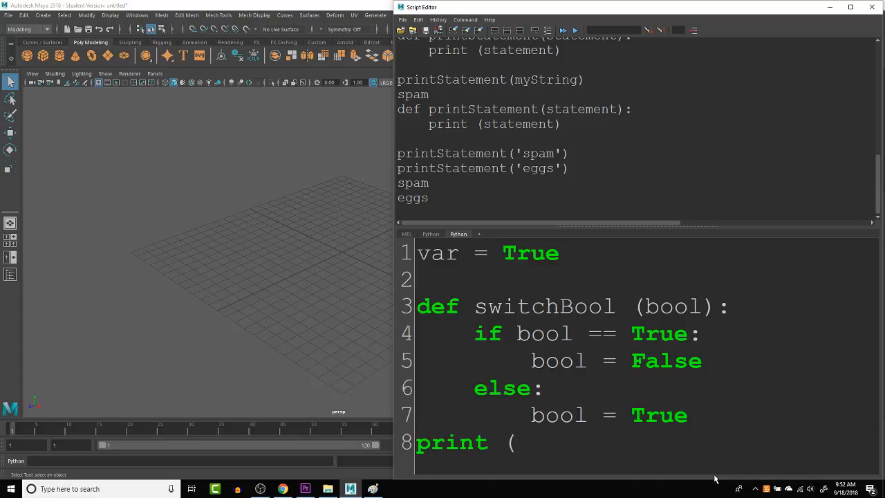
type("var)")
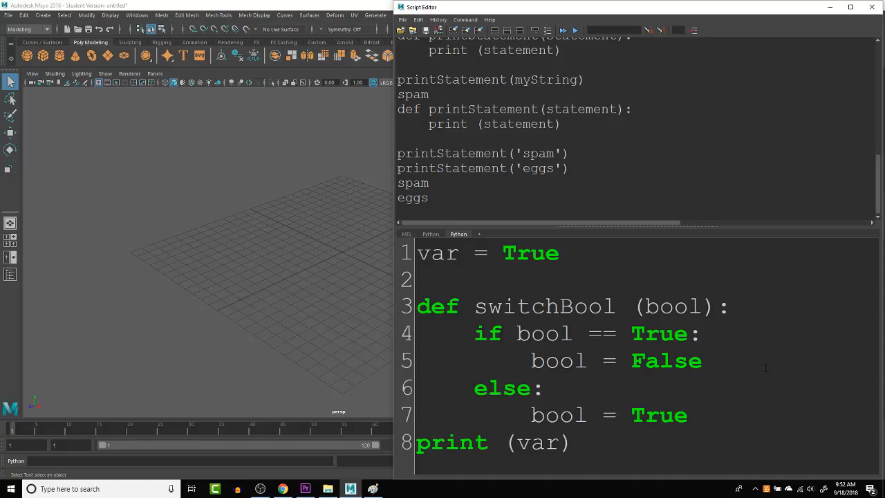
mouse_move(796, 412)
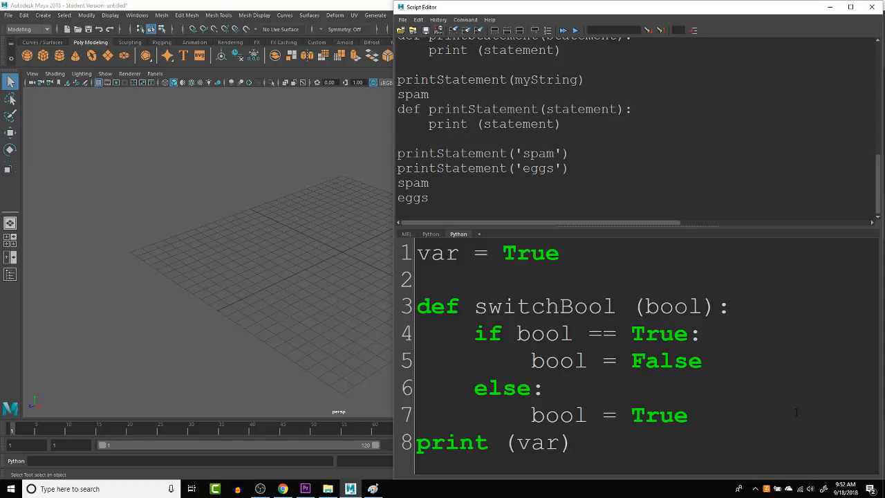
- Select all the switchBool code and execute it, which prints True
key("ctrl+a")
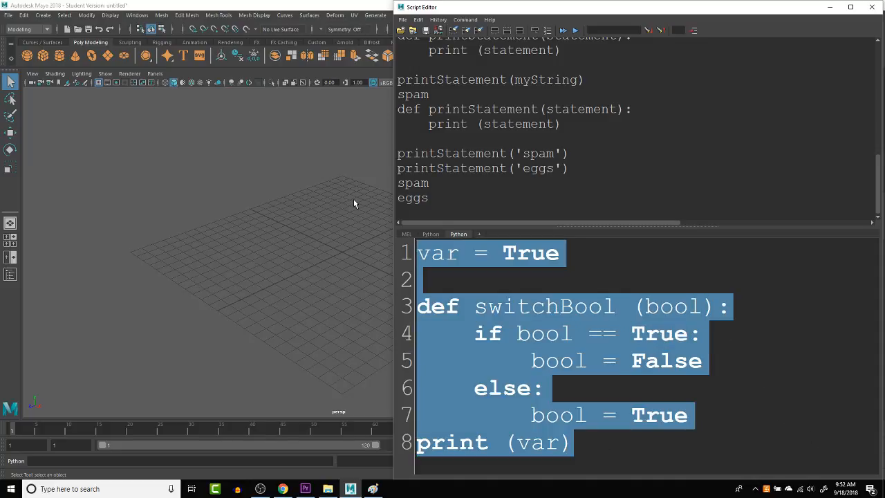
left_click(561, 29)
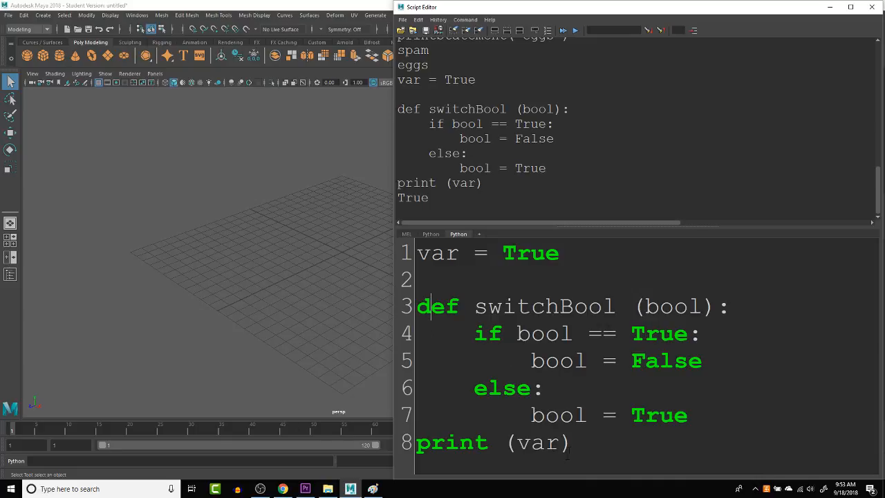
double_click(538, 443)
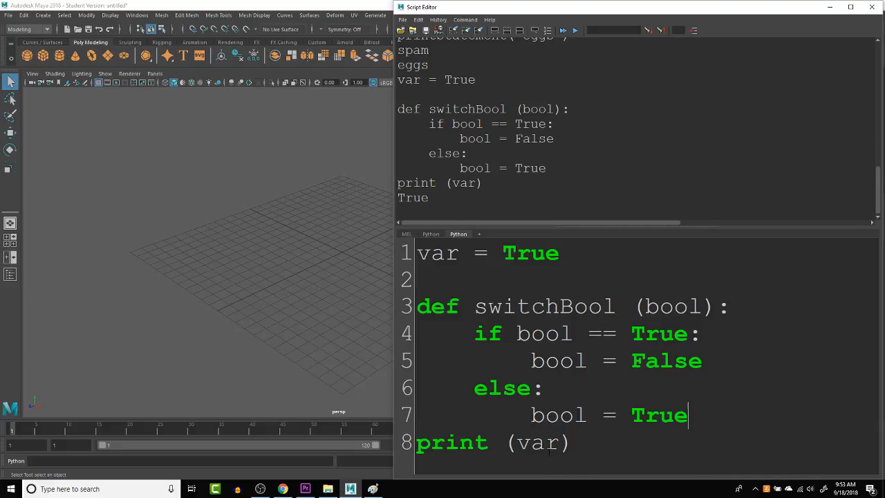
- Insert a switchBool (var) call before print (var) and run the script again
key("ctrl+a")
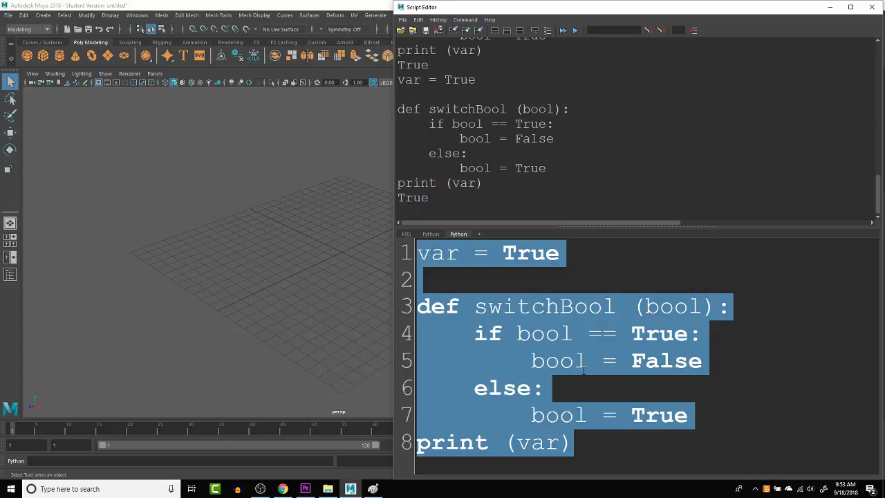
left_click(705, 415)
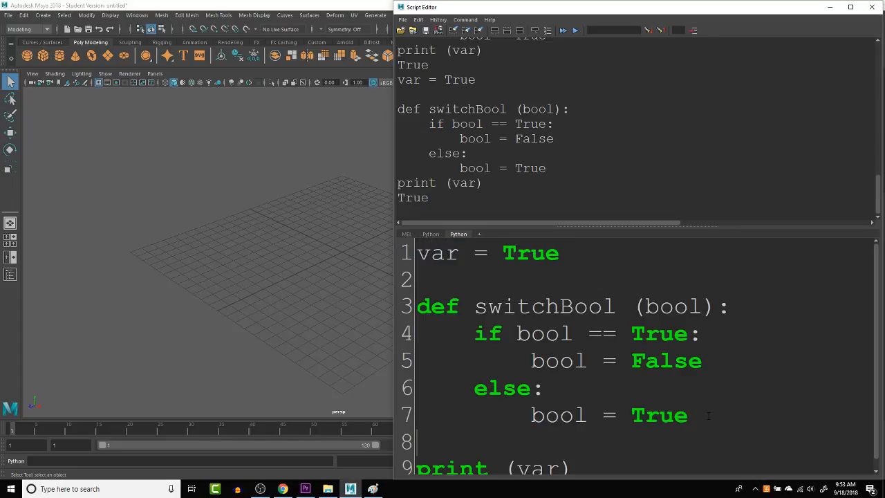
type("s")
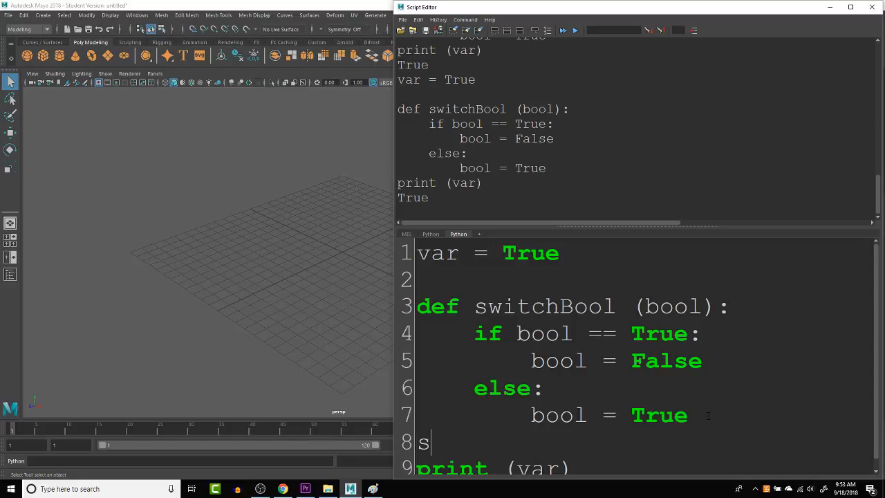
type("with")
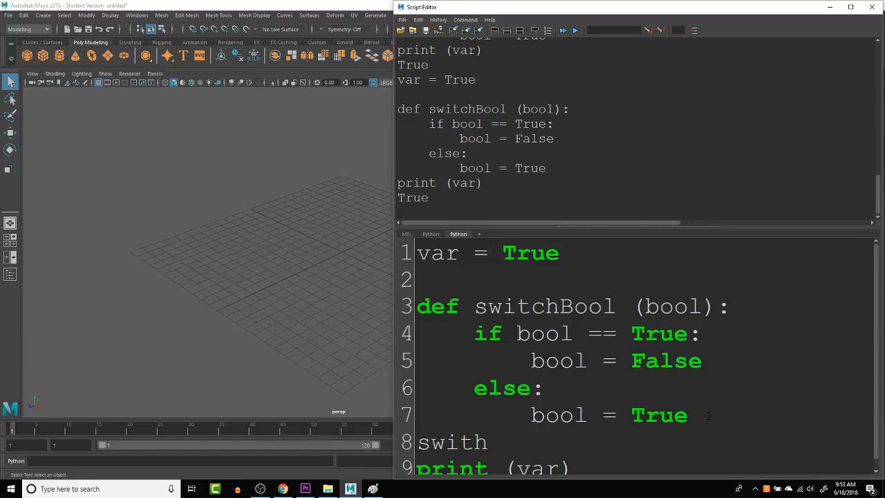
type("Bool")
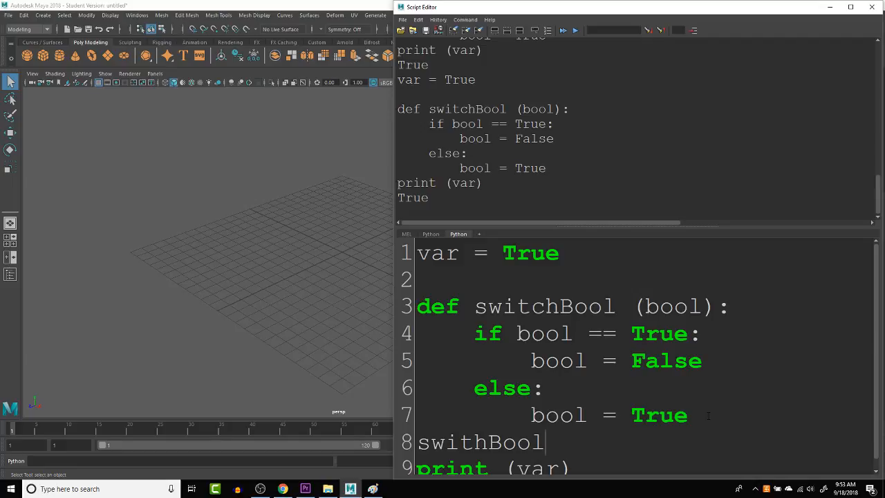
type("(var")
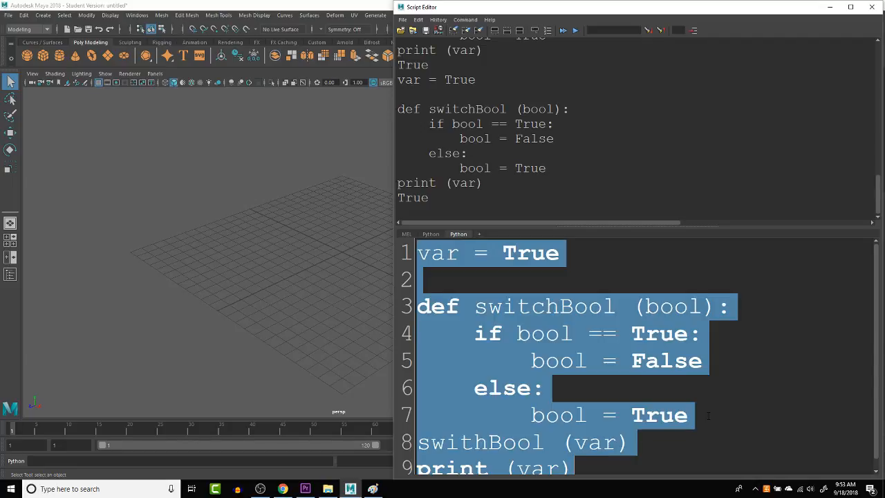
left_click(574, 30)
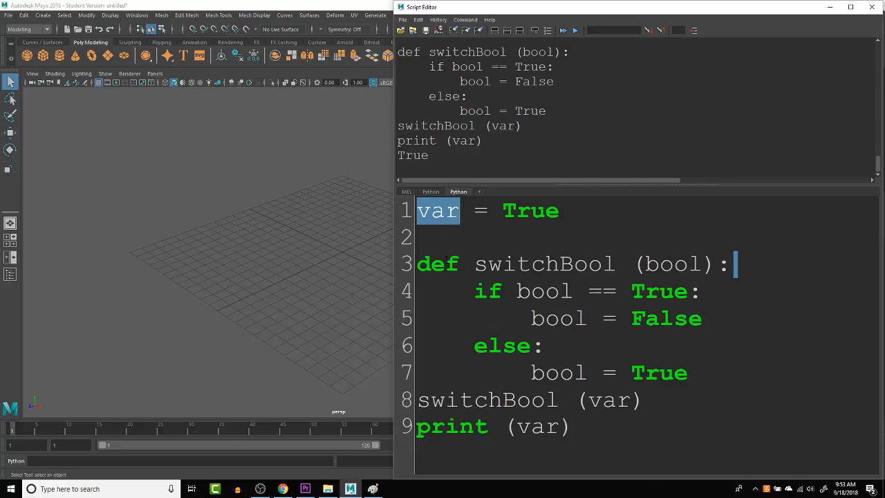
- End switchBool with return (bool) and assign its result back to var
double_click(609, 400)
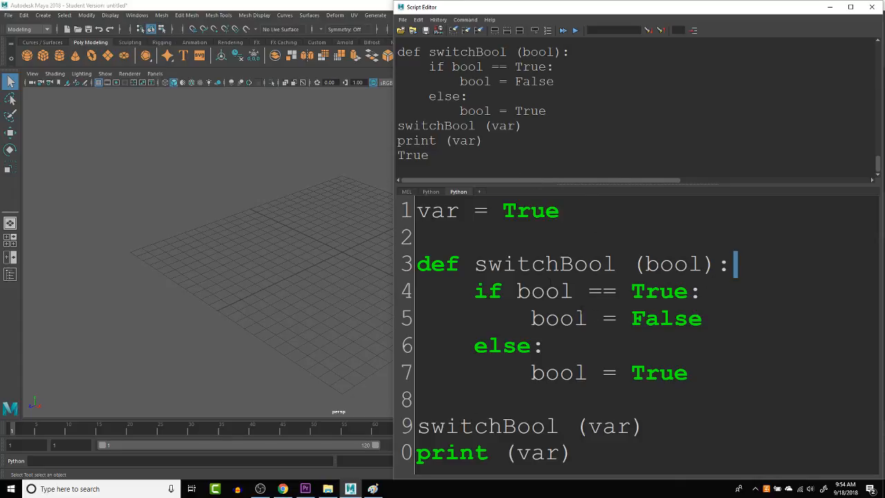
left_click(473, 399)
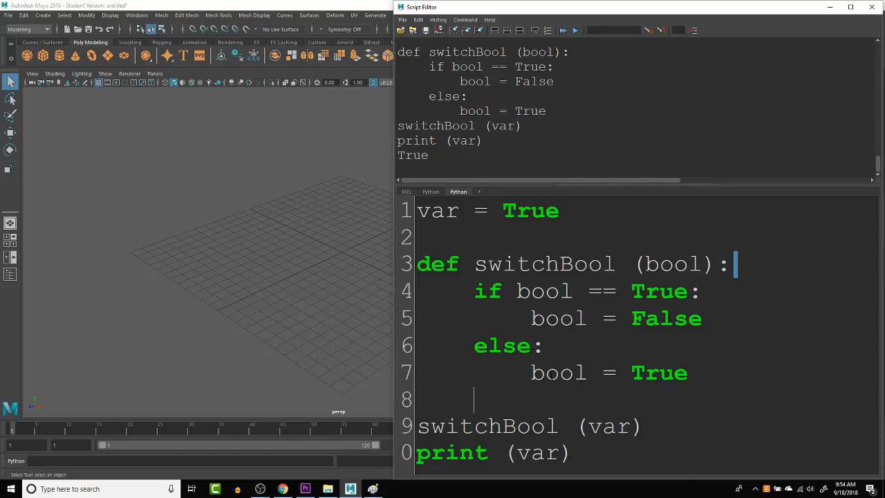
type("retur")
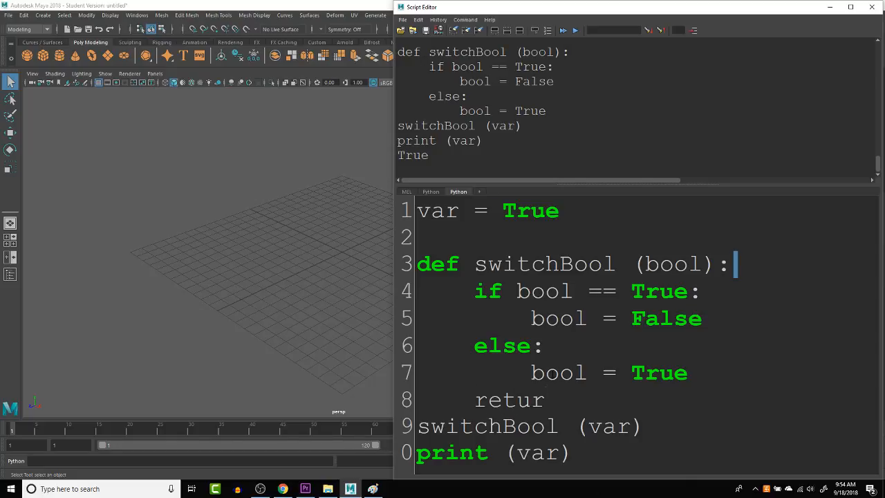
type("n bool")
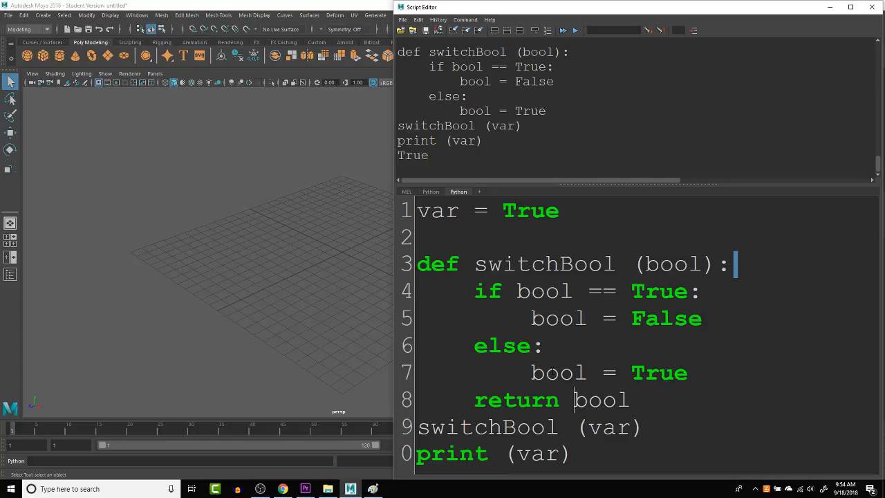
type("(")
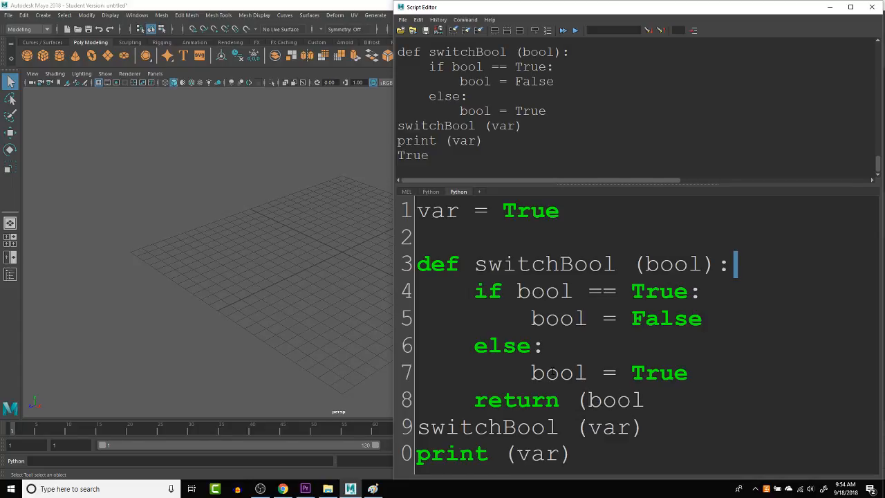
key("ctrl+a")
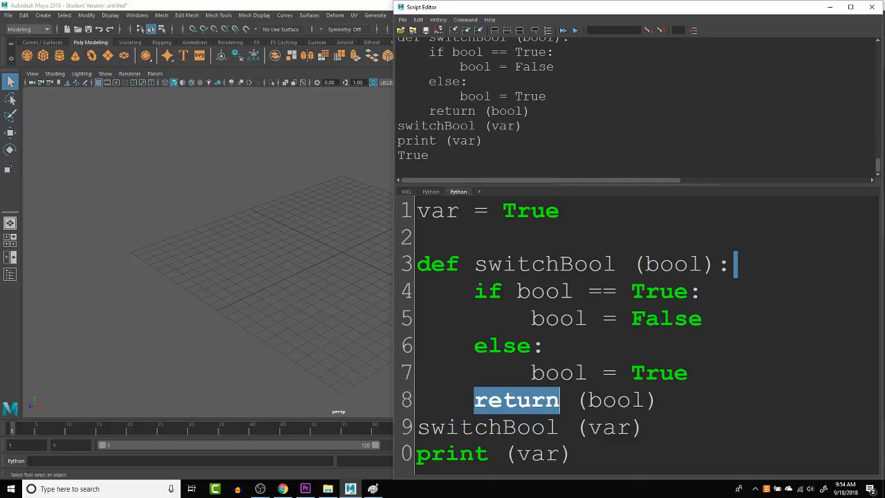
left_click(516, 399)
type("var = ")
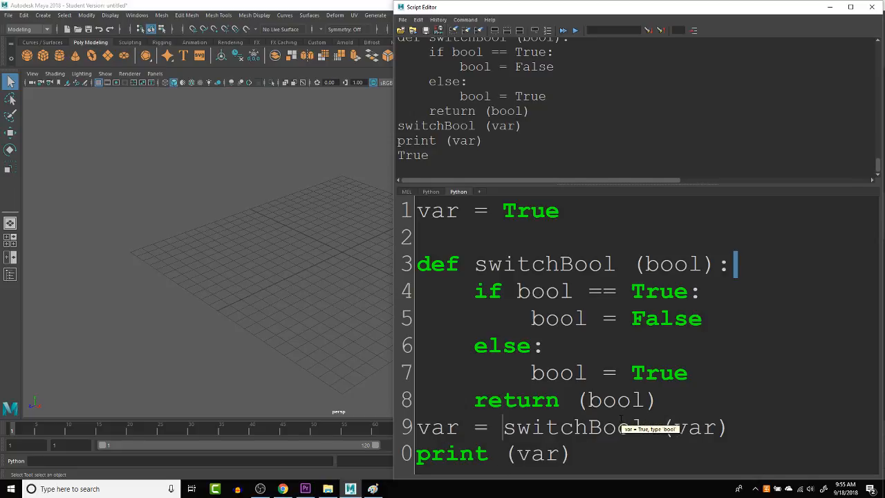
- Start var as False, rerun the script, then clear all code from the input area
double_click(694, 427)
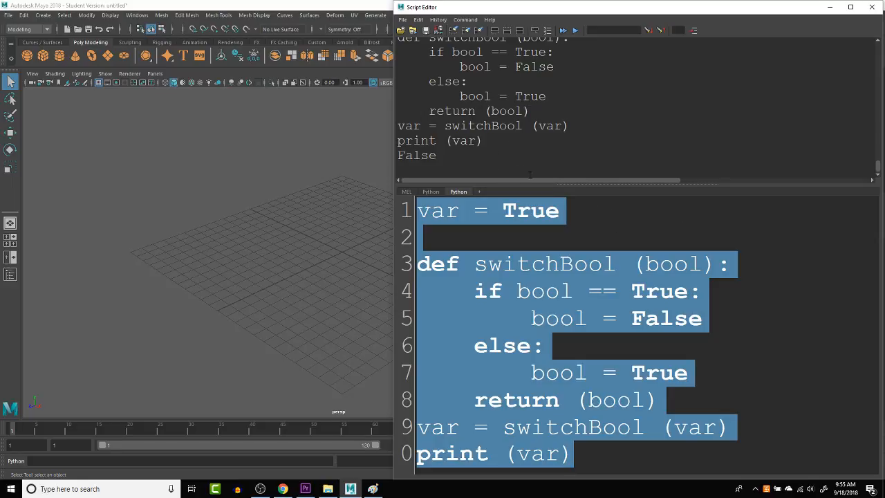
type("F")
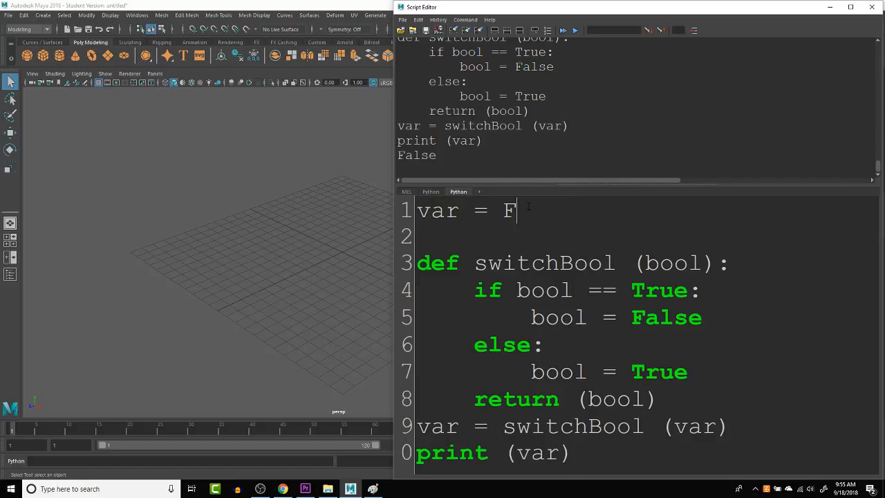
type("alse")
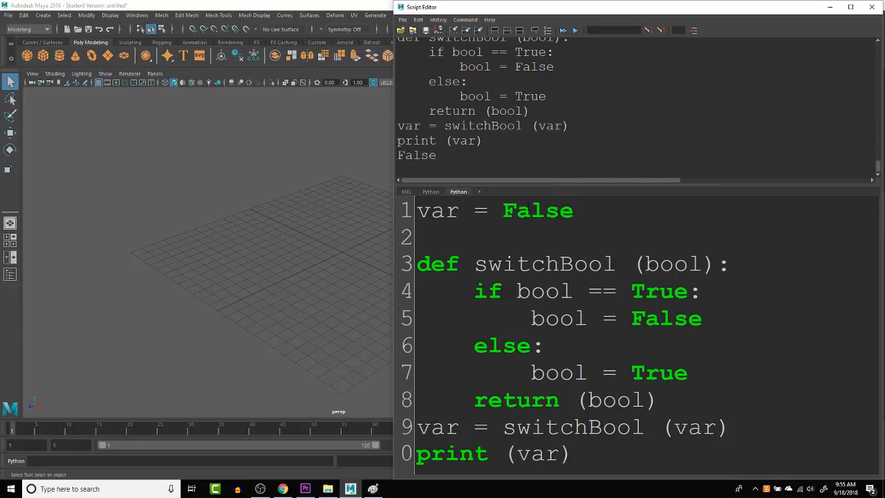
key("ctrl+a")
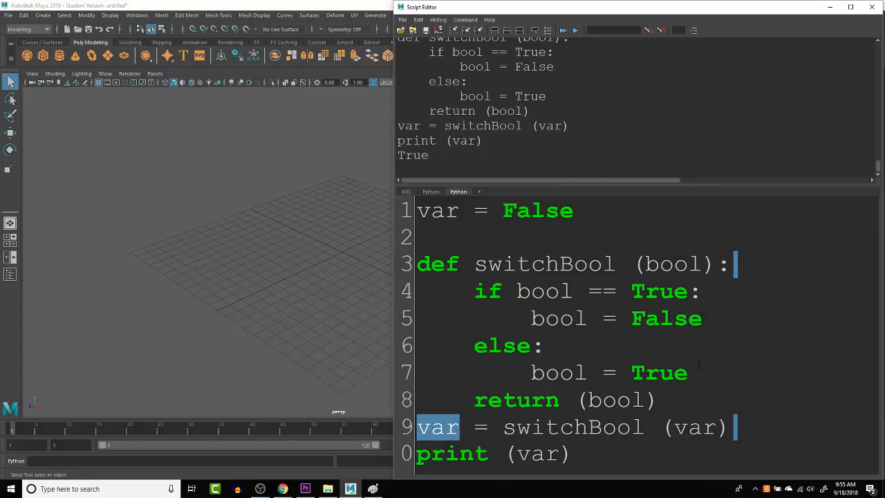
key("ctrl+a")
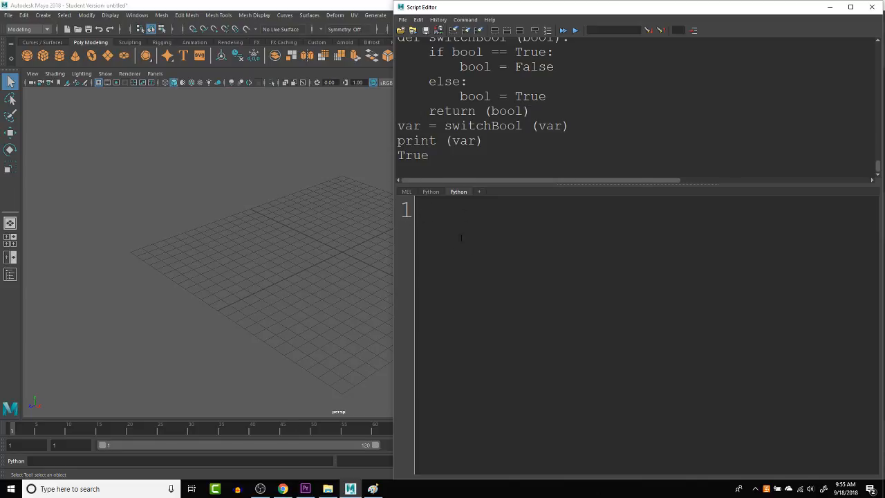
mouse_move(440, 247)
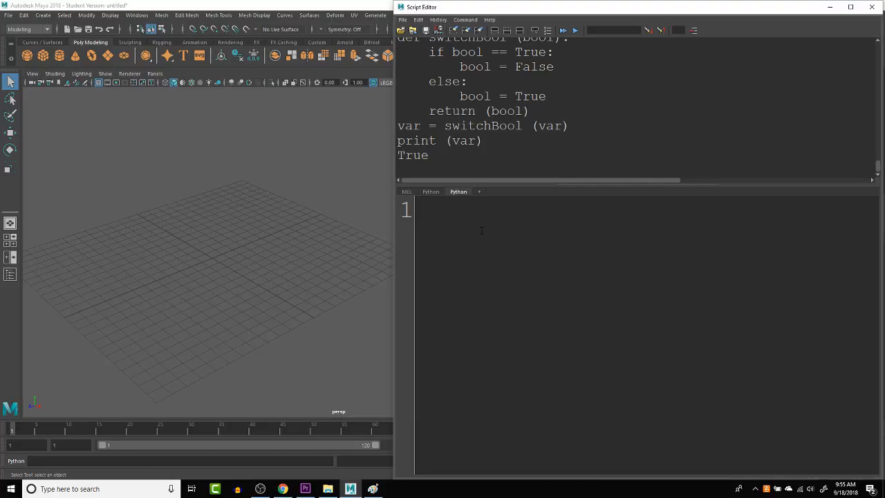
- Write import maya.cmds as mc, import random and random.seed(), then run them
type("import")
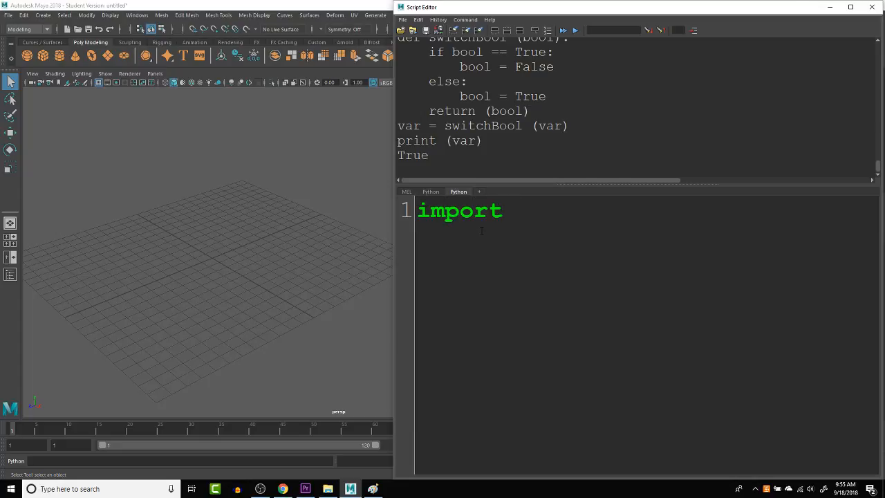
type("maya.cmd")
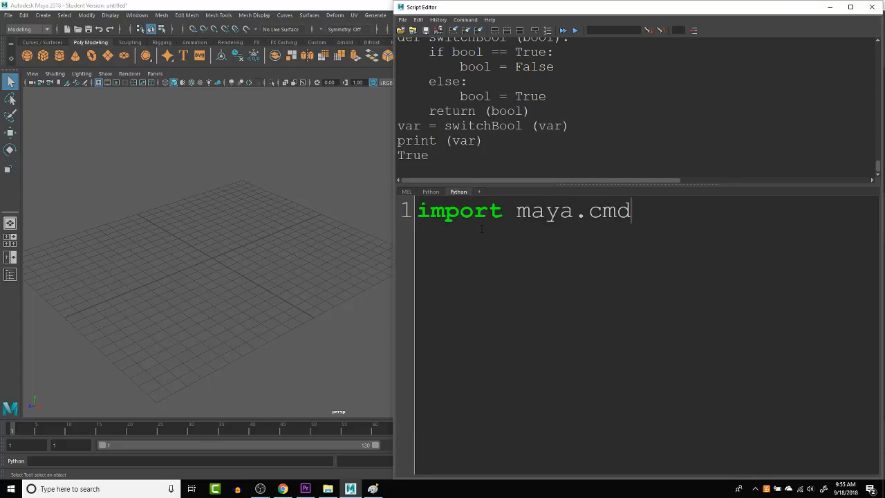
type("s as mc")
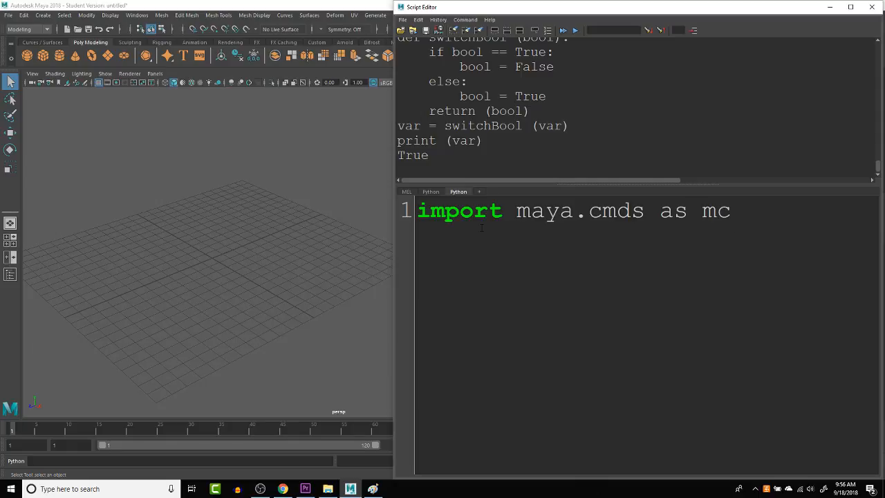
key("Return")
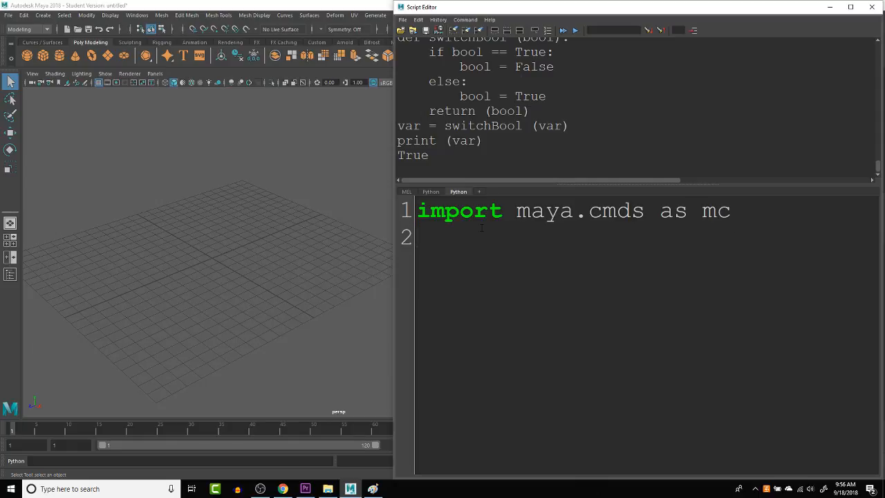
type("import")
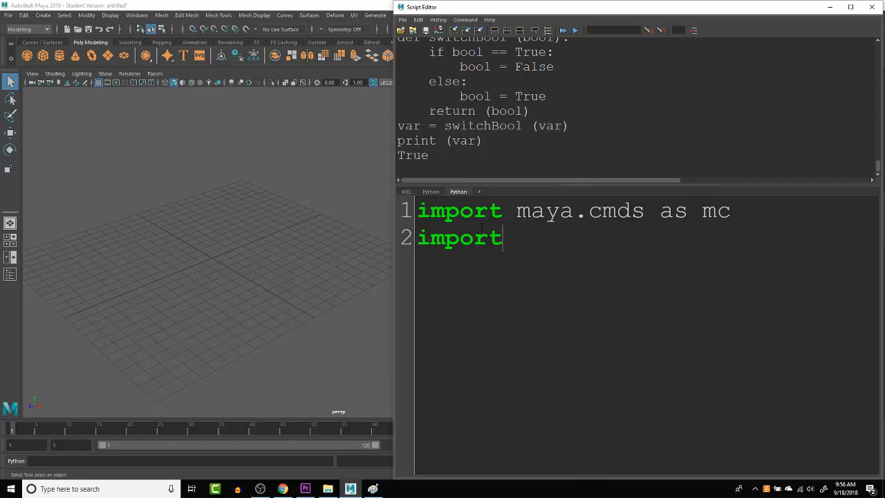
type("ran")
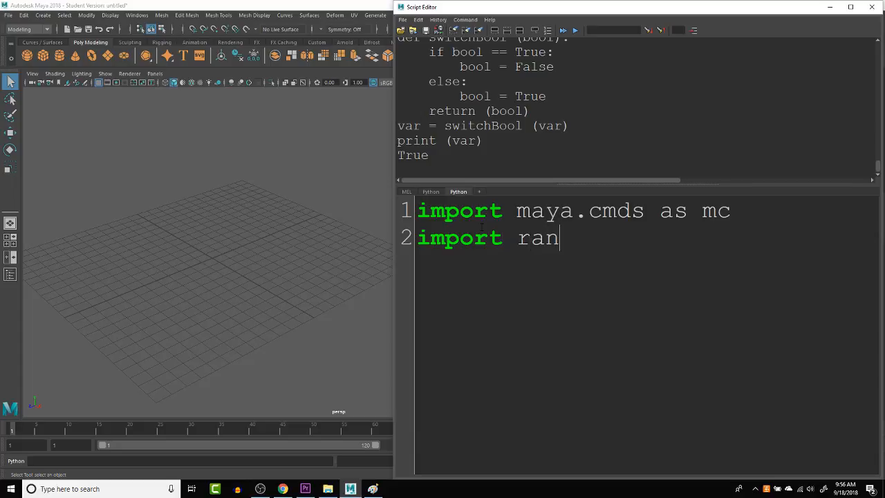
type("dom")
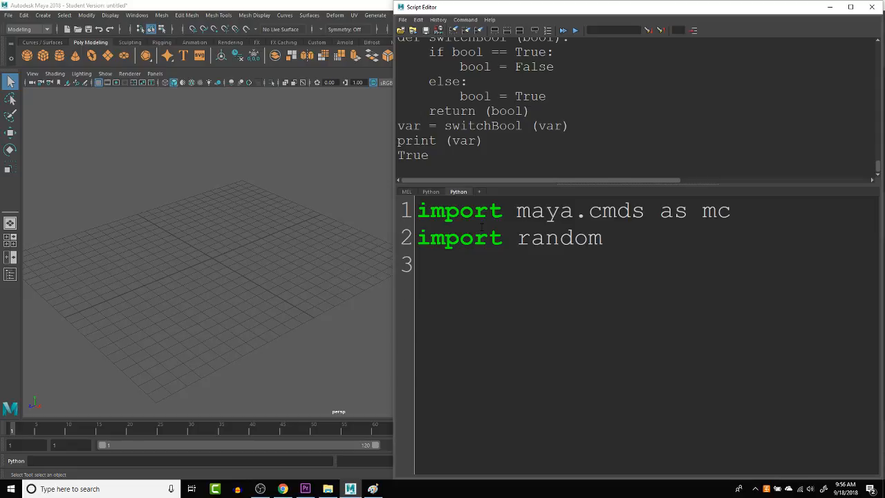
type("ra")
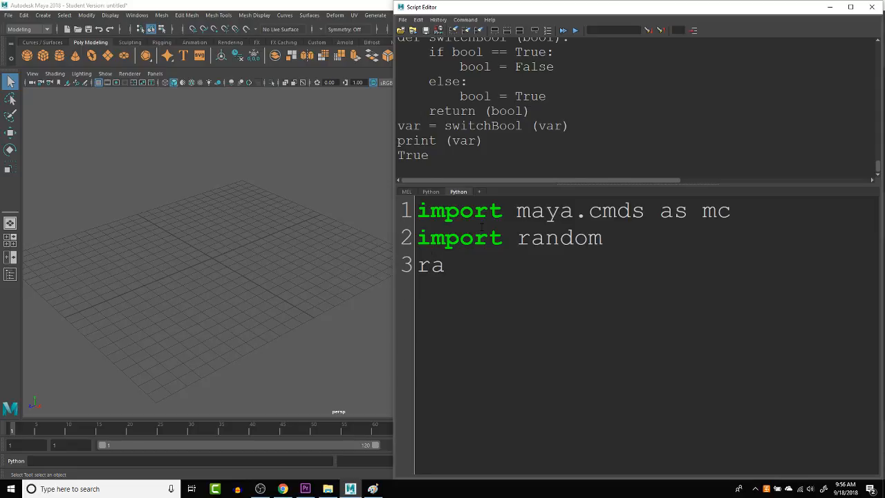
type("ndo")
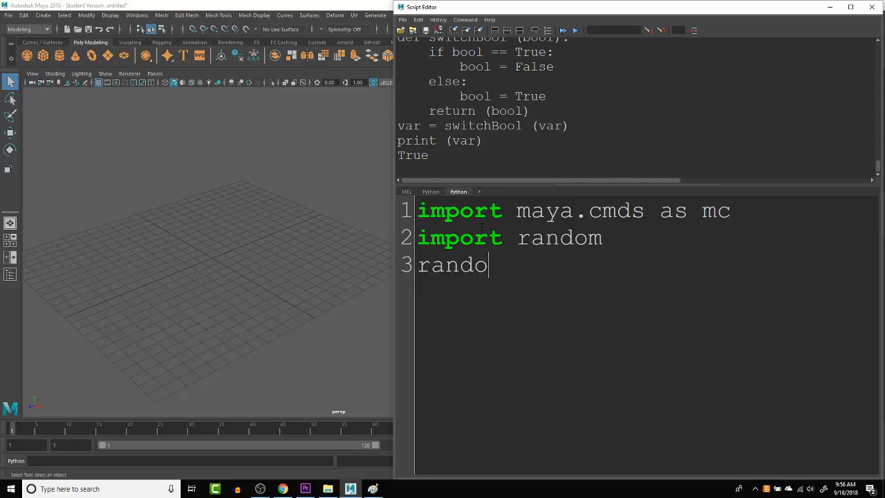
type("m.seed")
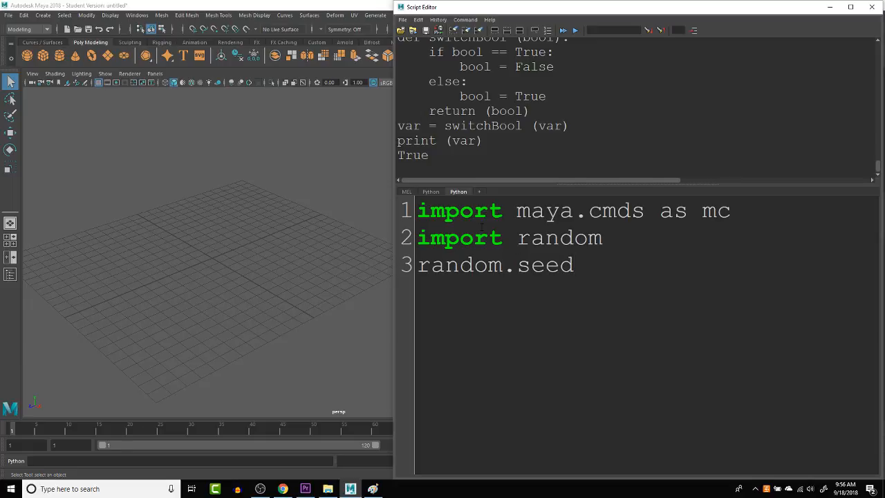
type("(")
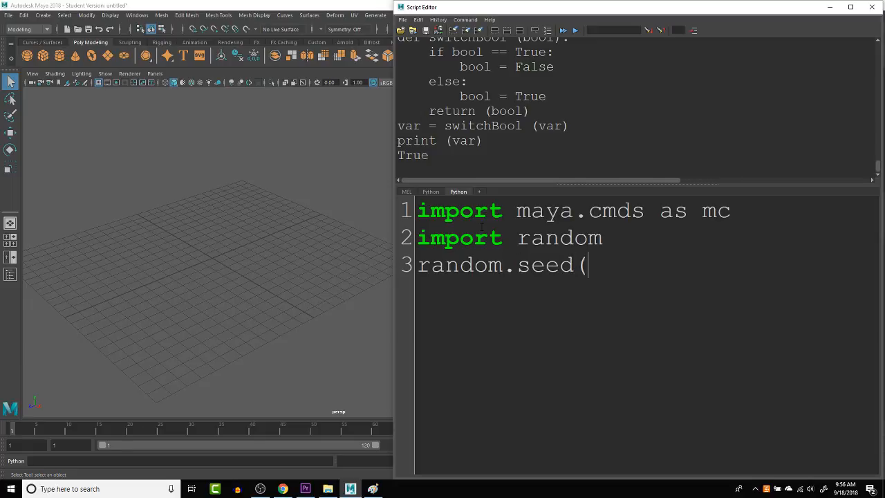
type(")")
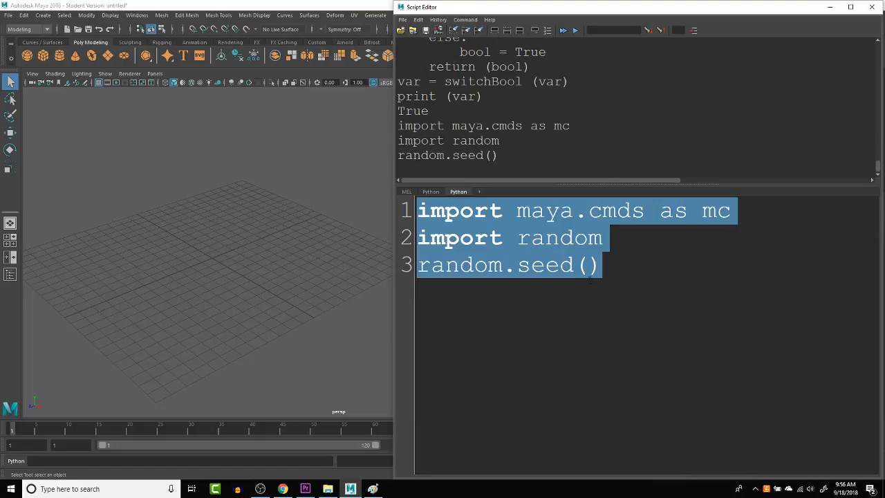
- Type randVar = random.randRange(1,10) on line 4
left_click(736, 211)
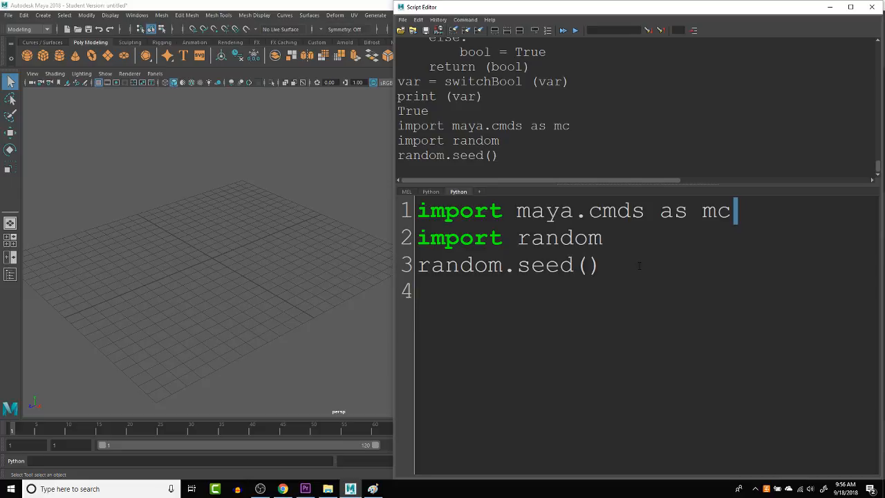
type("v")
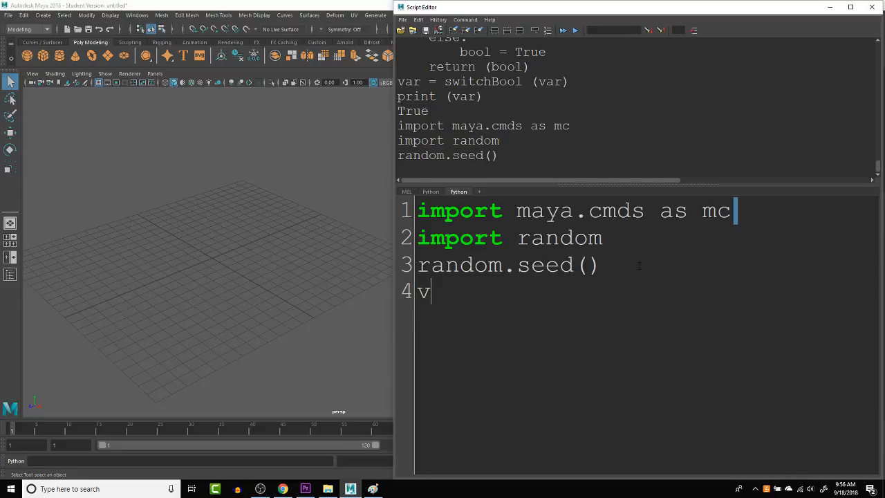
type("ar")
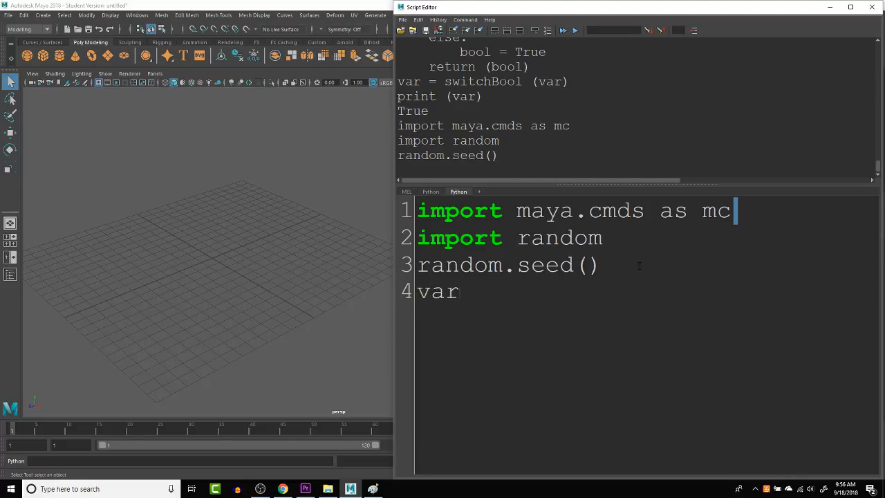
key("BackSpace")
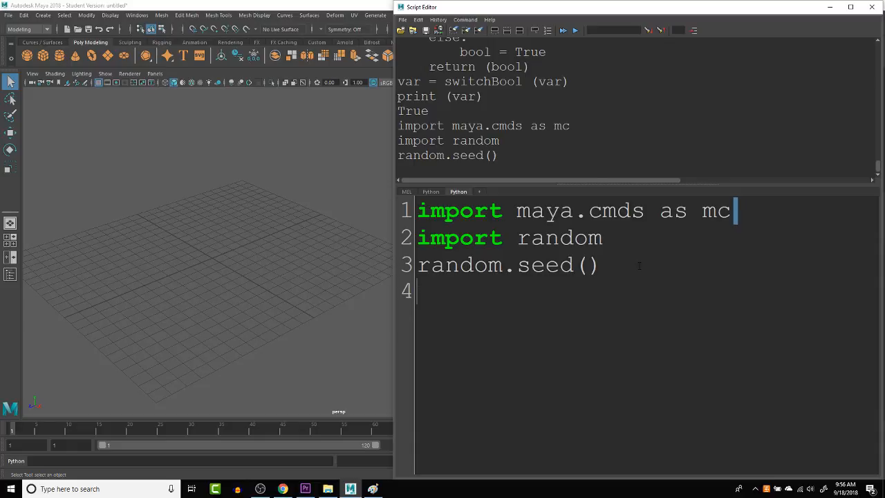
type("rand")
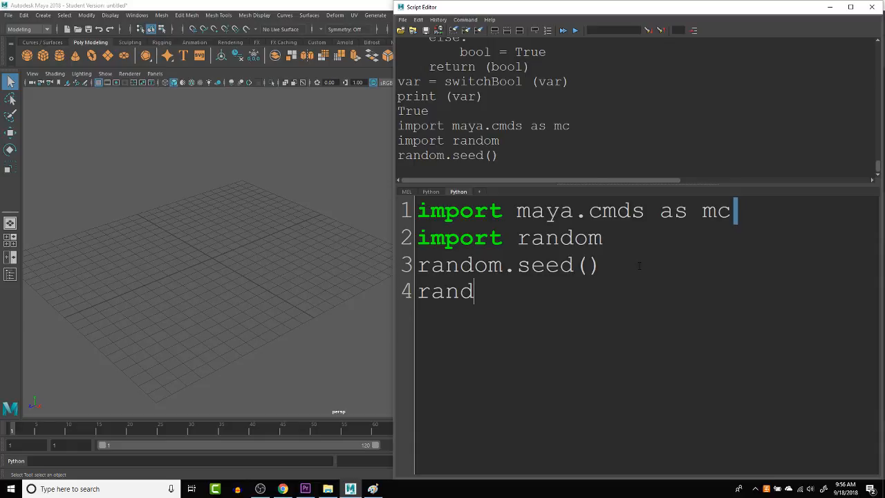
type("Var =")
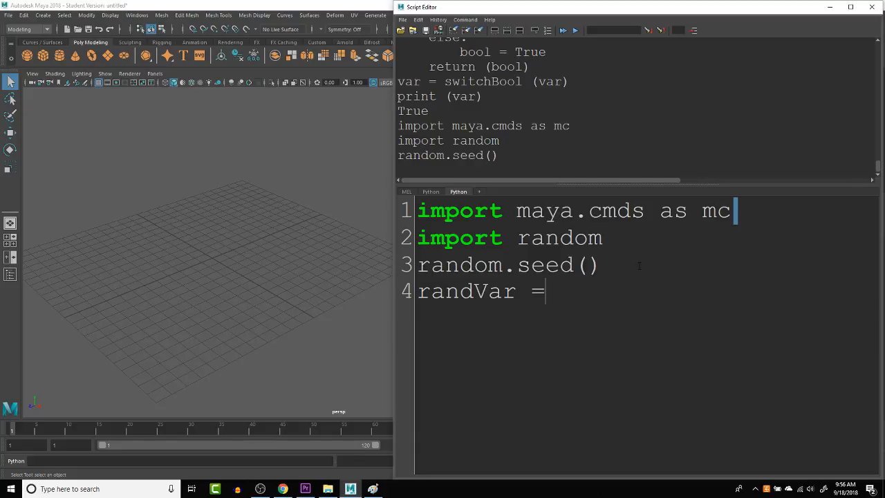
type("rand")
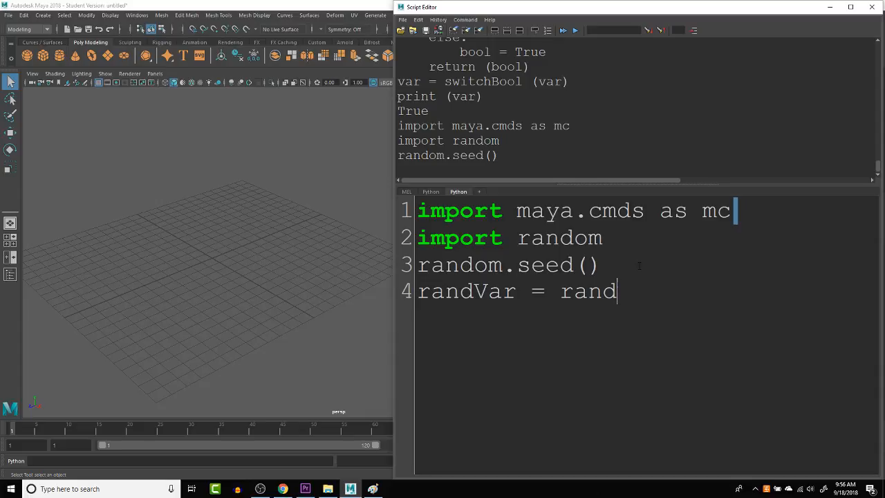
type("Range")
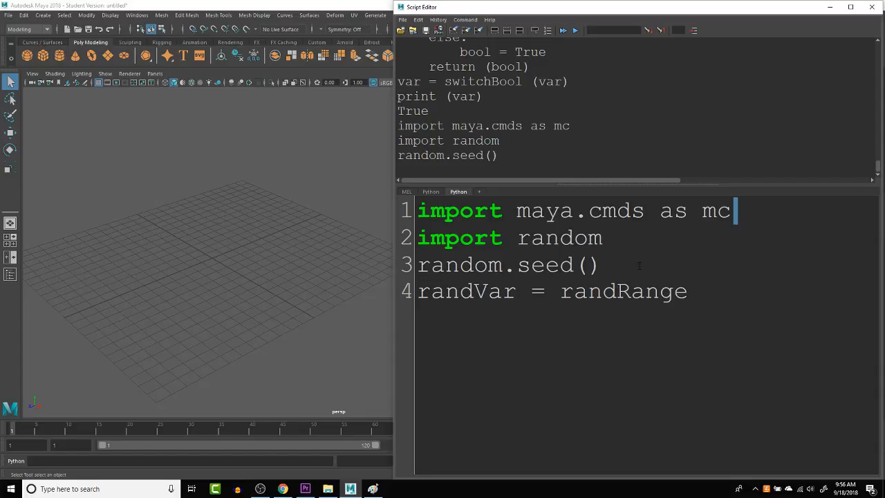
type("(1")
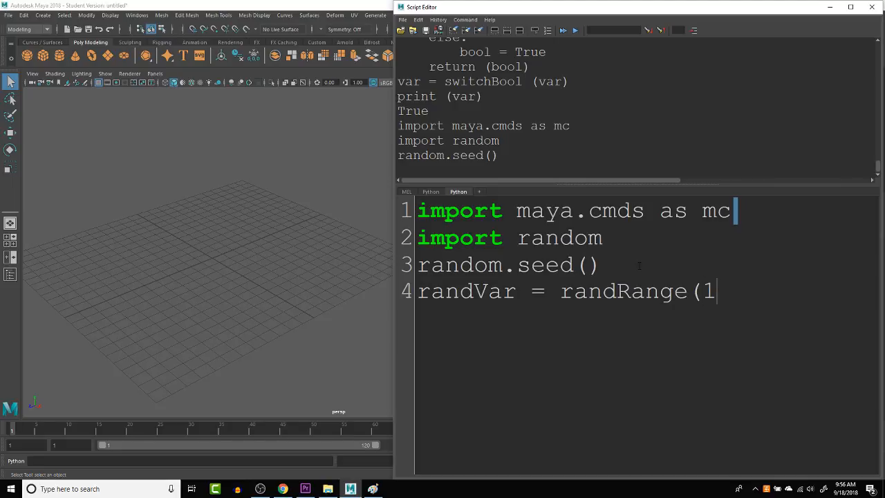
type(",10)")
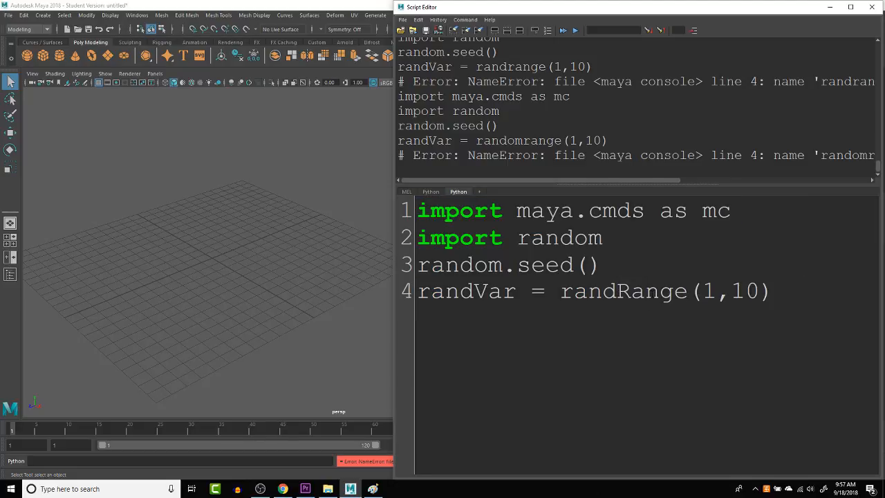
- Fix the misspelled randrange function name, rerun, and add blank lines below
type("random.")
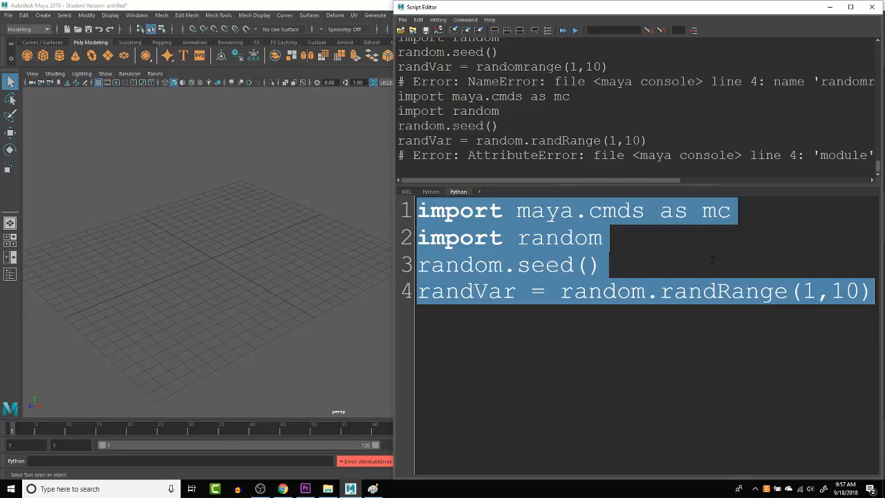
left_click(729, 291)
type("om")
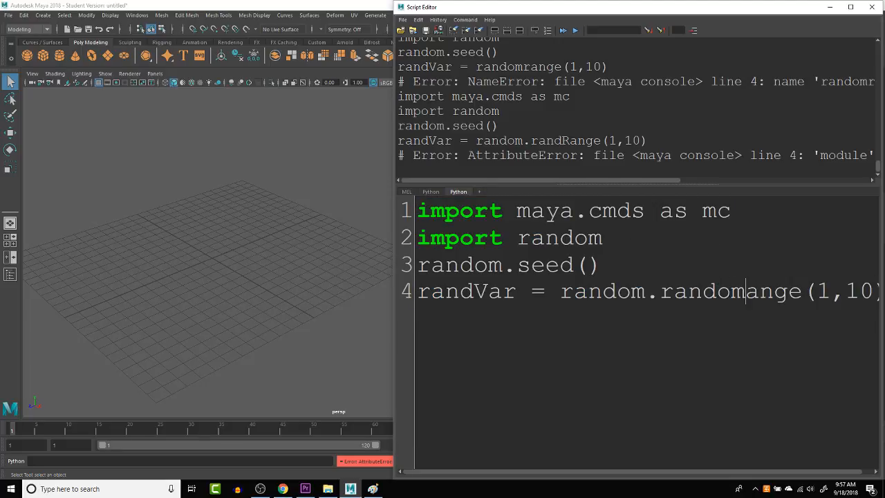
type("R")
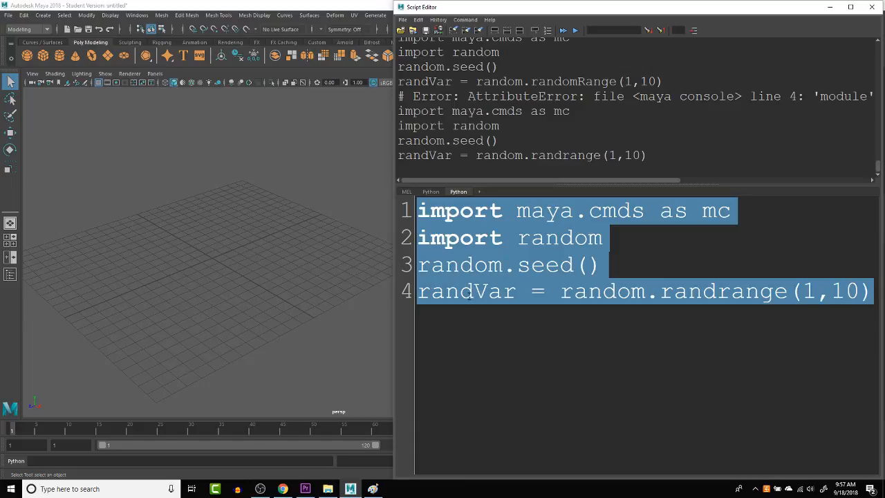
left_click(874, 291)
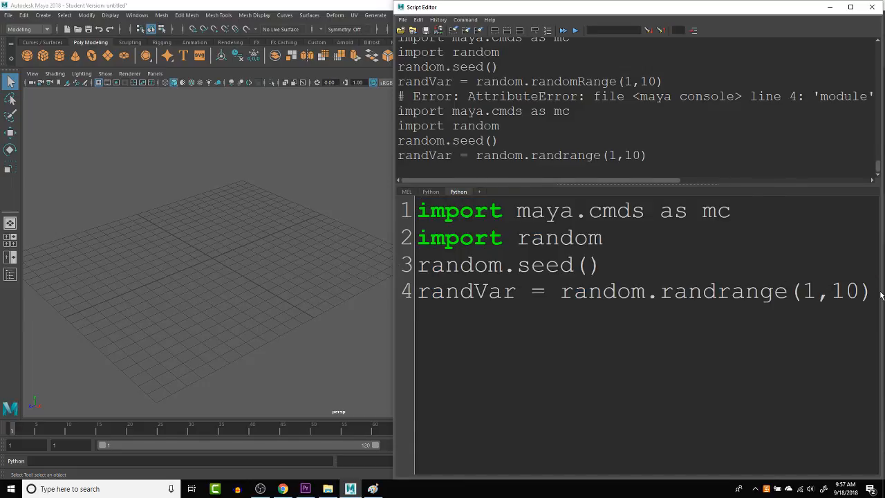
key("Return")
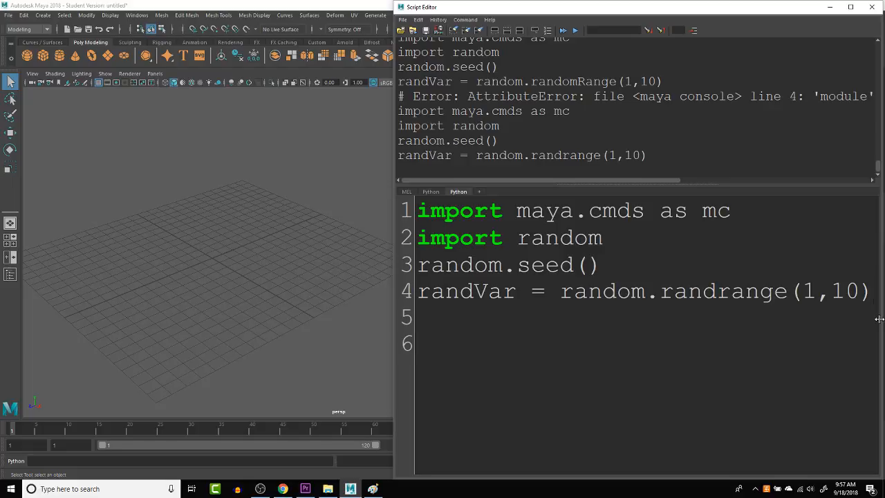
- Define the createGeo(var) function header
type("de")
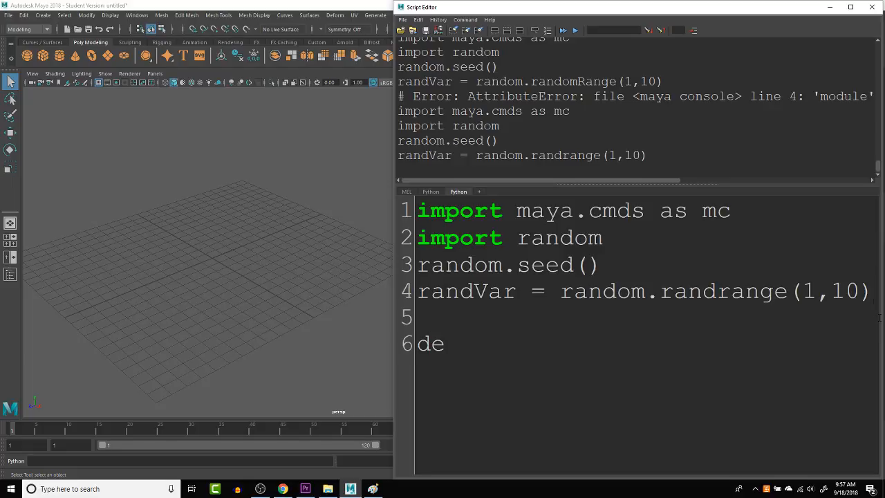
type("f creat")
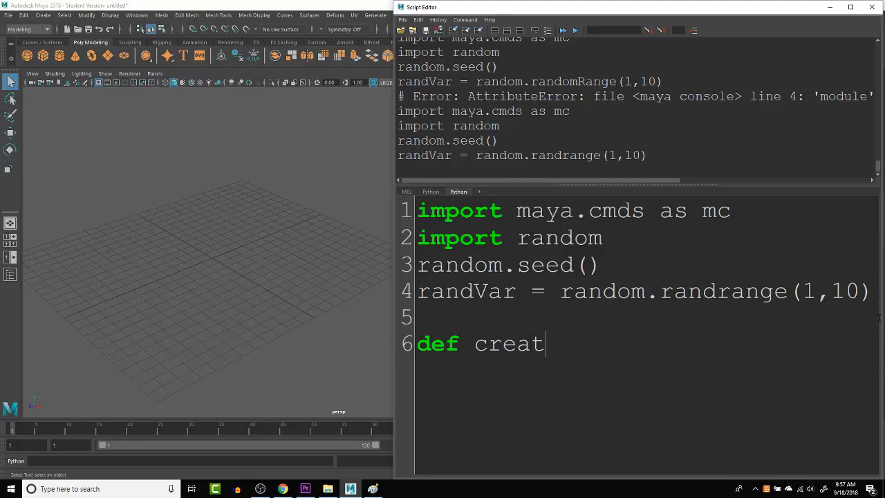
type("e G")
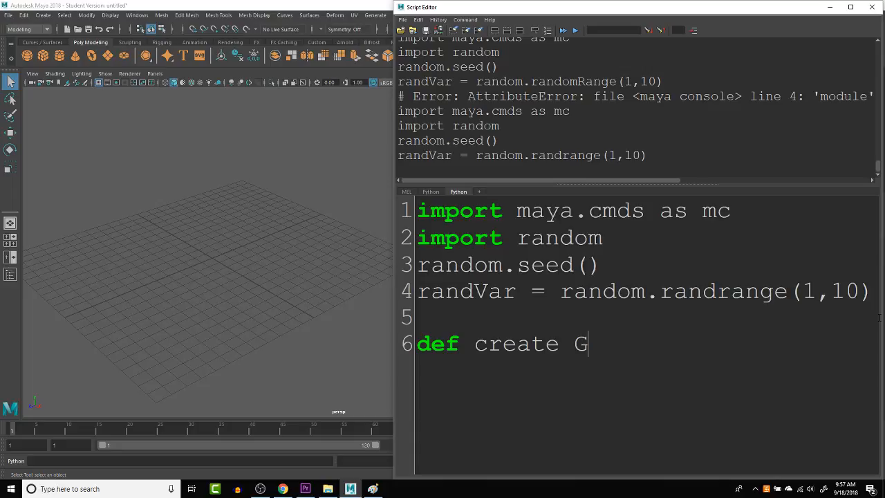
type("o")
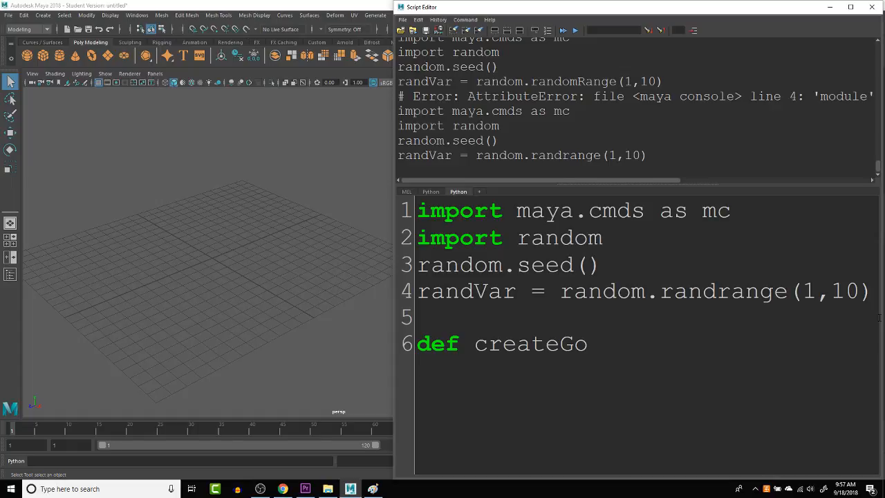
type("eo()")
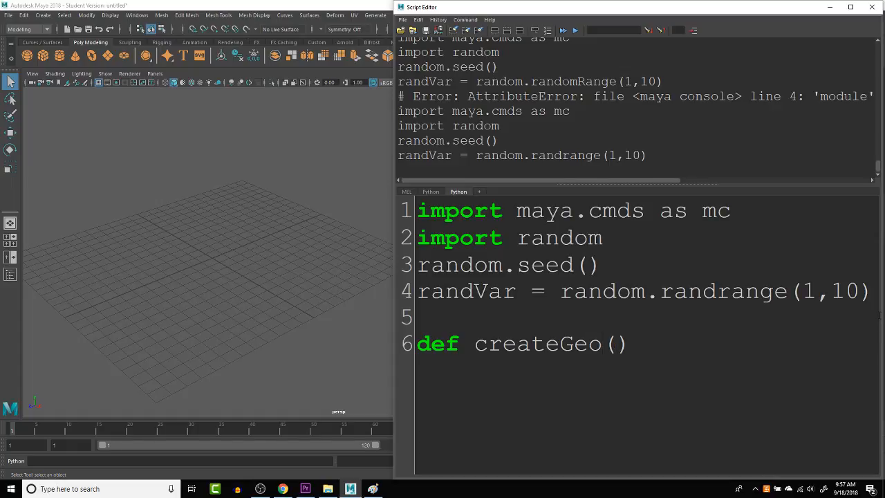
type("var")
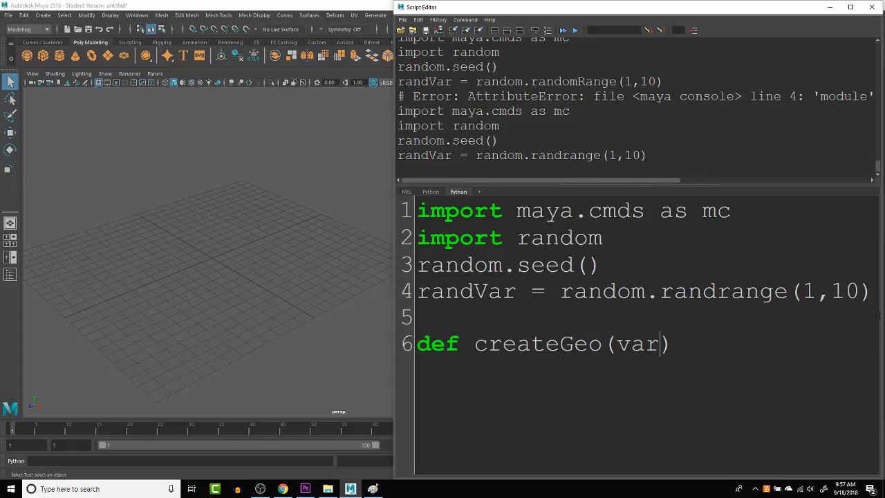
type(":")
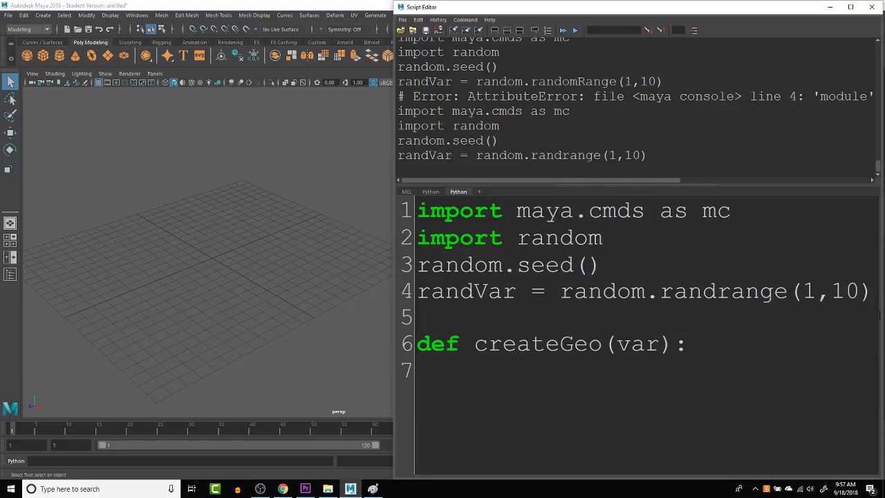
- Make createGeo create a polySphere when var is greater than 5
type("if")
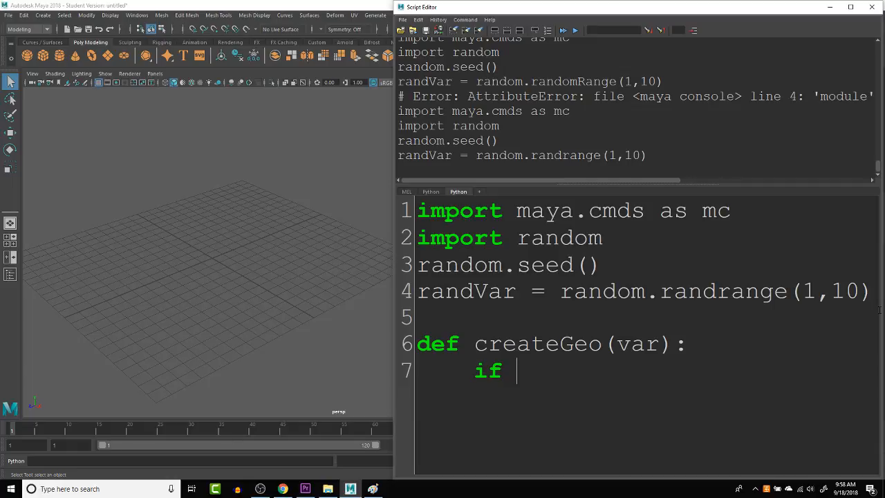
type("var")
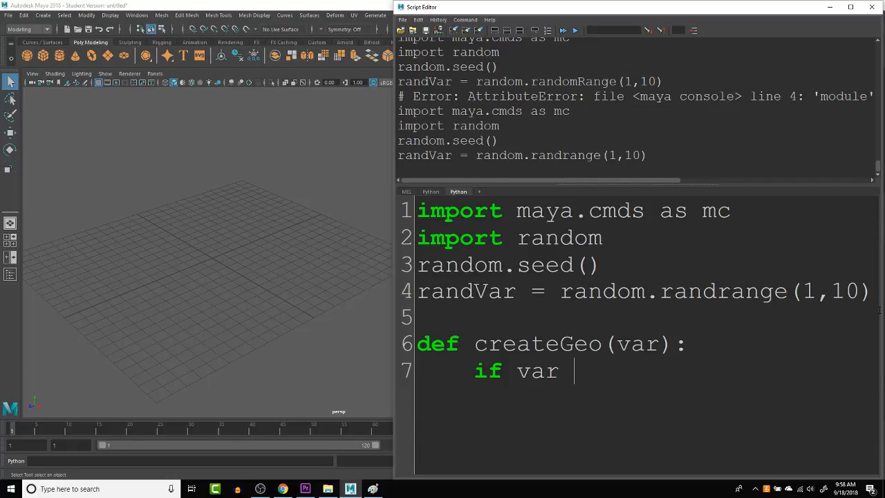
type(">")
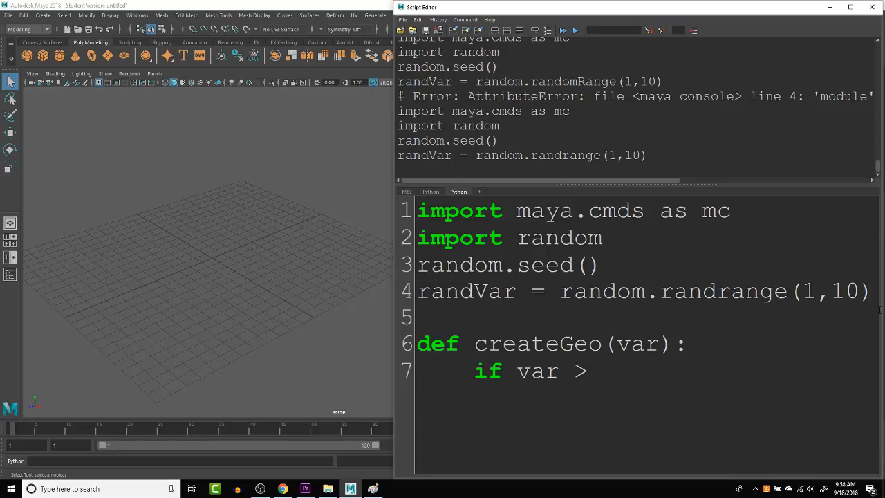
type("5")
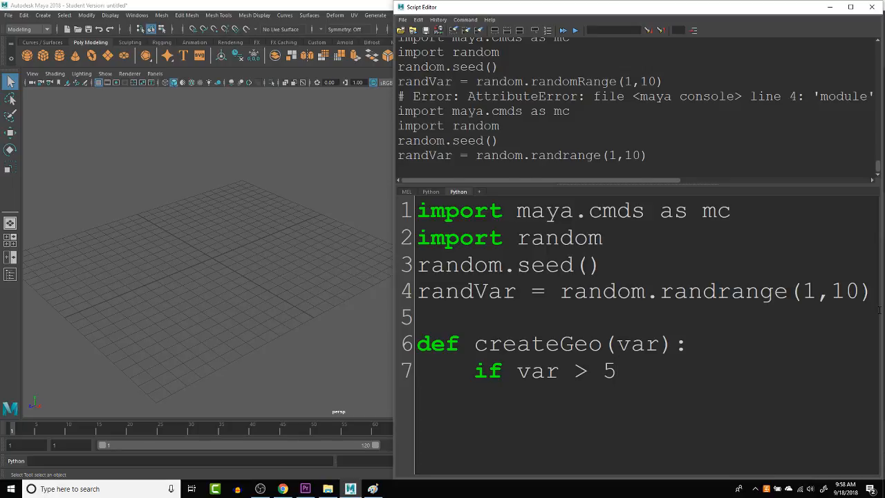
type(":")
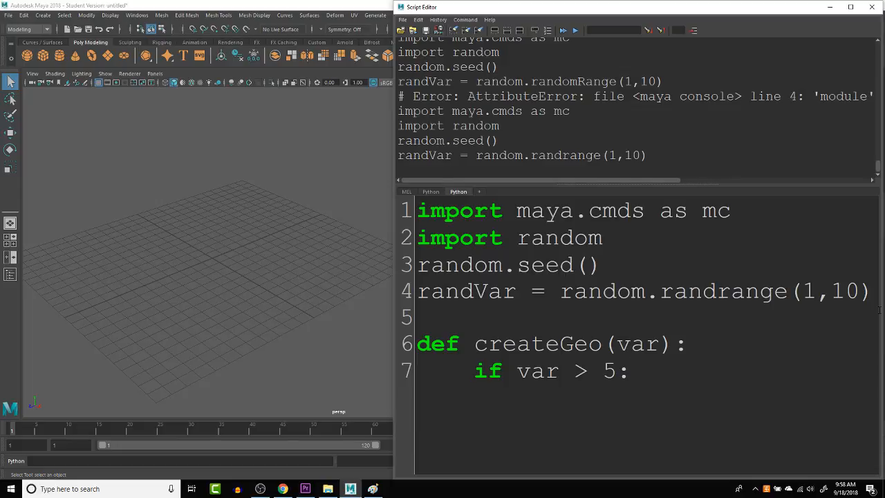
type("mc.")
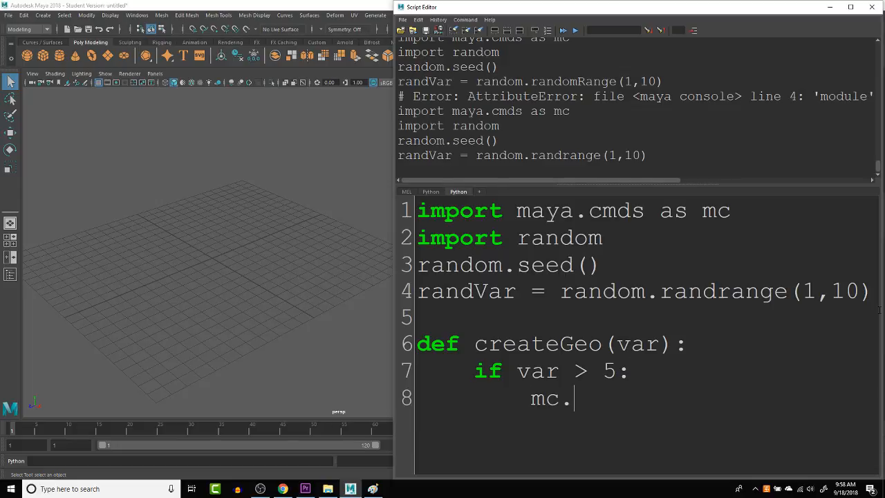
type("m")
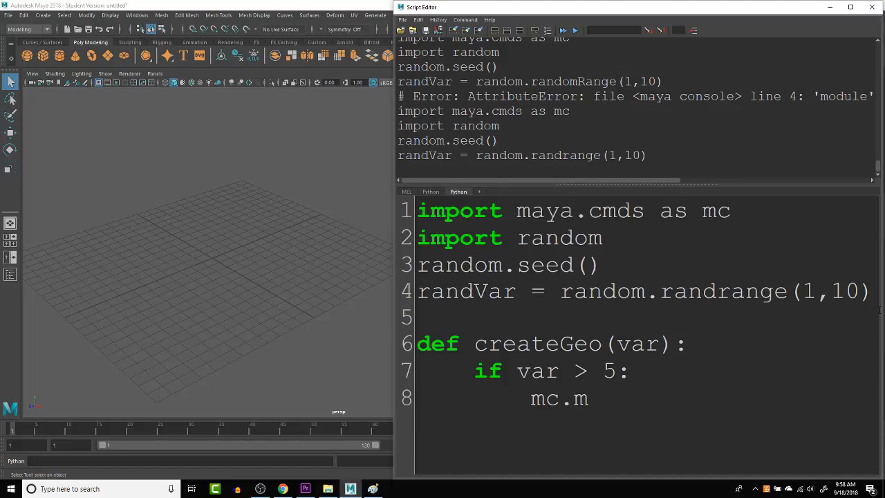
type("P")
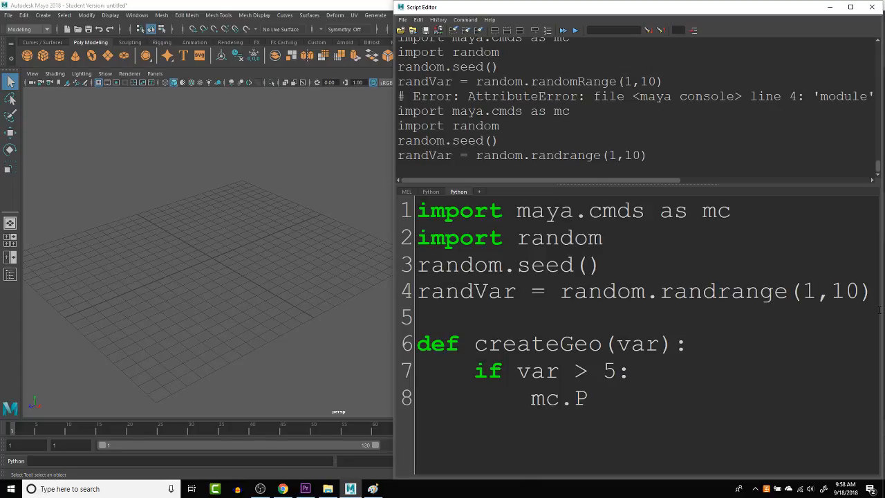
type("olySphe")
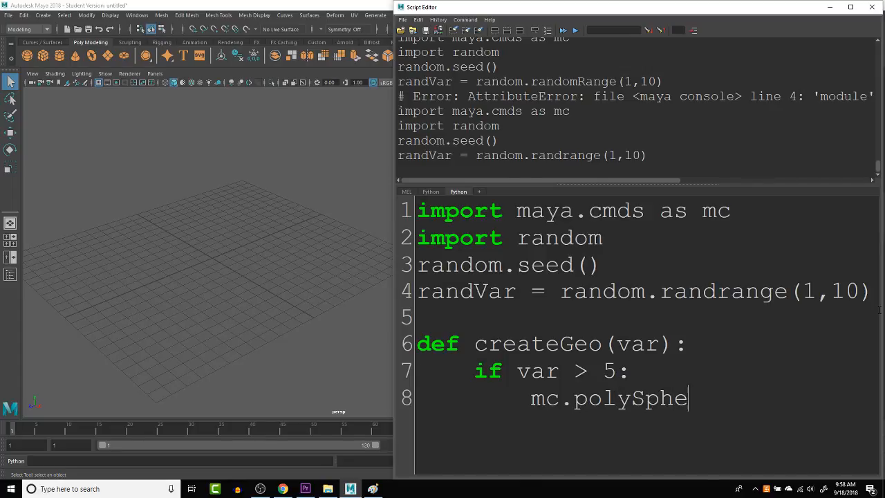
type("re()")
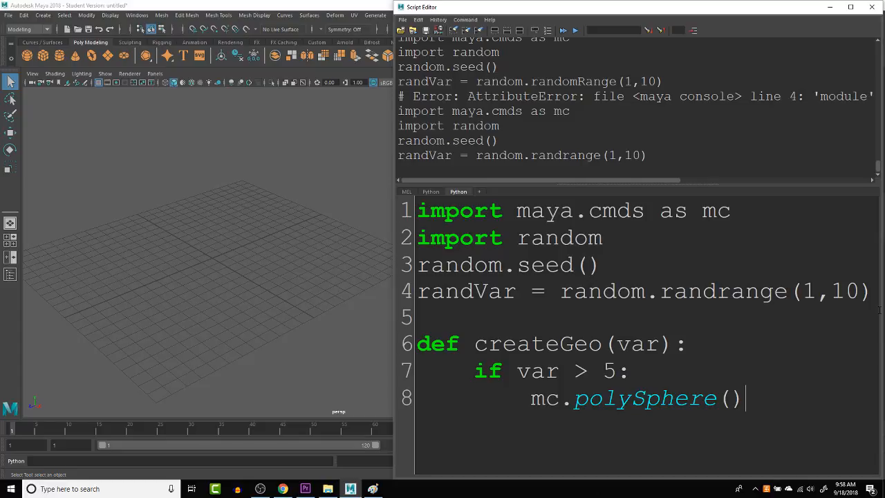
key("Return")
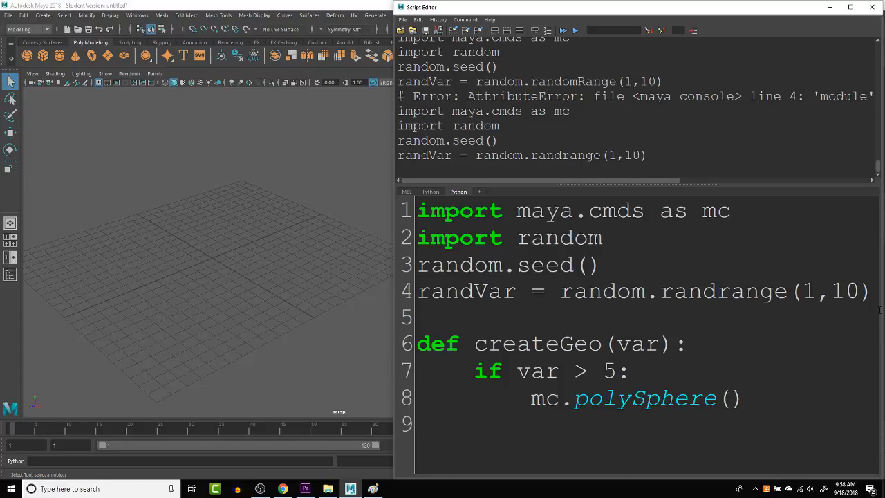
- Add an else branch that creates a polyCube instead
type("el")
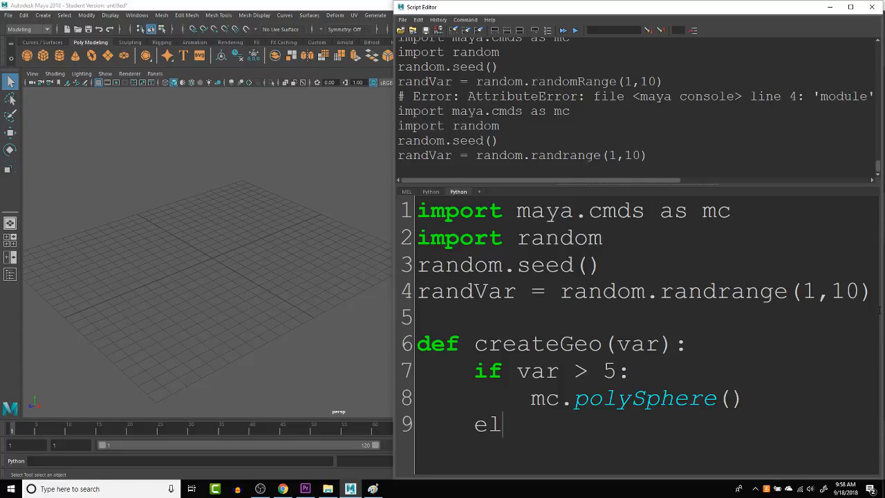
type("se")
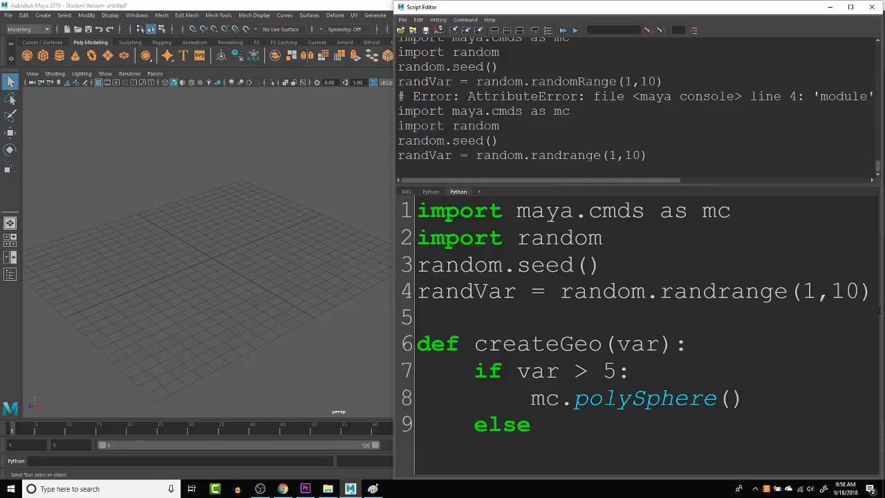
type(":")
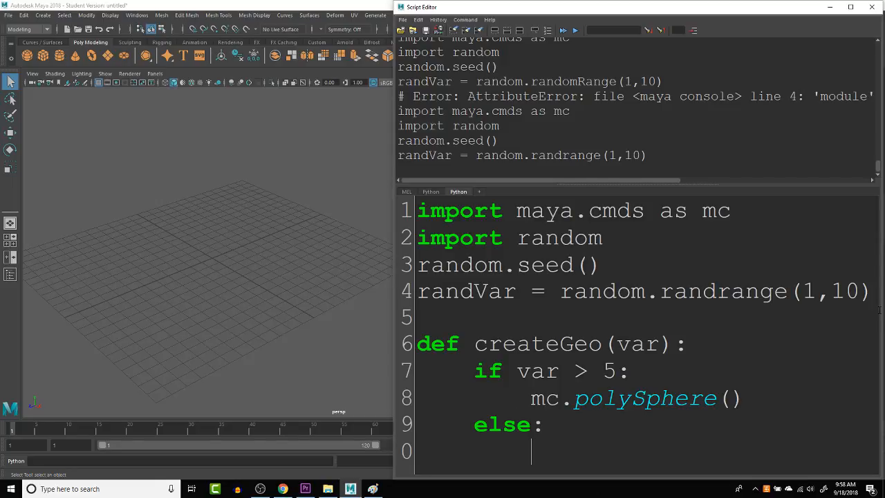
type("mc")
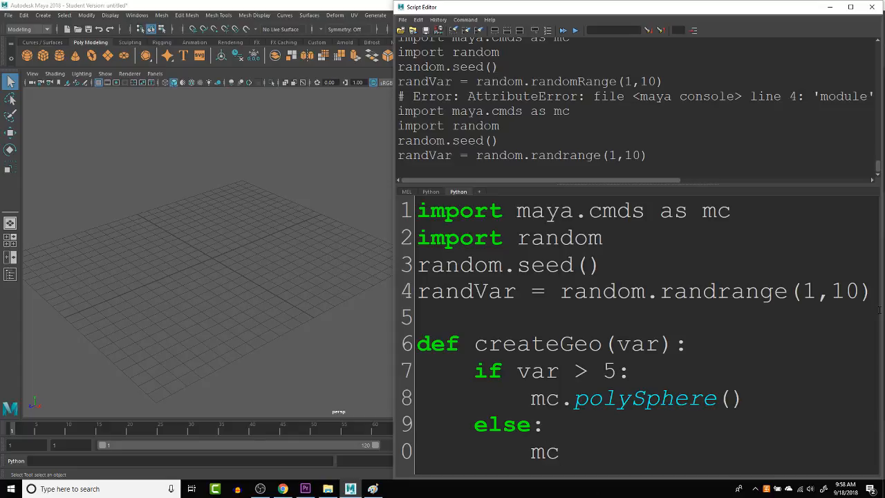
type(".")
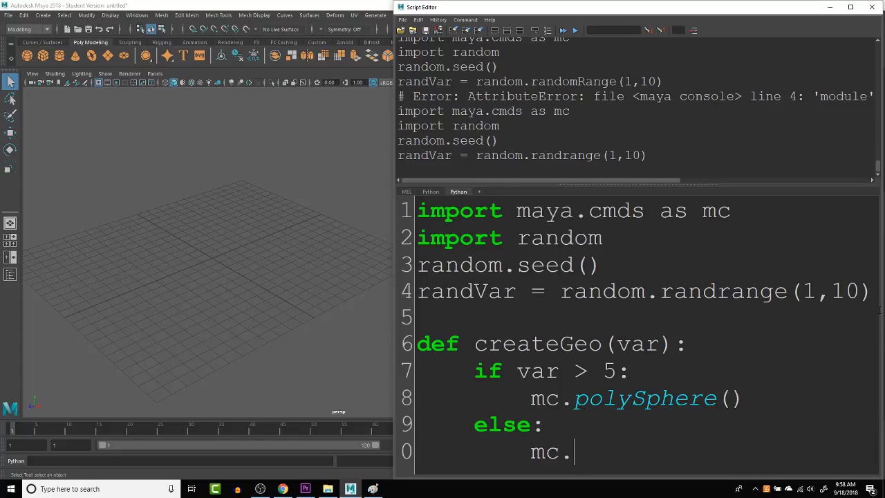
type("po")
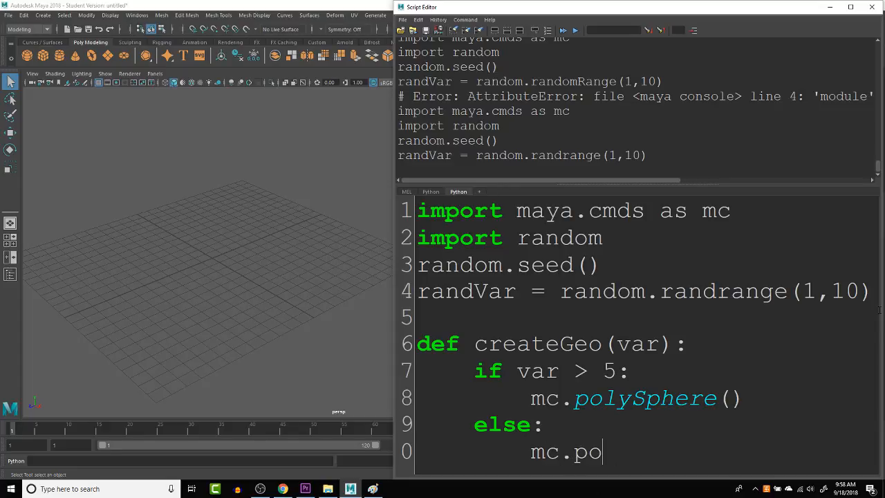
type("lyCube")
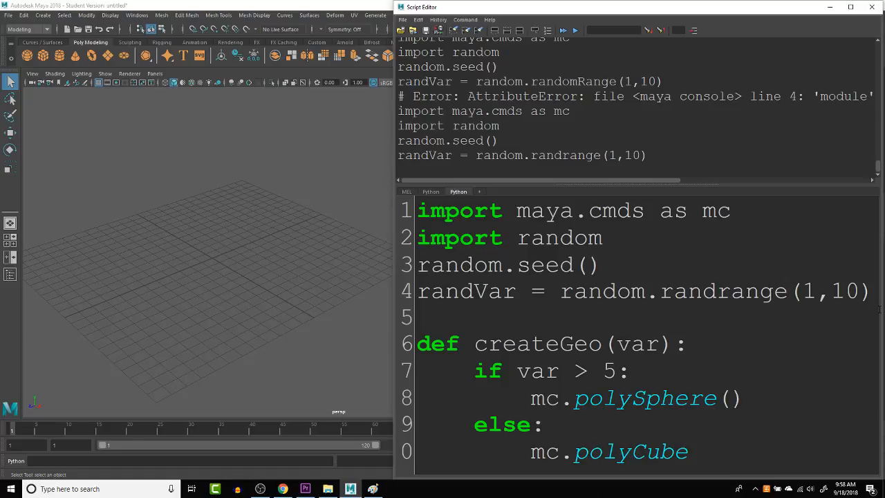
key("ctrl+a")
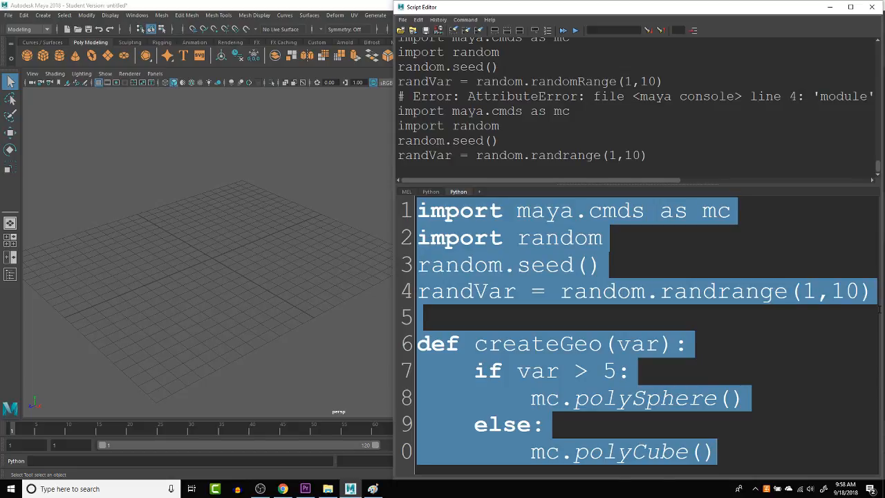
- Run the function definition and add a final createGeo (randVar) call
scroll("down", 3)
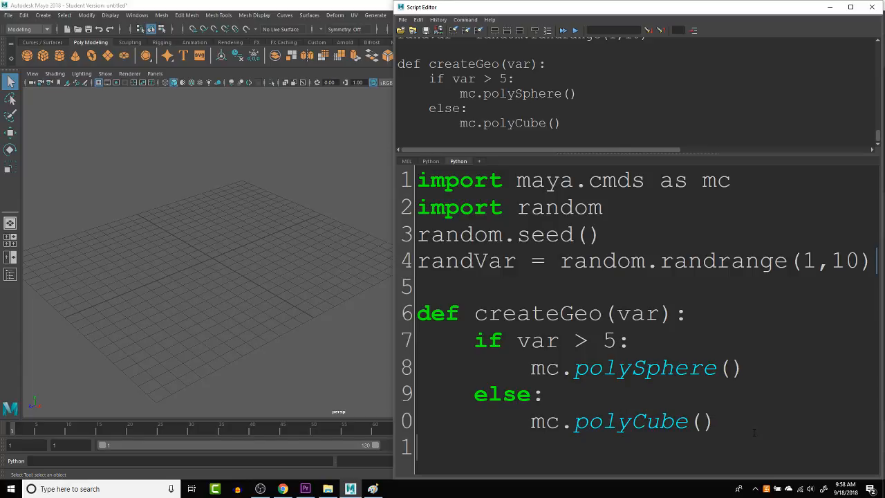
type("create")
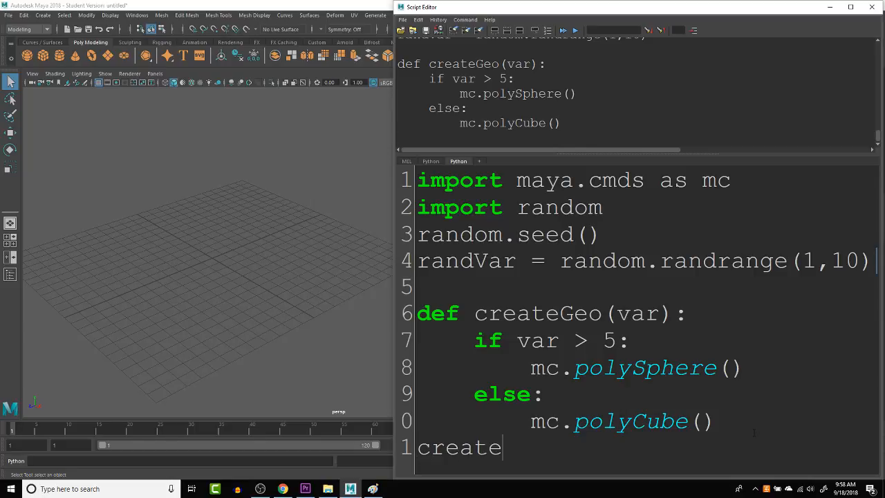
type("Go")
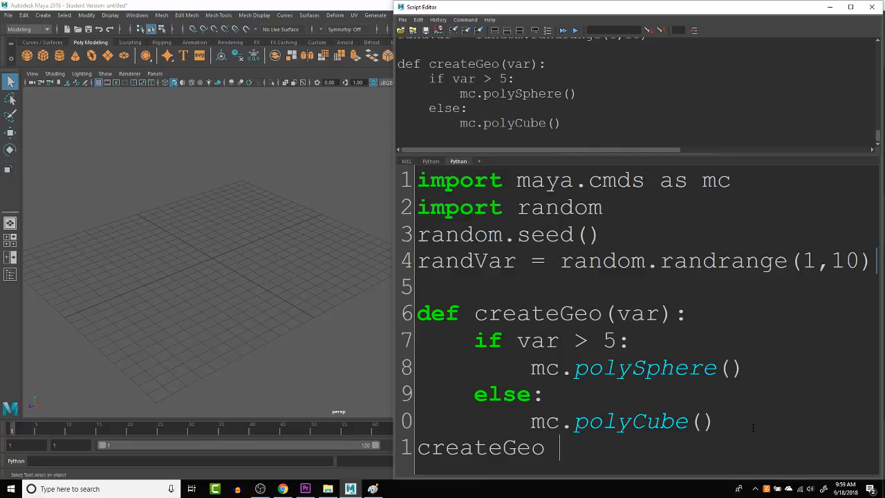
type("(r")
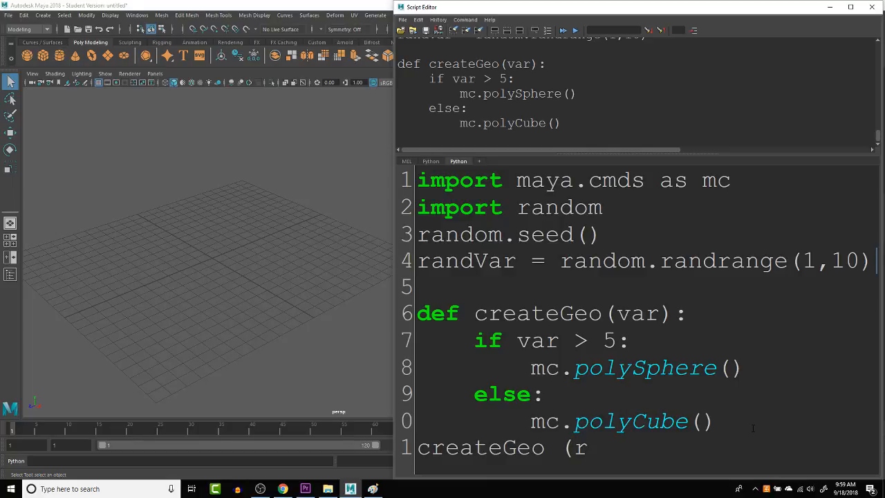
type("and")
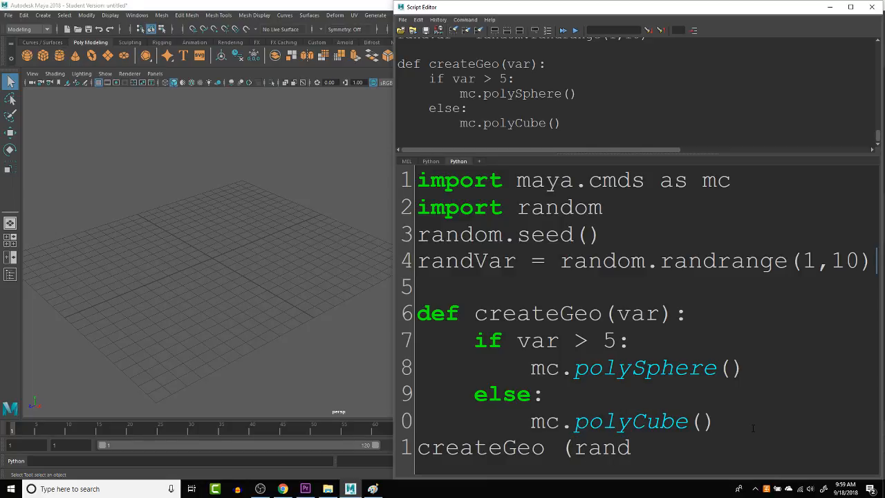
key("ctrl+a")
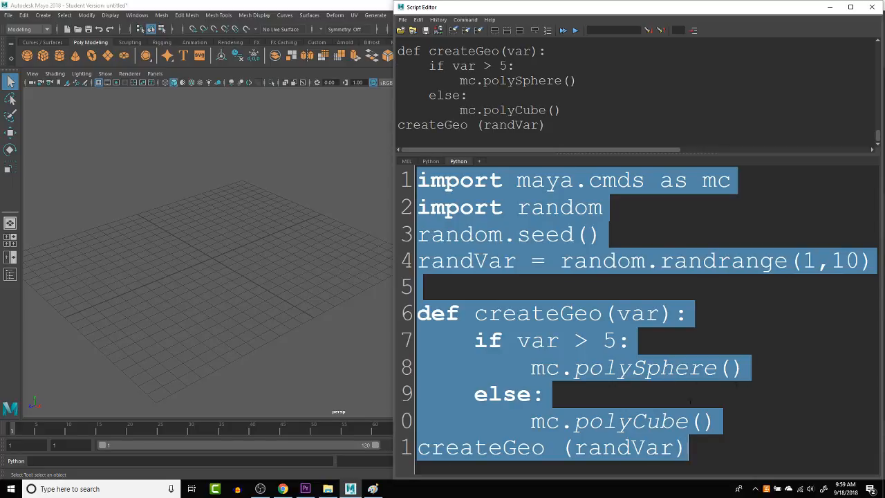
- Rerun the createGeo script several times, removing the cube, until a polygon sphere appears
left_click(561, 30)
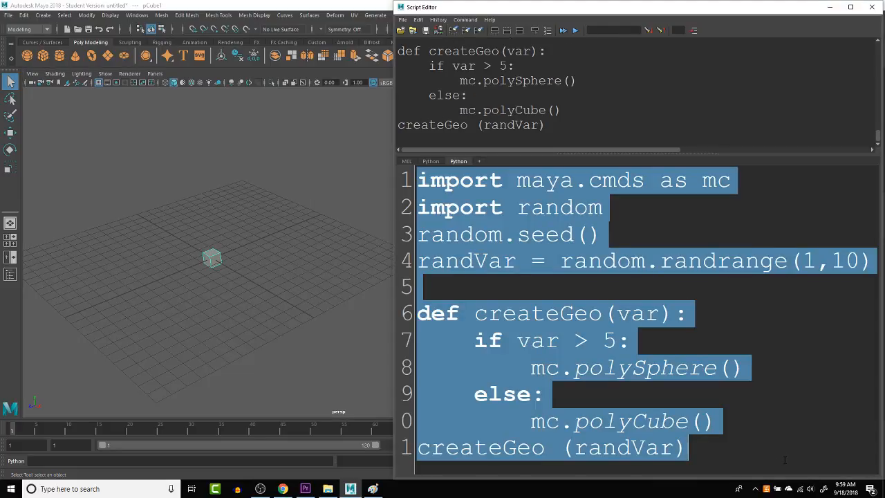
mouse_move(681, 428)
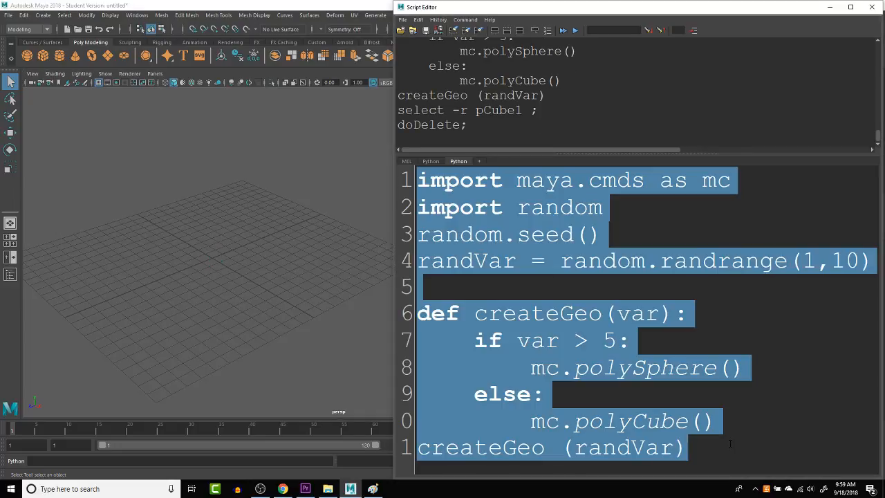
left_click(563, 29)
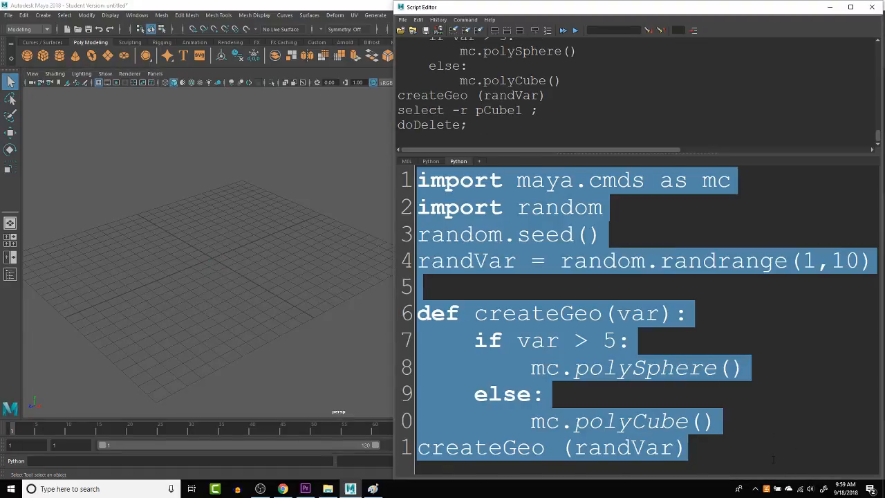
left_click(574, 30)
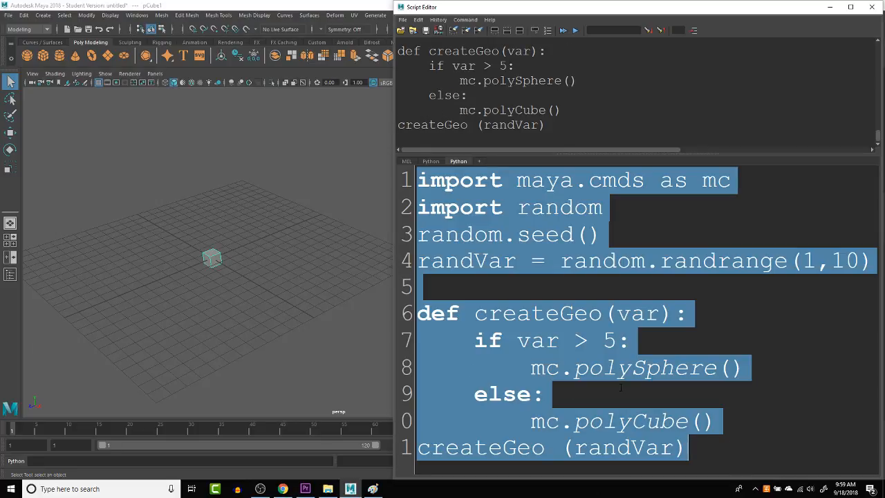
left_click(562, 29)
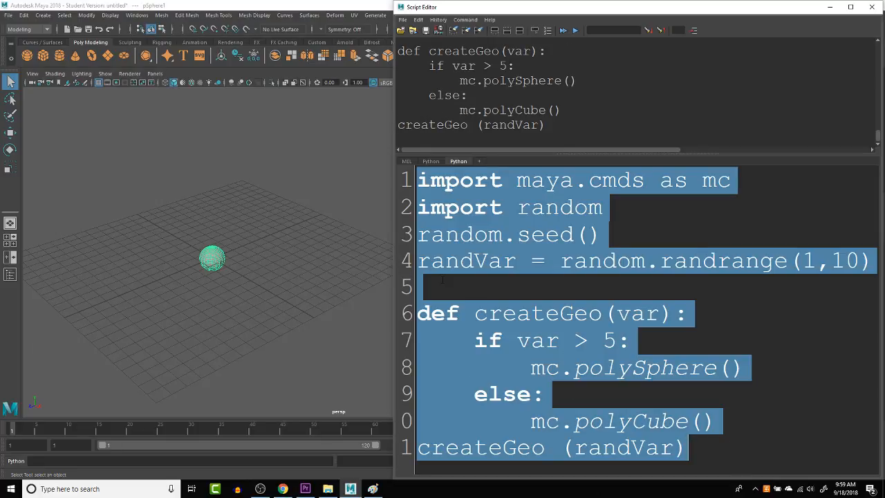